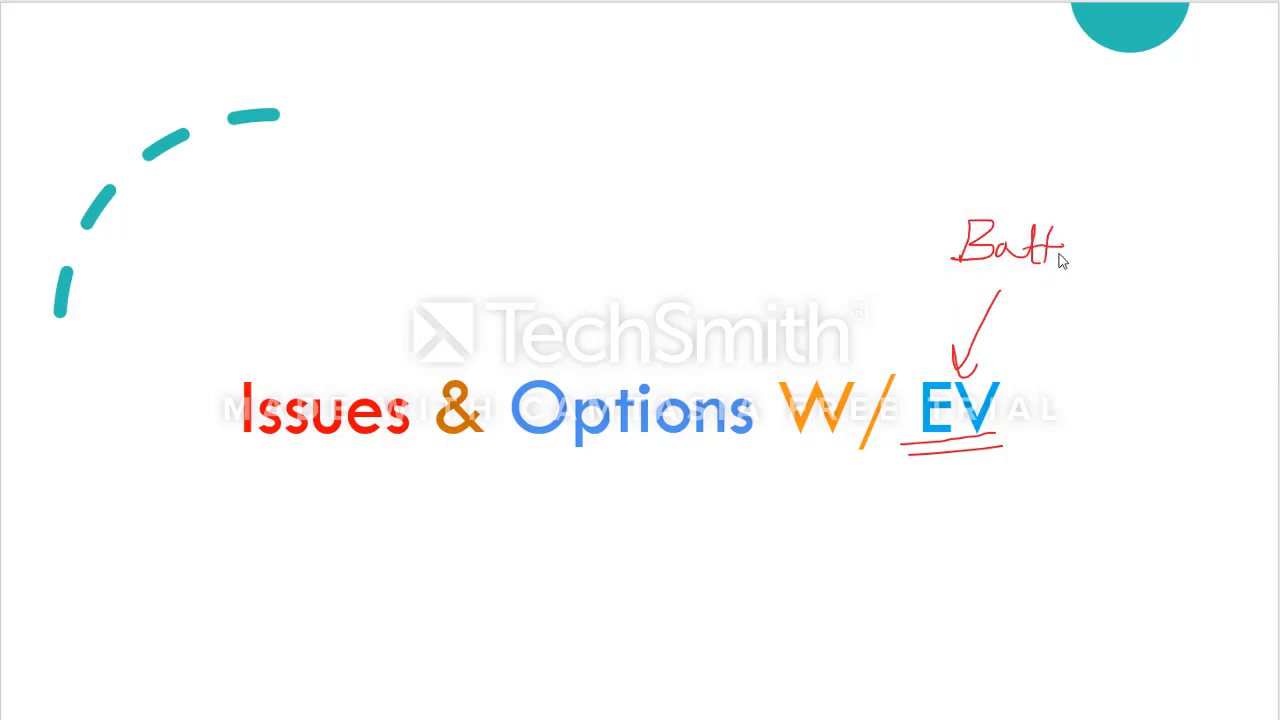
Handwrite 'Battery' in red pen above EV on the title slide.
{"action": "left_click_drag", "start_coordinate": [1065, 245], "coordinate": [1110, 290]}
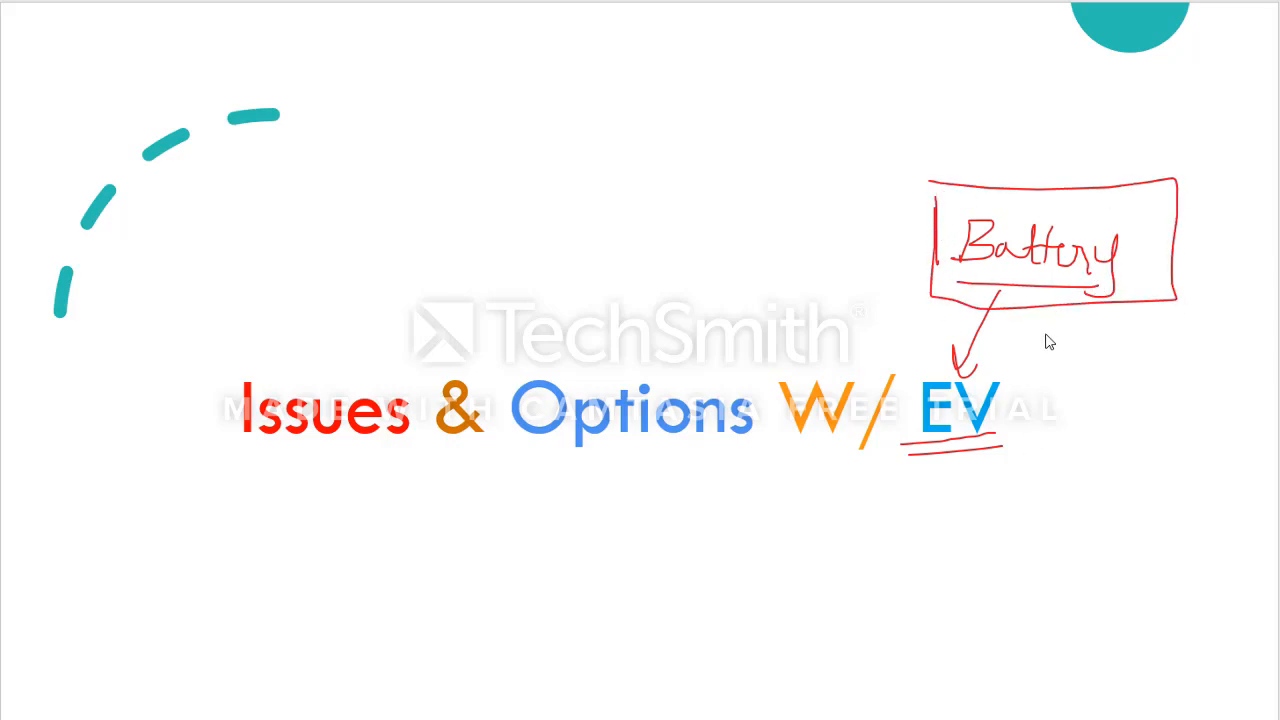
{"action": "mouse_move", "coordinate": [1025, 416]}
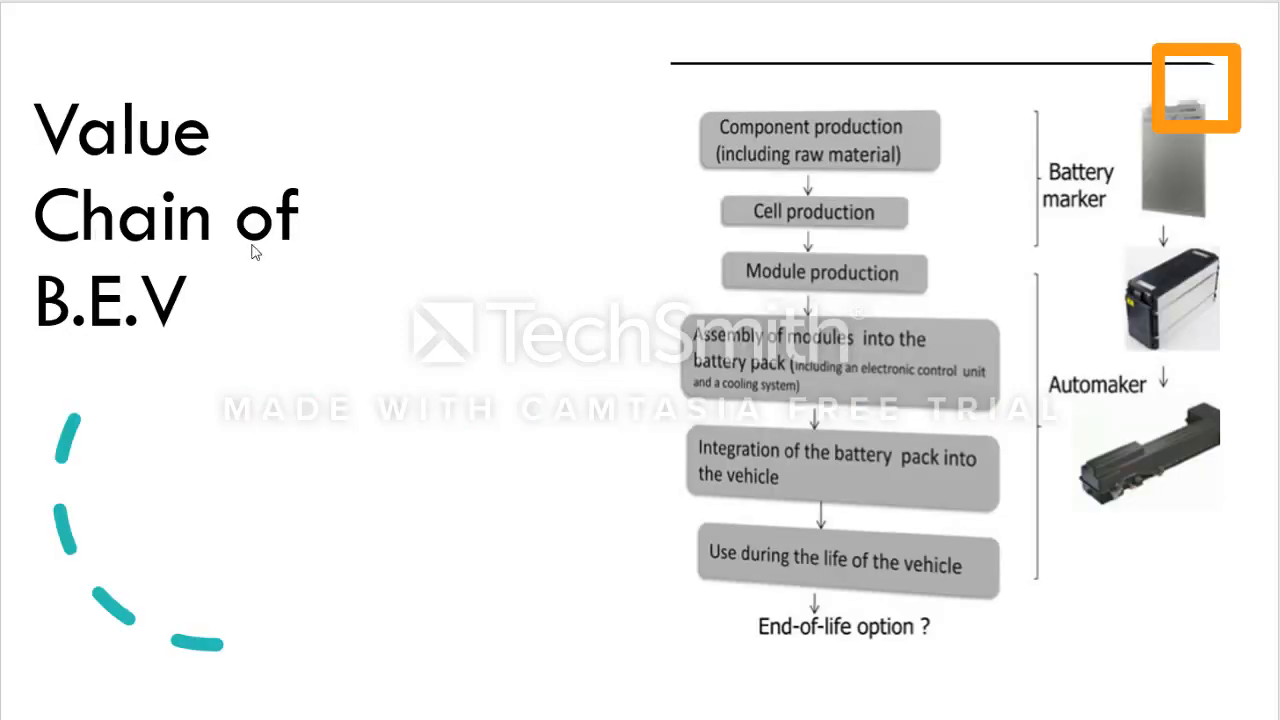
{"action": "mouse_move", "coordinate": [167, 340]}
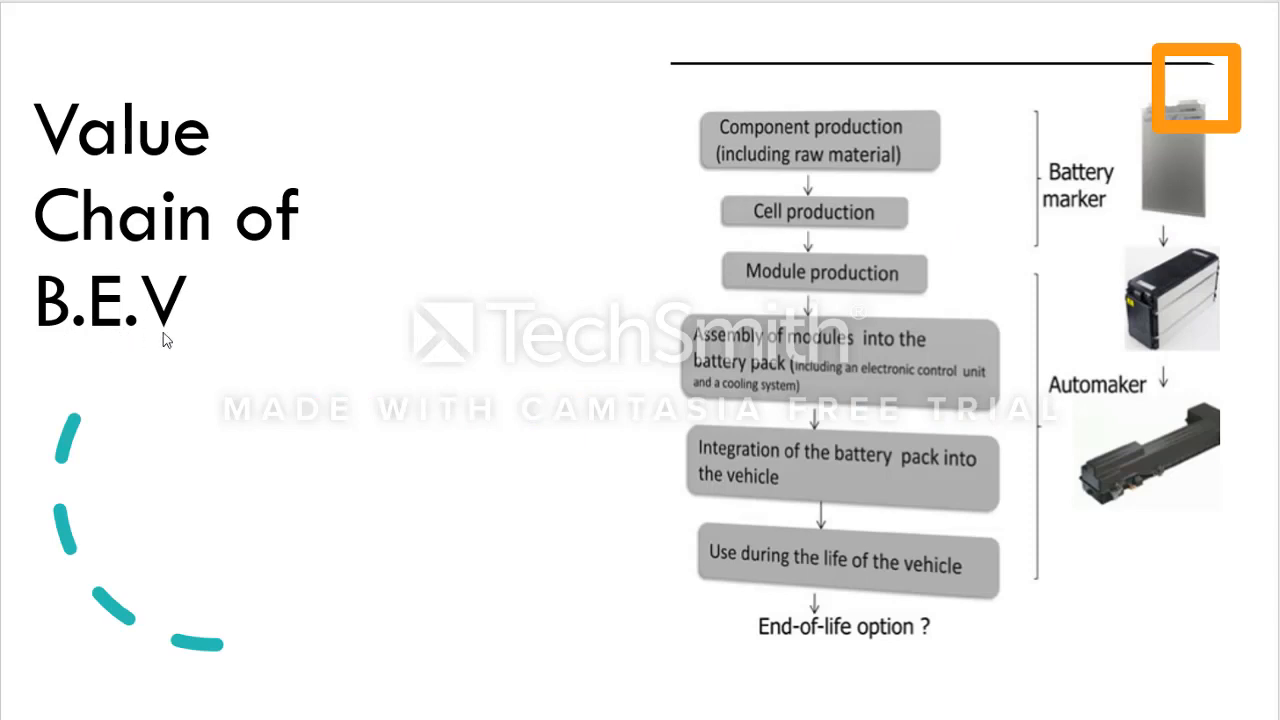
{"action": "mouse_move", "coordinate": [183, 327]}
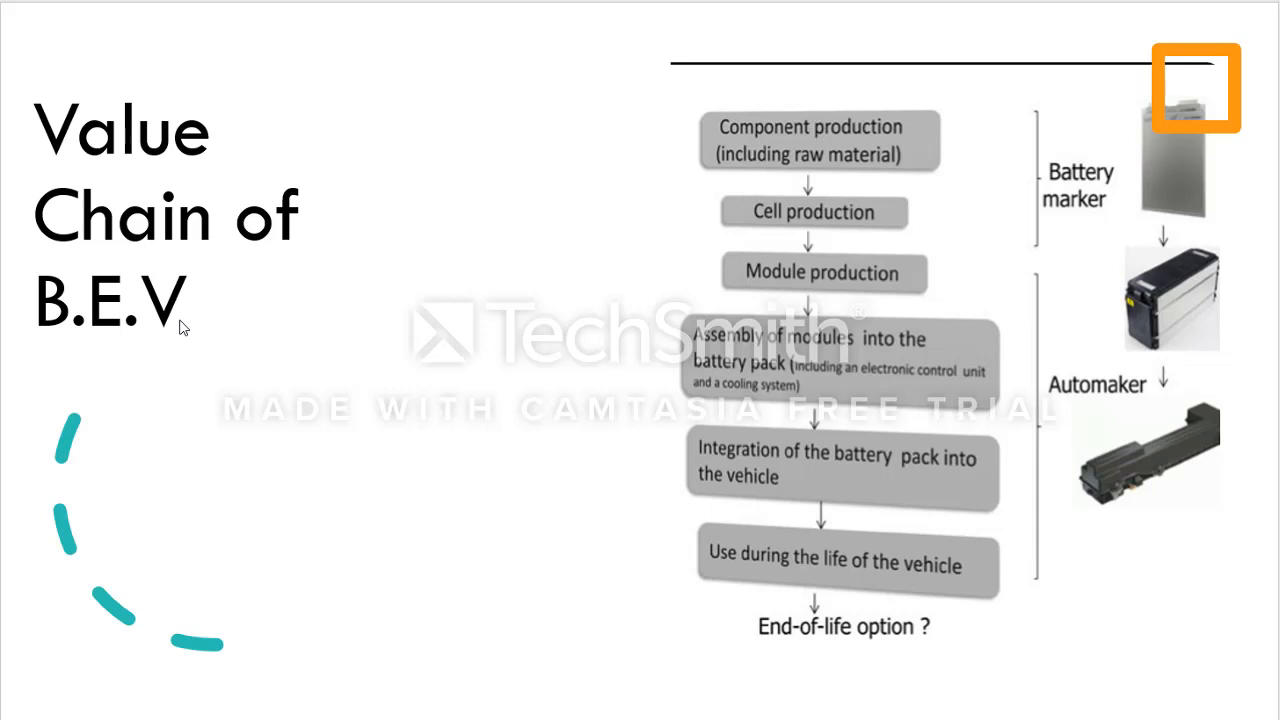
{"action": "mouse_move", "coordinate": [793, 634]}
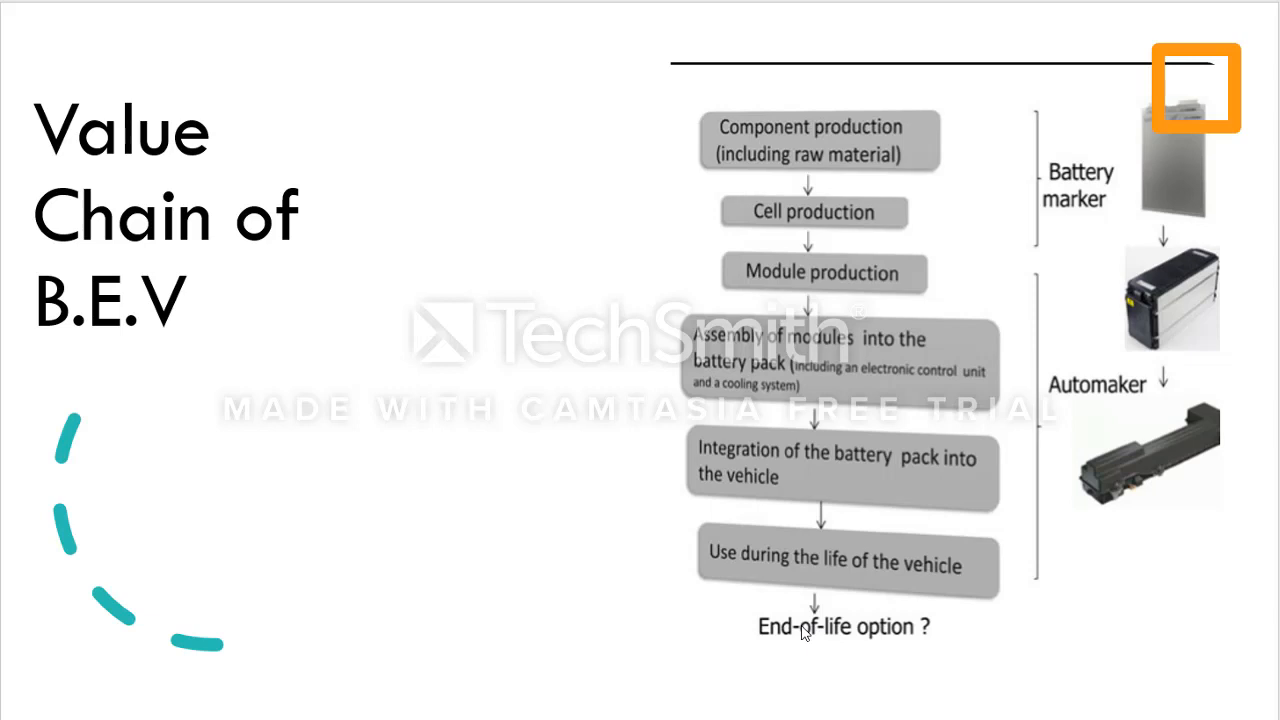
{"action": "mouse_move", "coordinate": [790, 200]}
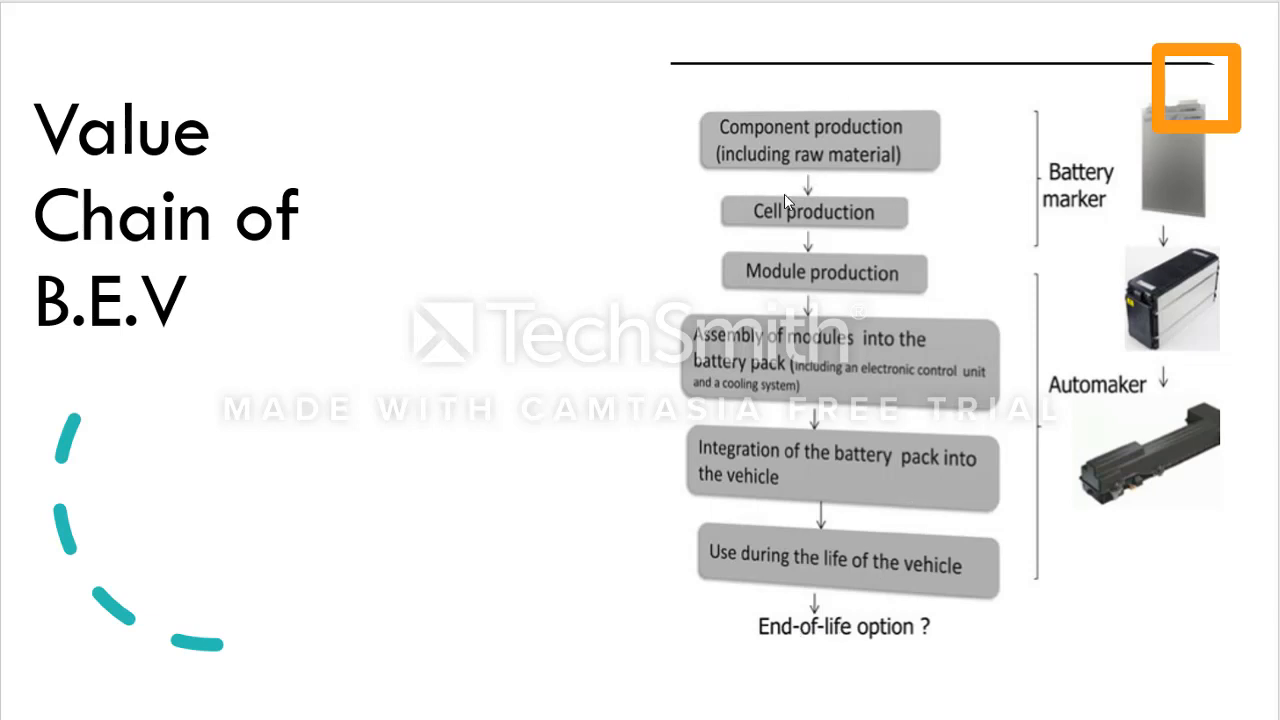
{"action": "mouse_move", "coordinate": [1072, 232]}
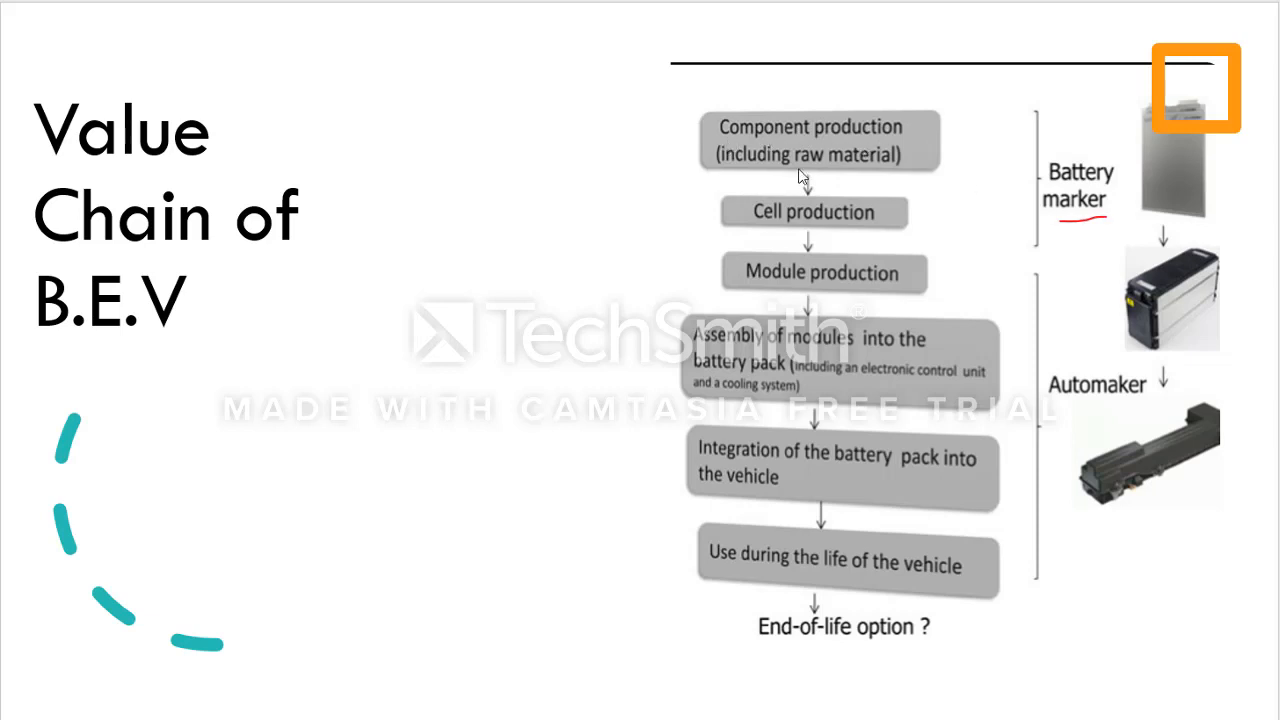
{"action": "mouse_move", "coordinate": [683, 181]}
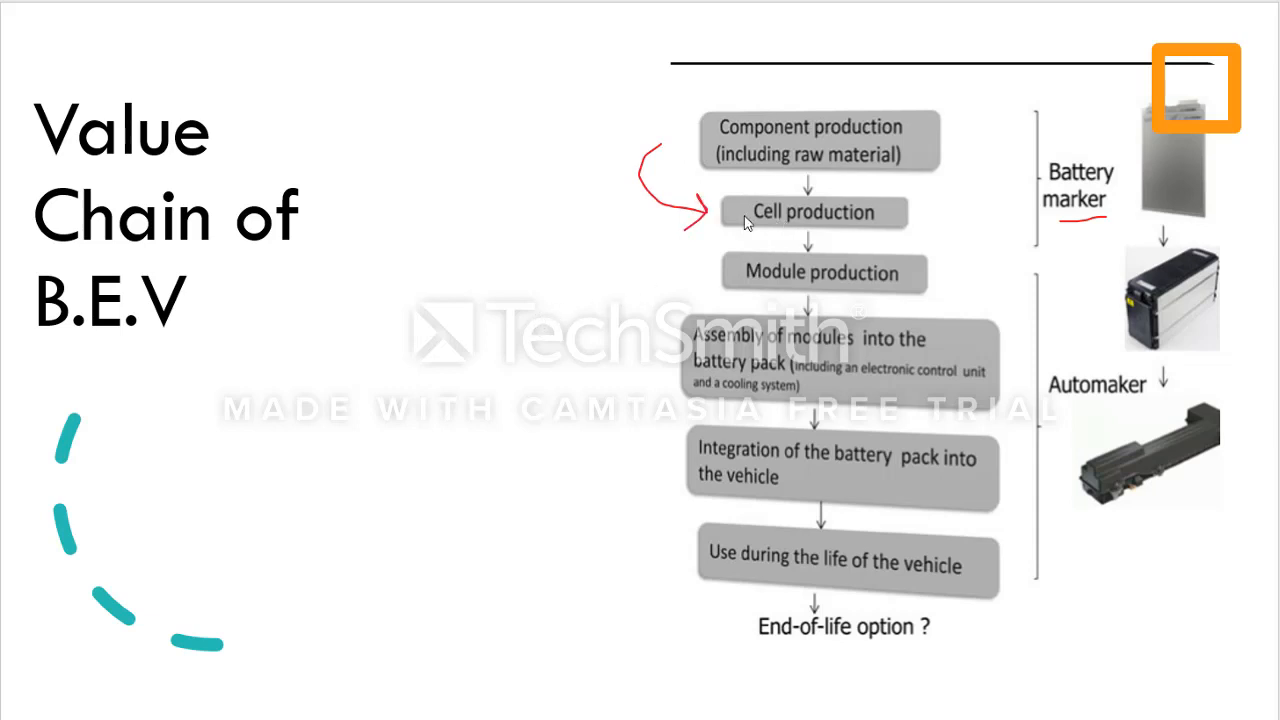
{"action": "mouse_move", "coordinate": [700, 222]}
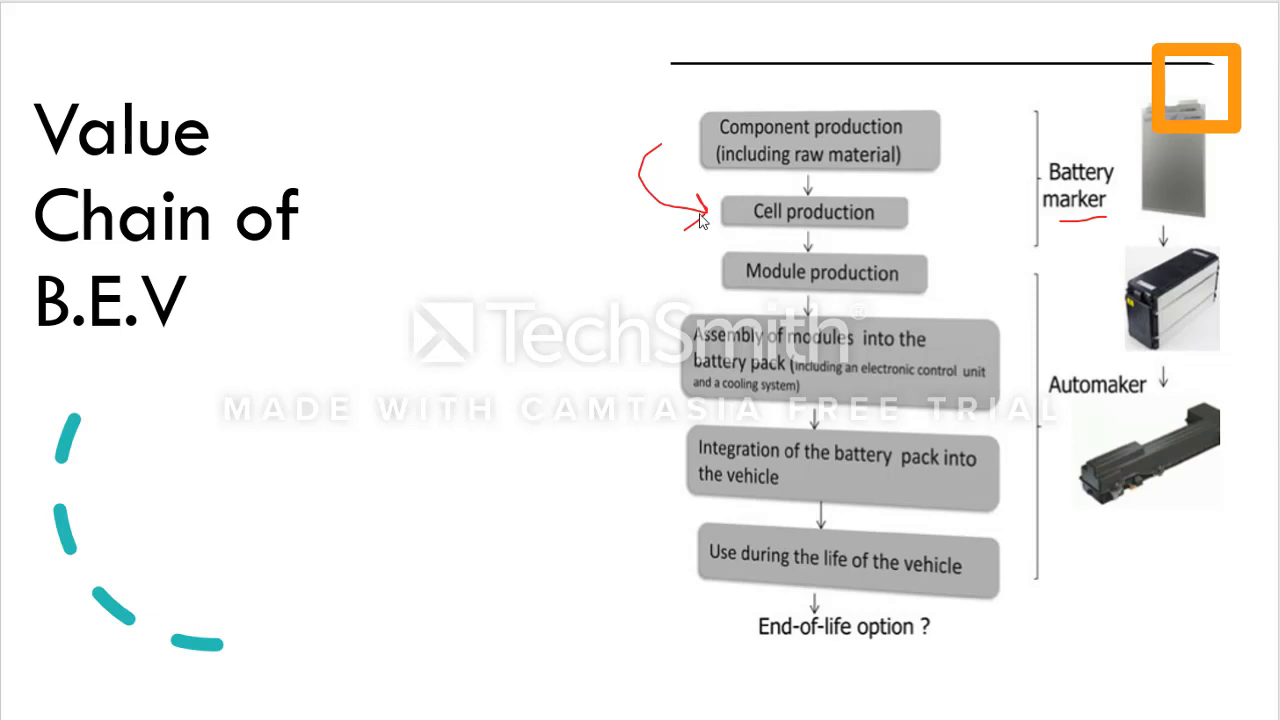
{"action": "mouse_move", "coordinate": [675, 223]}
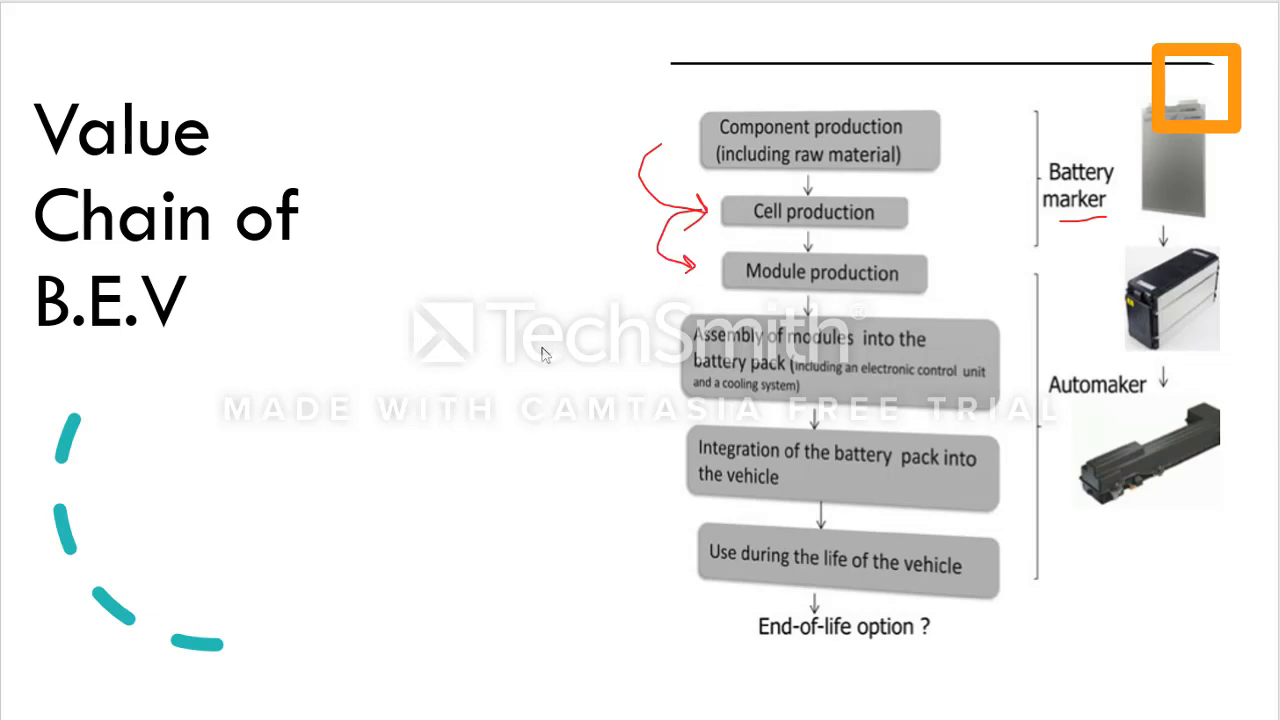
{"action": "mouse_move", "coordinate": [853, 291]}
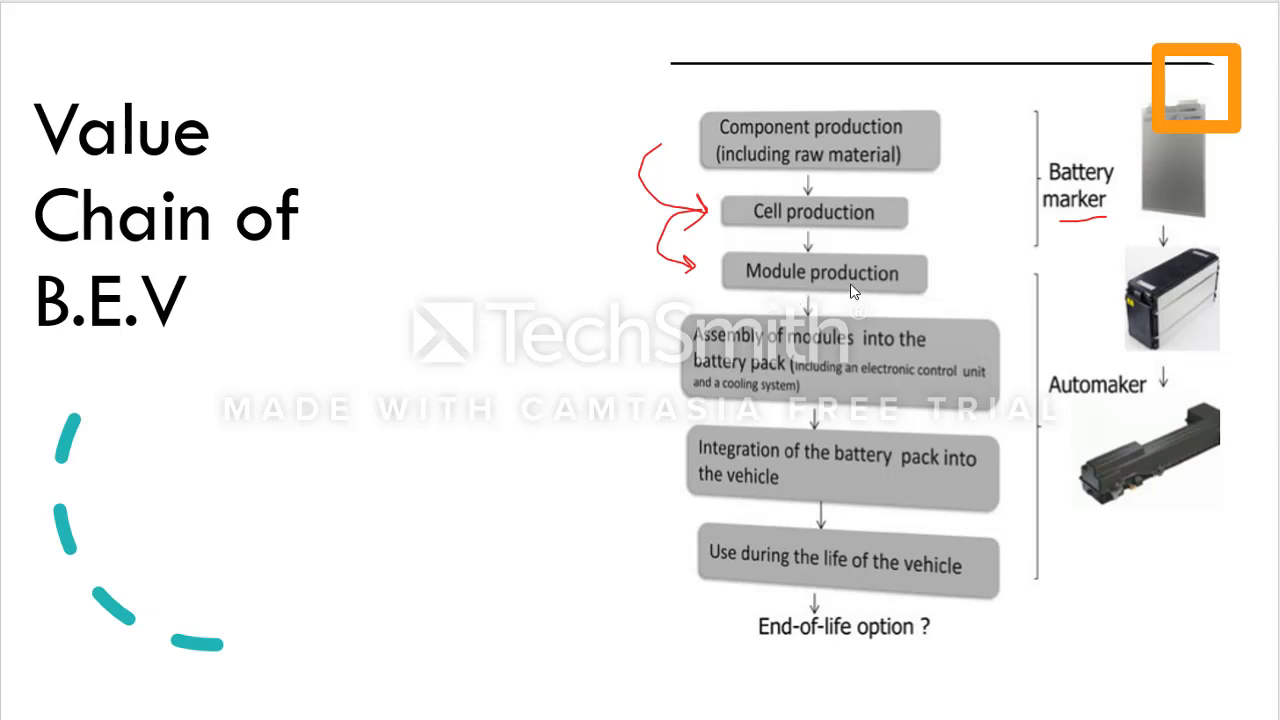
{"action": "mouse_move", "coordinate": [1145, 141]}
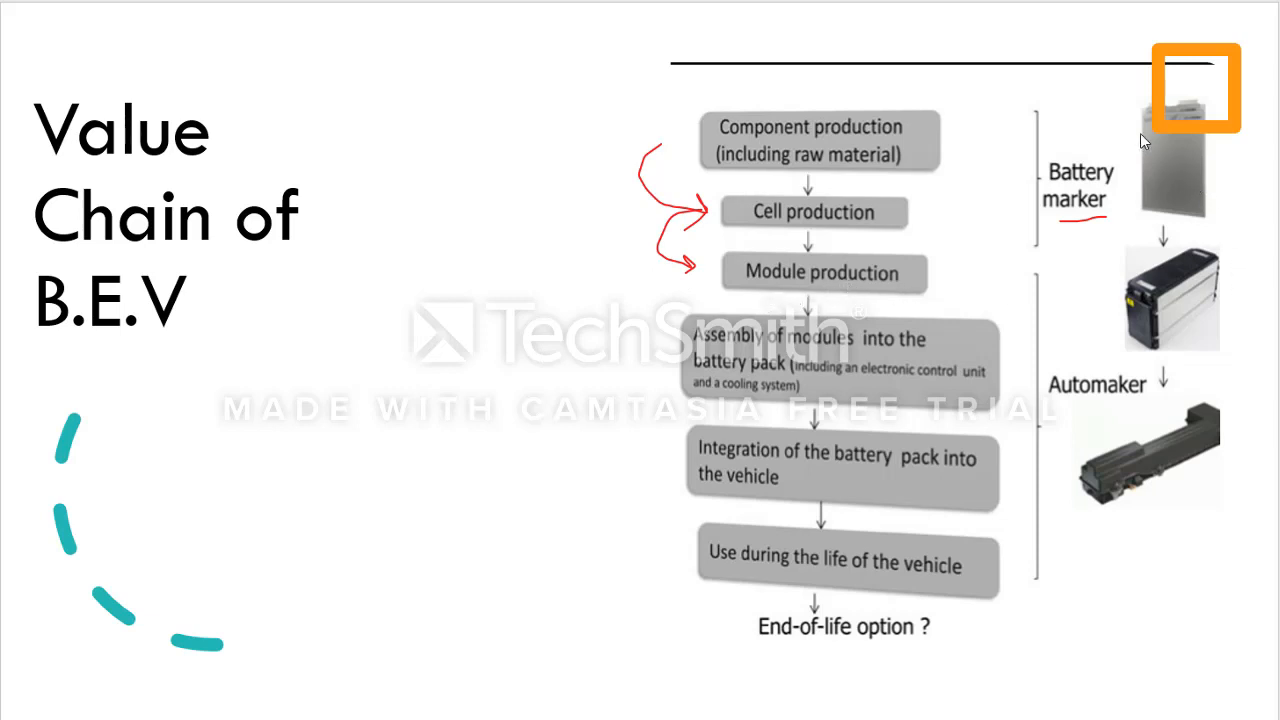
{"action": "mouse_move", "coordinate": [1222, 140]}
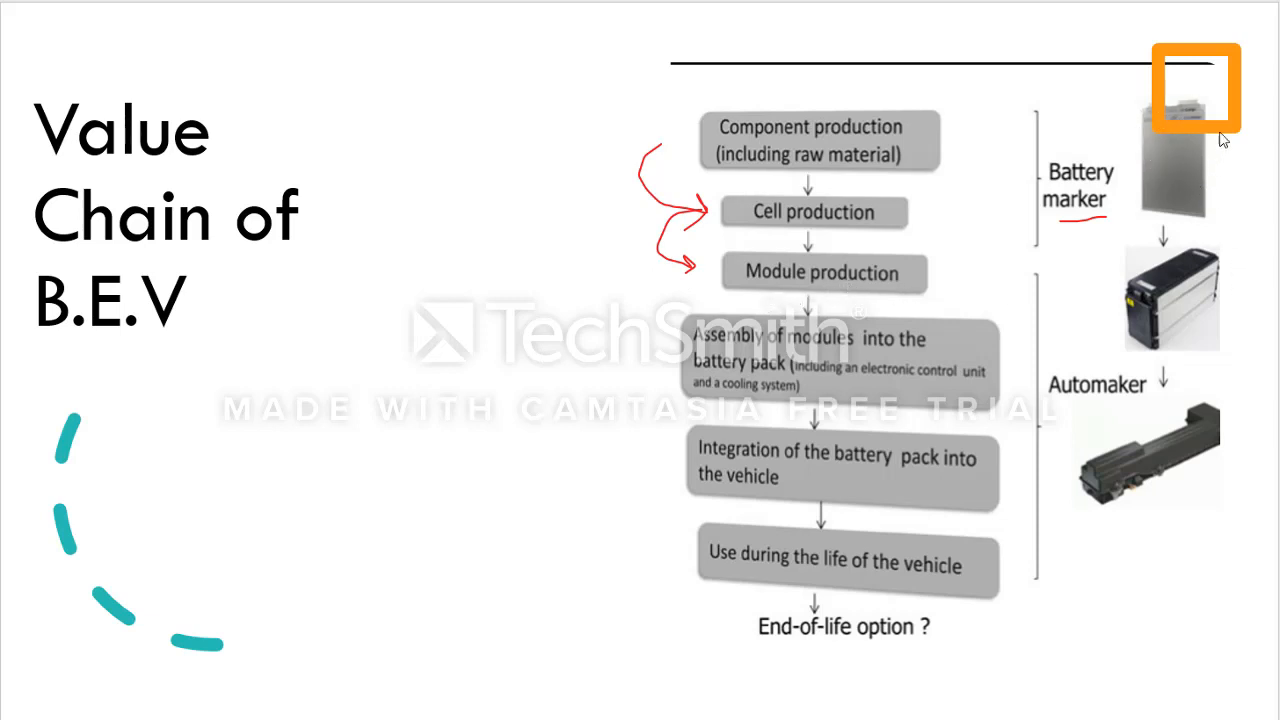
{"action": "mouse_move", "coordinate": [1205, 223]}
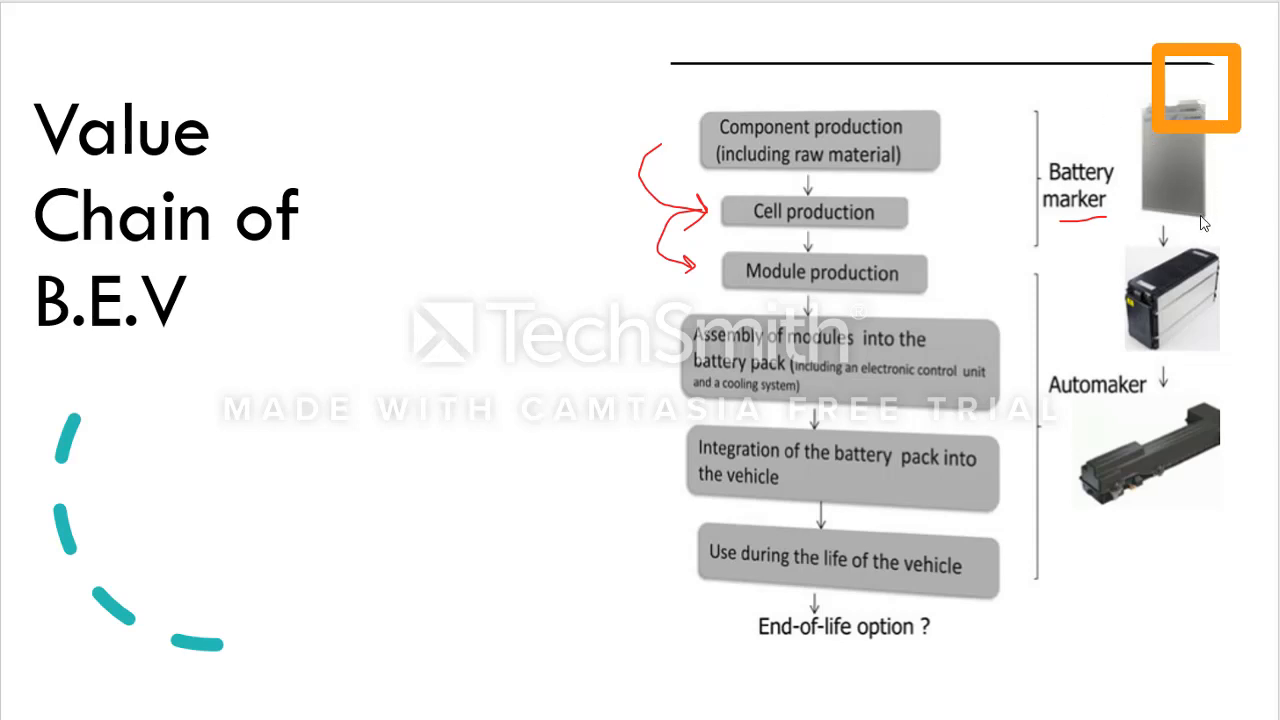
{"action": "mouse_move", "coordinate": [815, 287]}
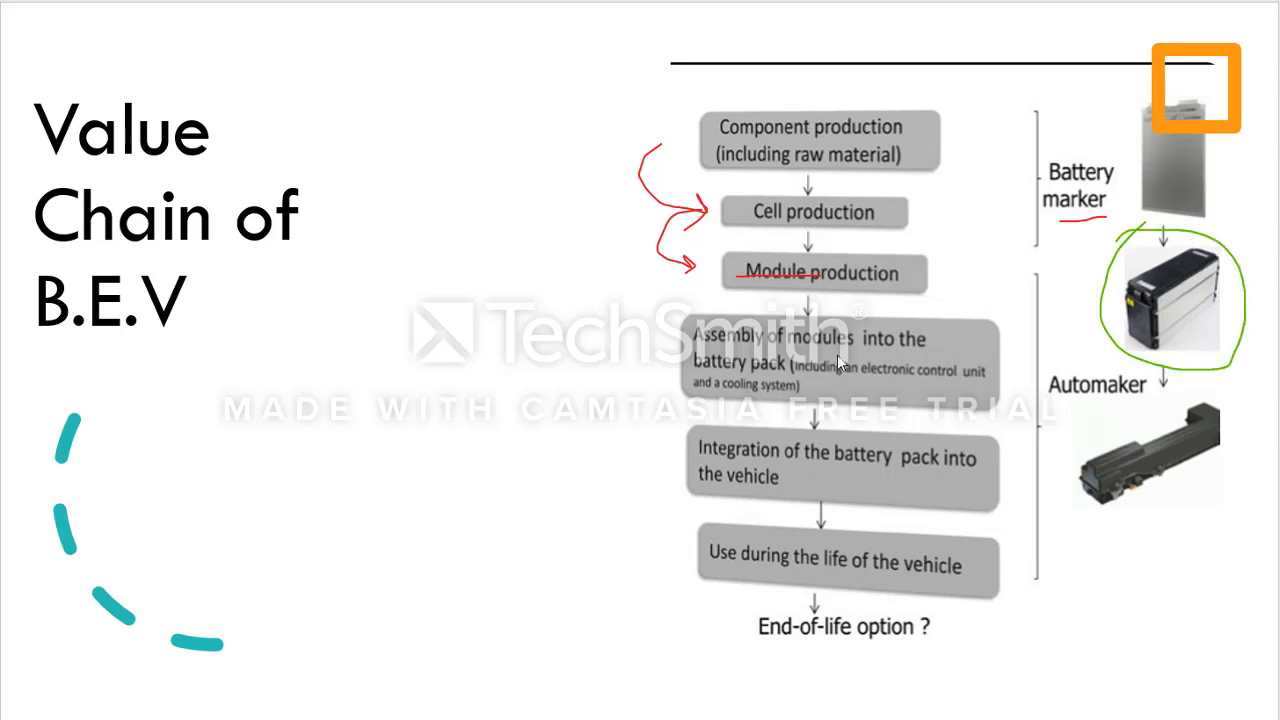
{"action": "mouse_move", "coordinate": [765, 367]}
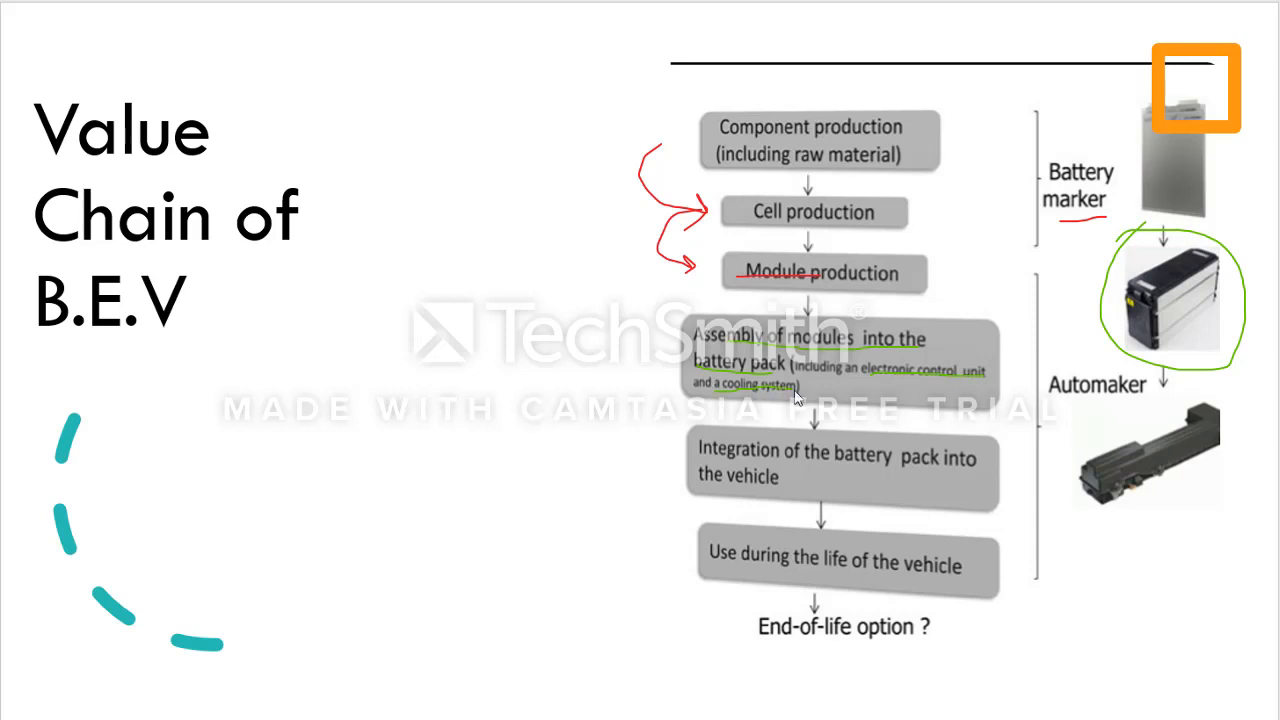
{"action": "mouse_move", "coordinate": [872, 347]}
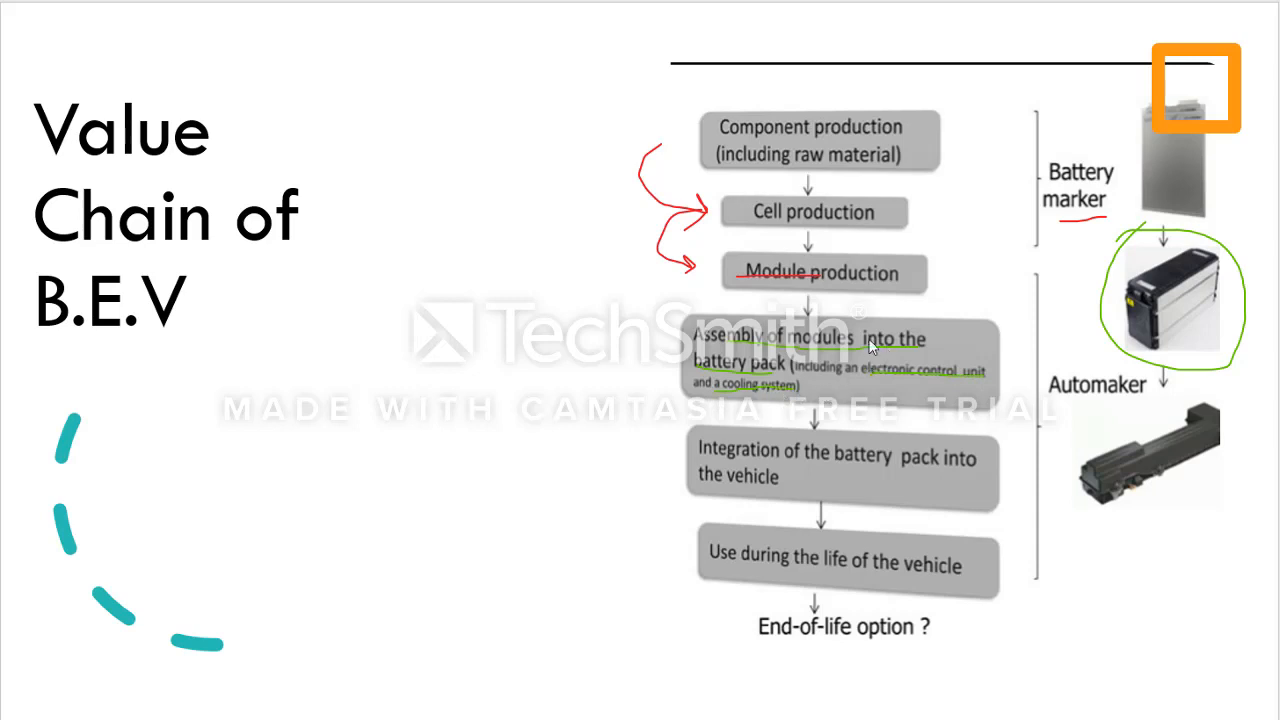
{"action": "mouse_move", "coordinate": [660, 400]}
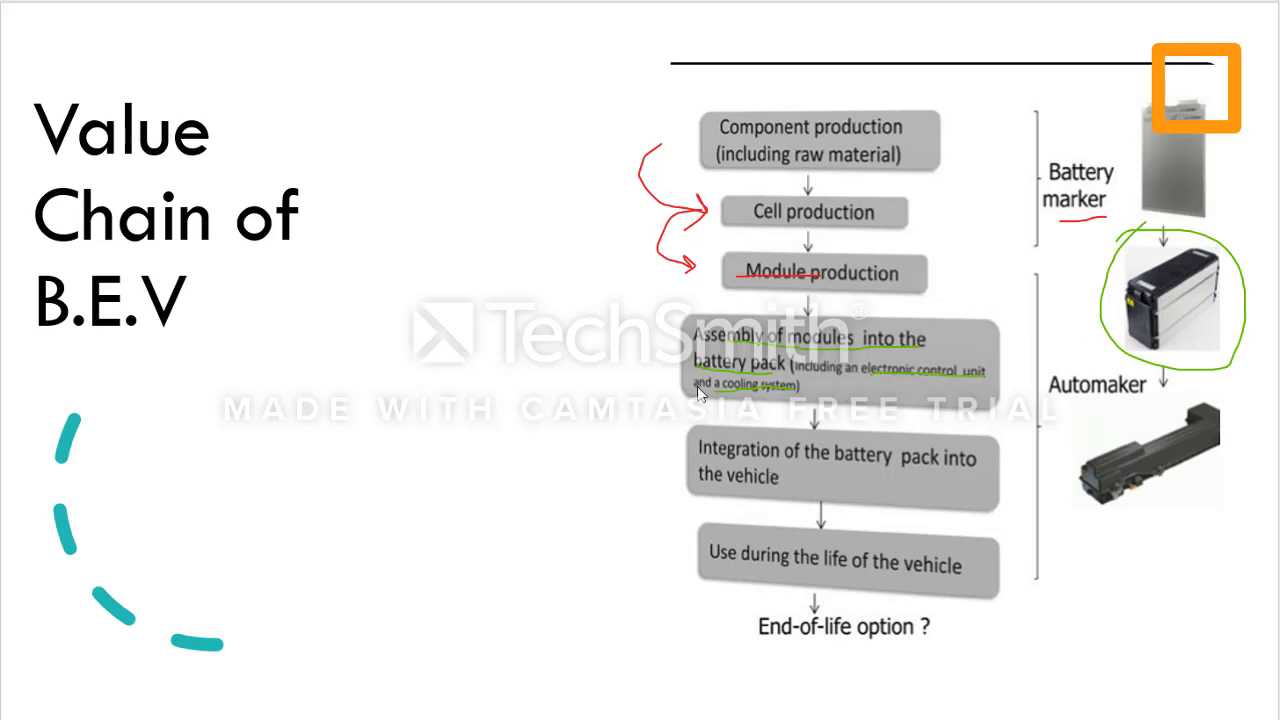
{"action": "mouse_move", "coordinate": [832, 347]}
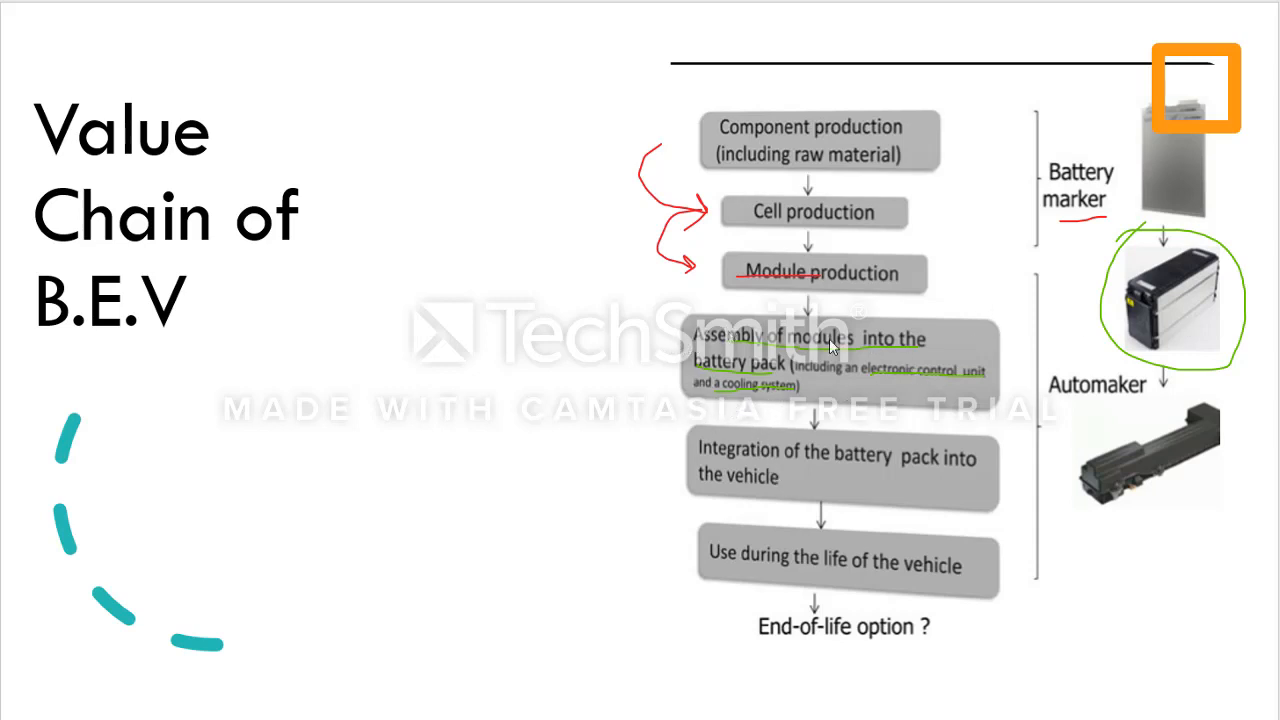
{"action": "mouse_move", "coordinate": [940, 343]}
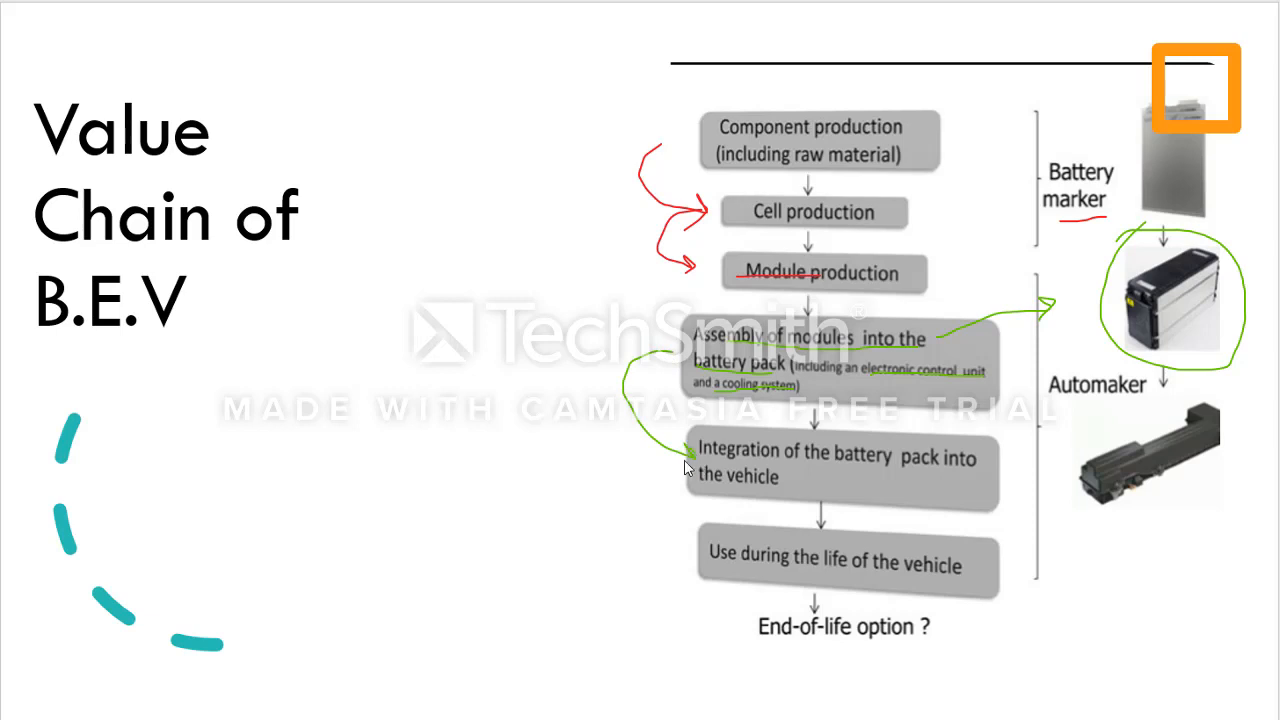
{"action": "mouse_move", "coordinate": [937, 492]}
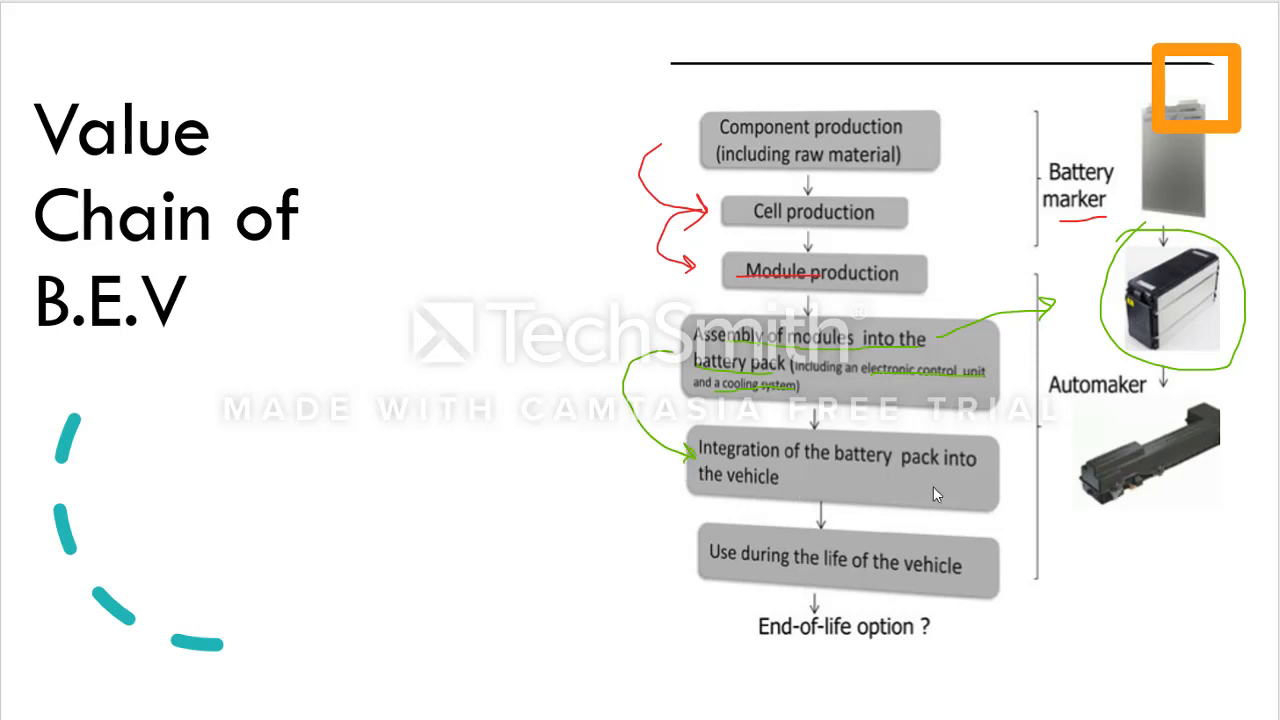
{"action": "mouse_move", "coordinate": [1180, 312]}
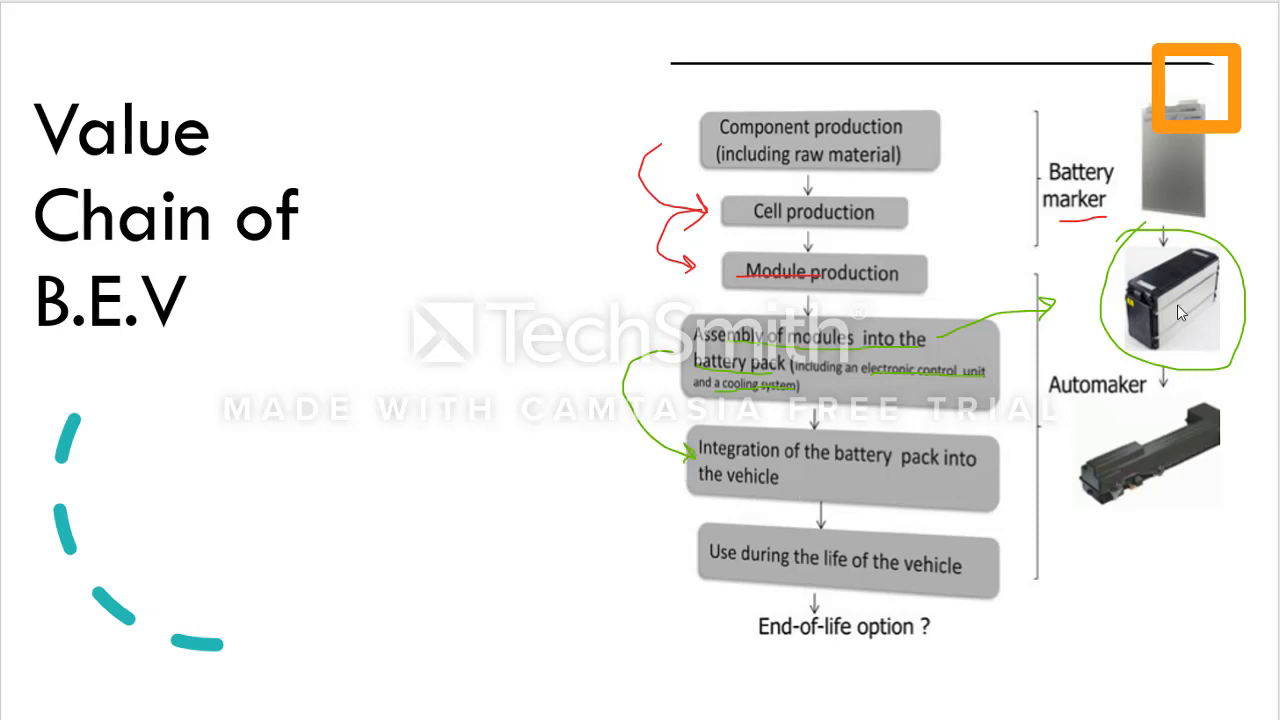
{"action": "mouse_move", "coordinate": [1160, 375]}
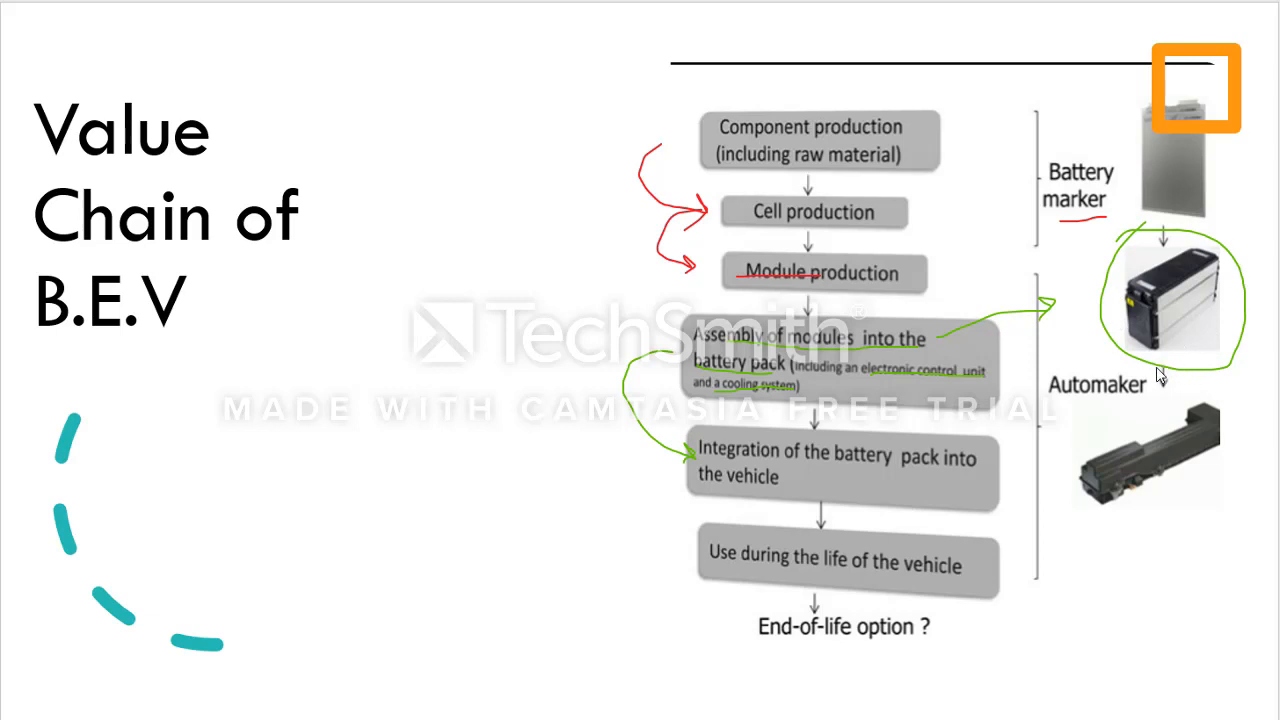
{"action": "mouse_move", "coordinate": [1205, 385]}
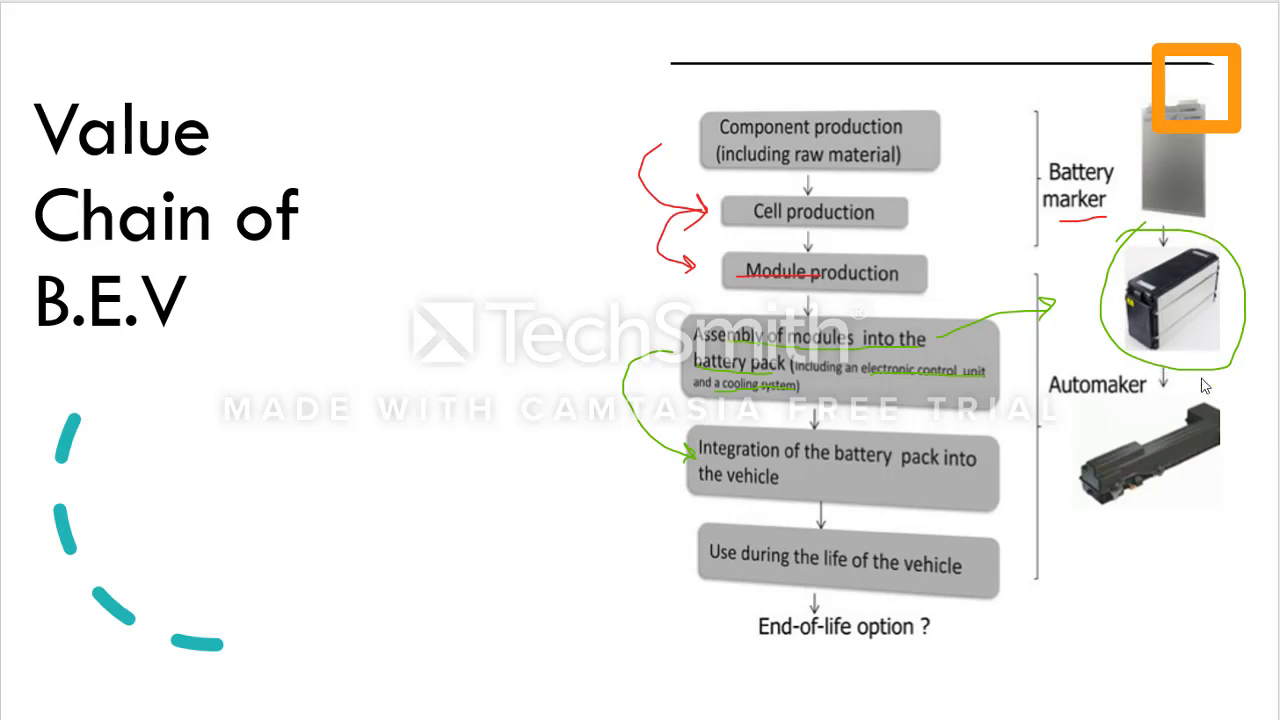
{"action": "mouse_move", "coordinate": [1160, 420]}
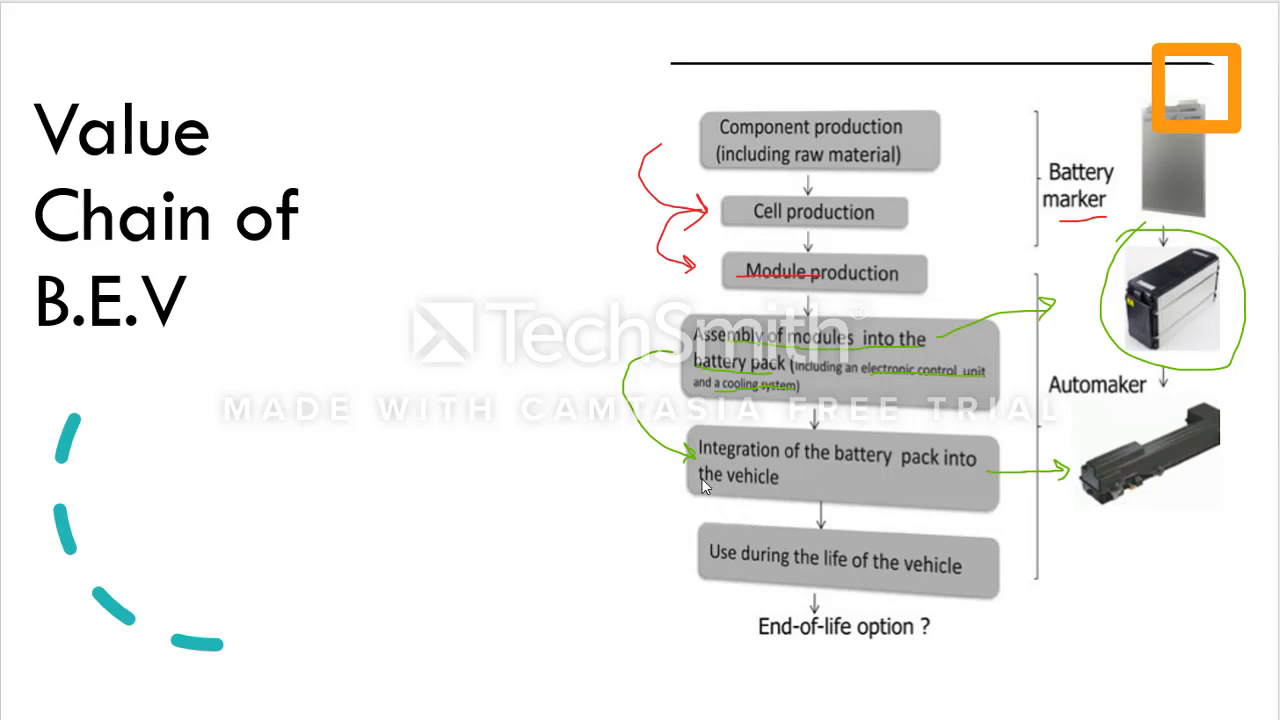
{"action": "mouse_move", "coordinate": [676, 481]}
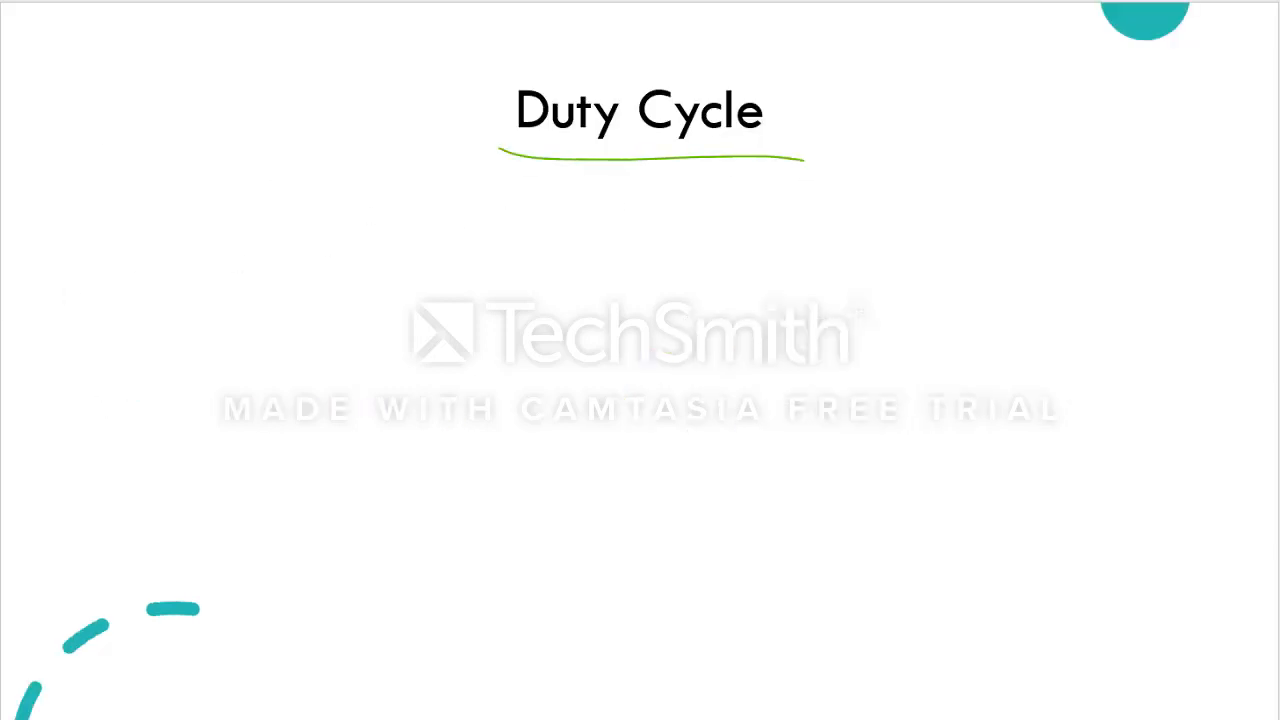
{"action": "mouse_move", "coordinate": [213, 247]}
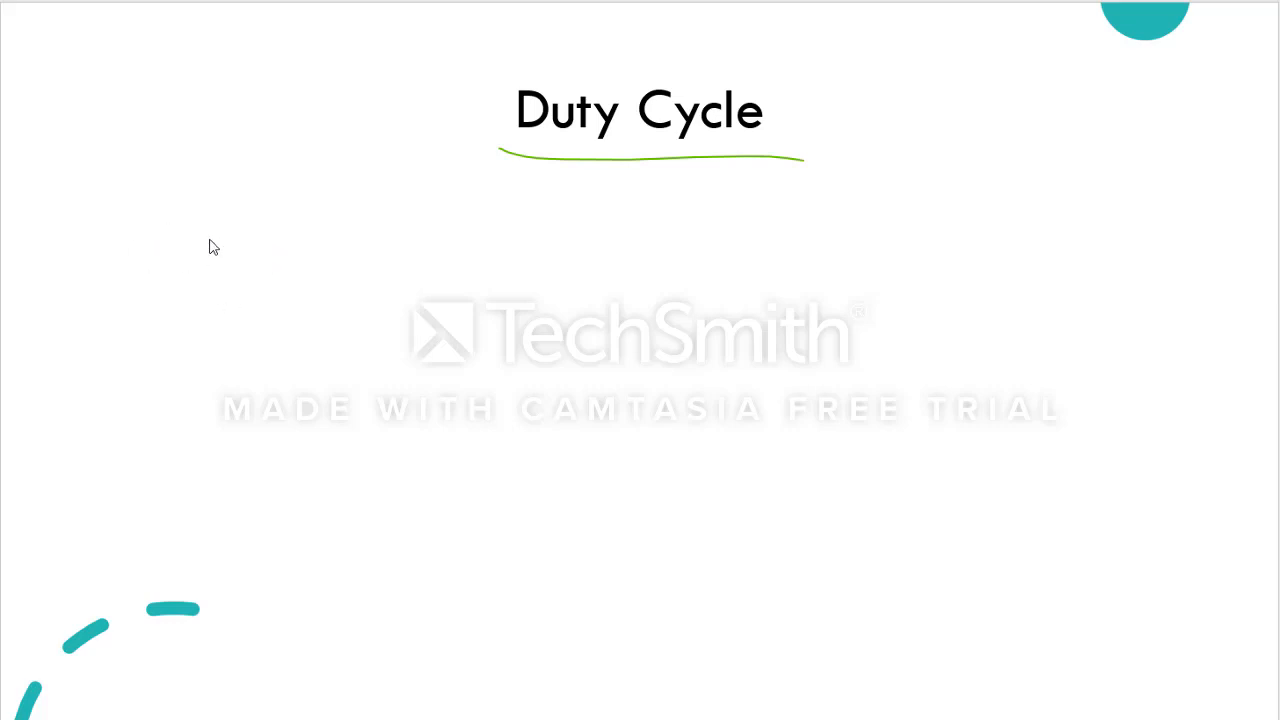
{"action": "mouse_move", "coordinate": [110, 205]}
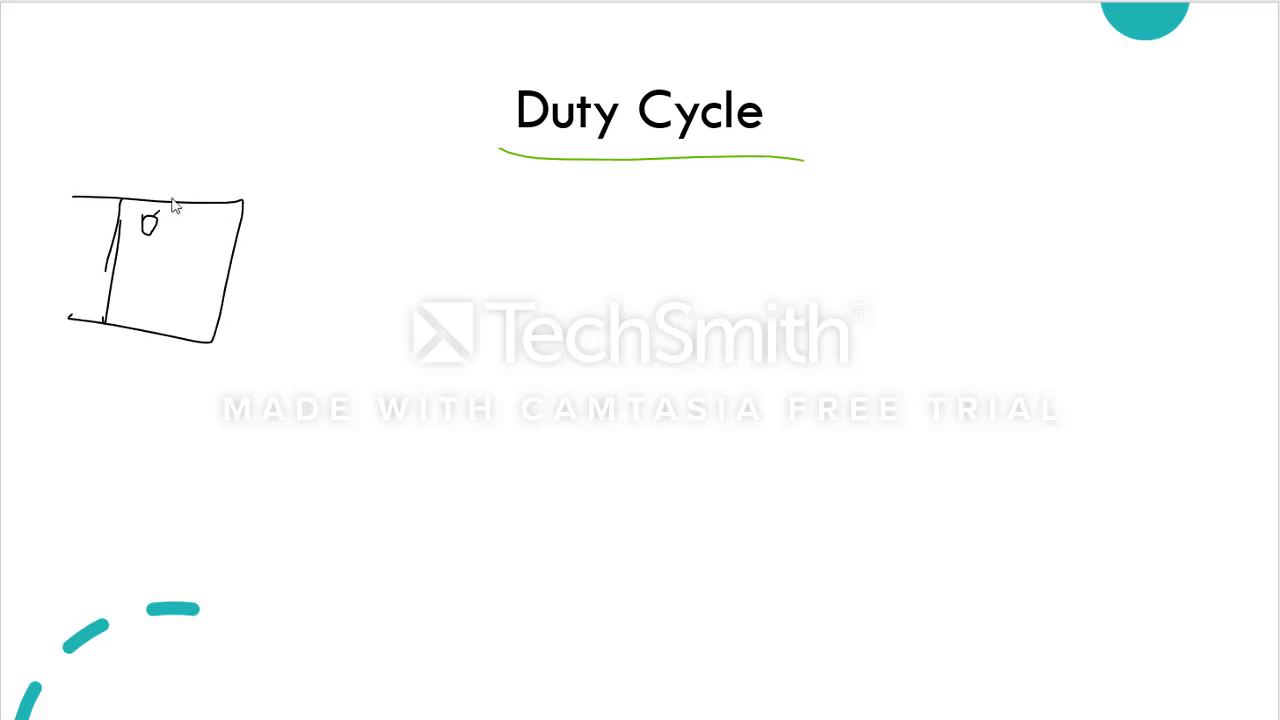
Label the battery sketch 'cell' and 'Sheet', add a third row of cells, underline Sheet.
{"action": "left_click_drag", "start_coordinate": [150, 220], "coordinate": [255, 150]}
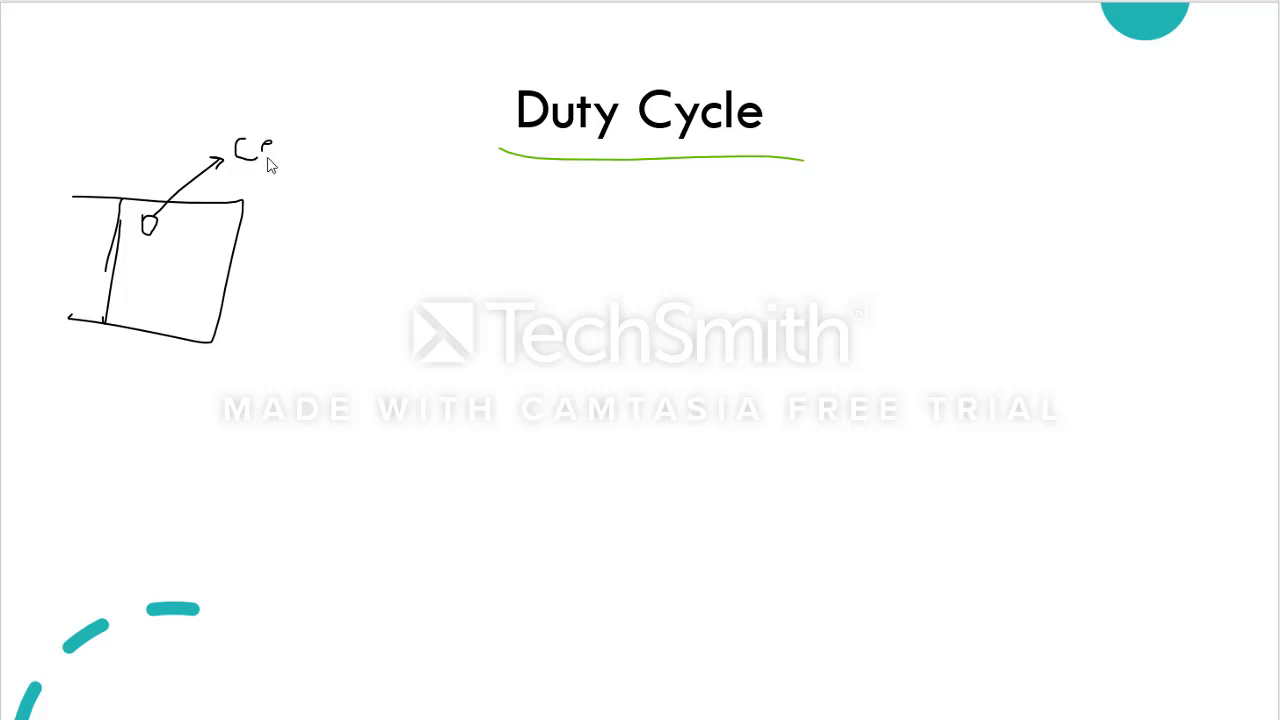
{"action": "left_click_drag", "start_coordinate": [270, 160], "coordinate": [320, 150]}
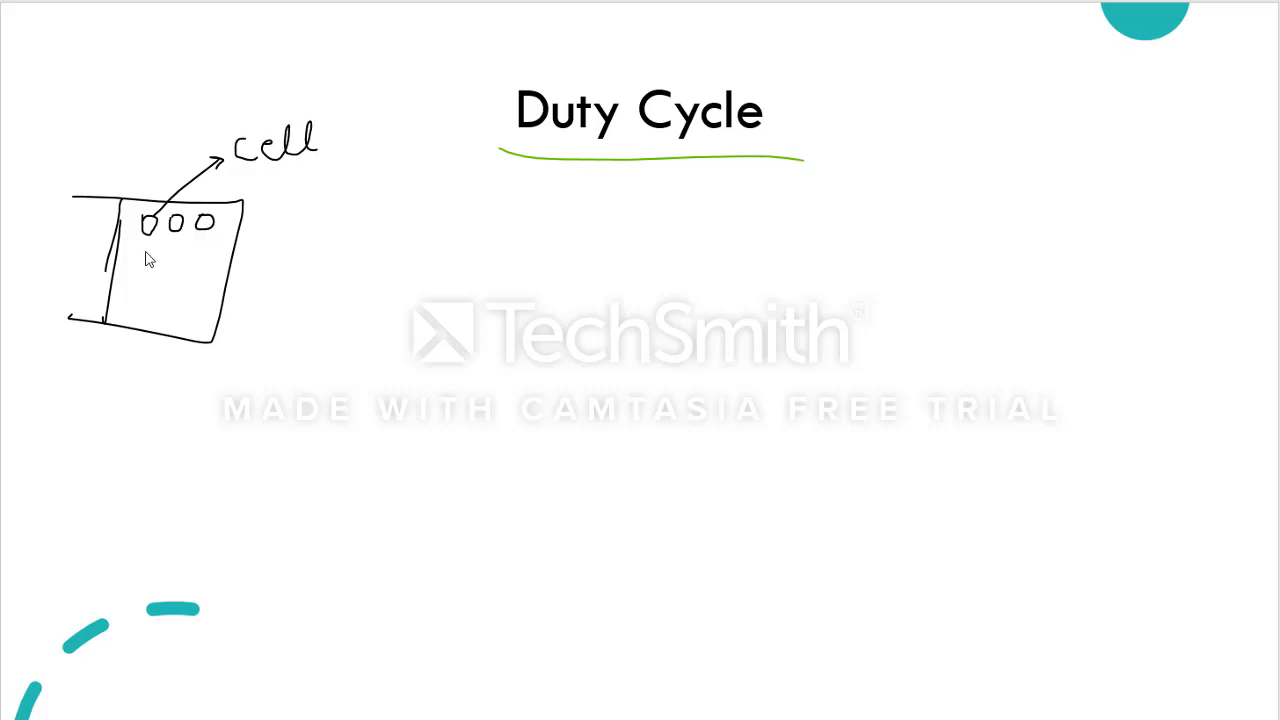
{"action": "left_click_drag", "start_coordinate": [145, 255], "coordinate": [200, 255]}
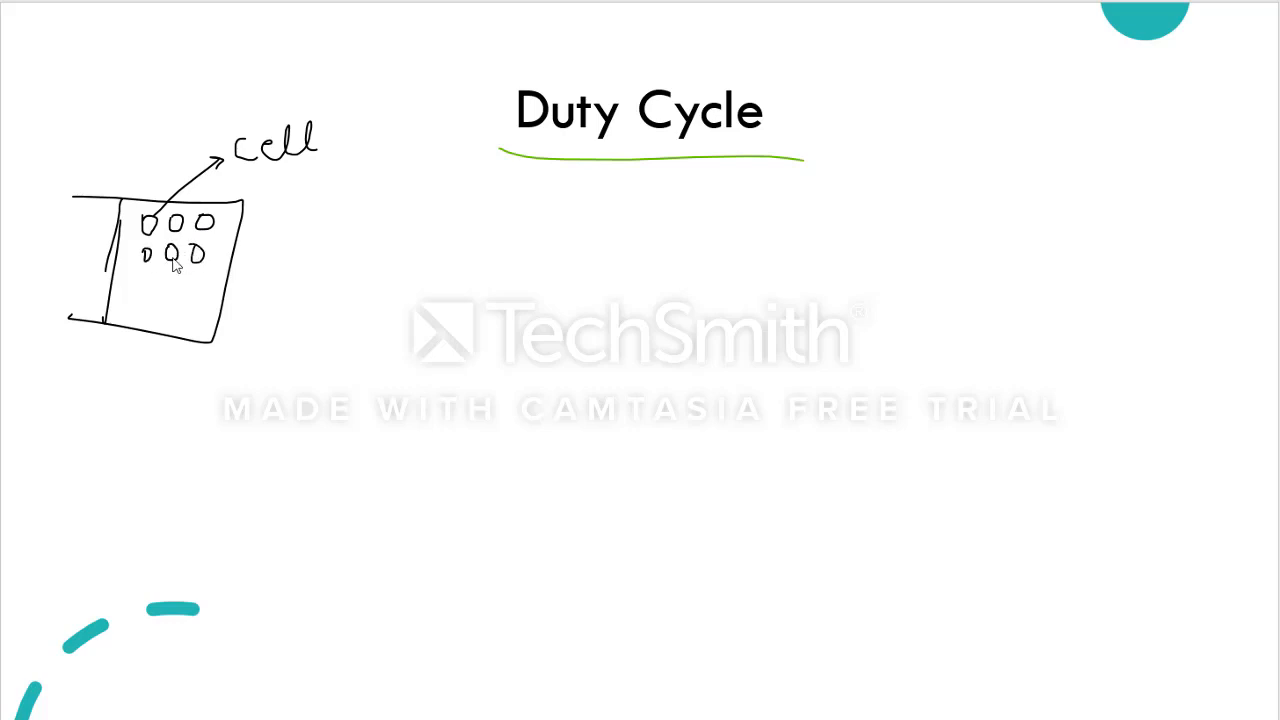
{"action": "left_click_drag", "start_coordinate": [130, 290], "coordinate": [175, 290]}
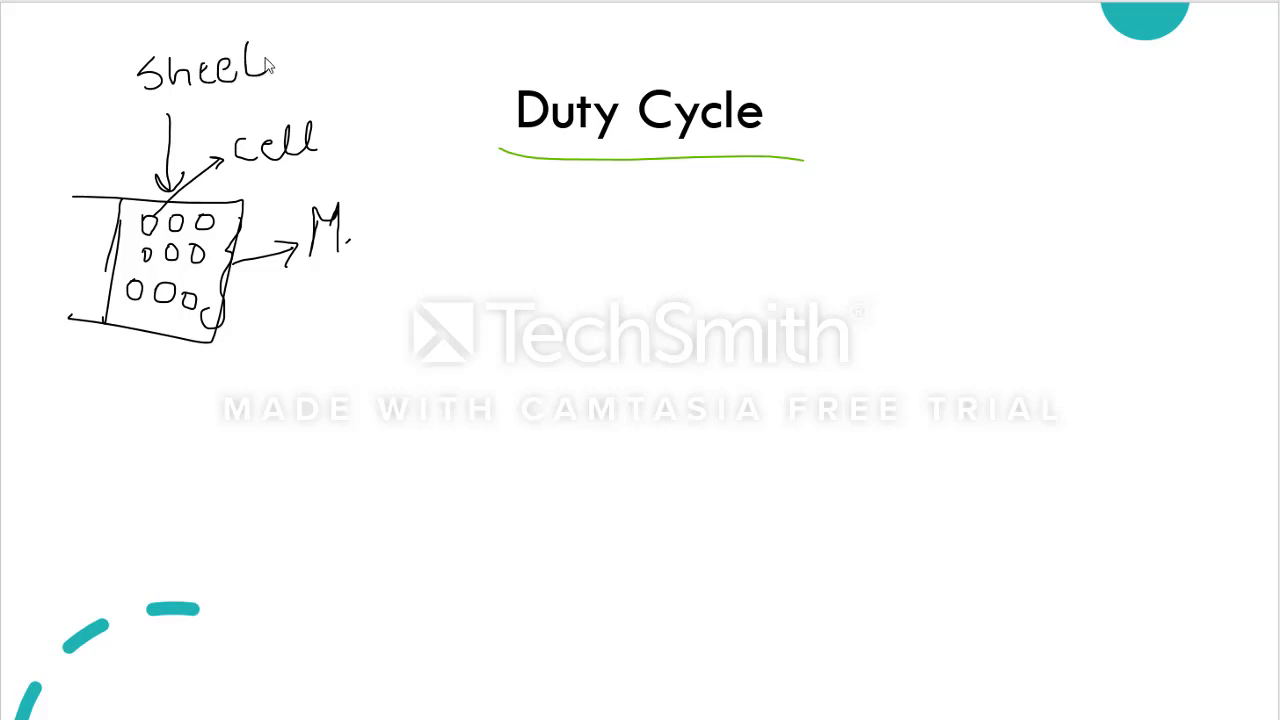
{"action": "left_click_drag", "start_coordinate": [165, 105], "coordinate": [300, 85]}
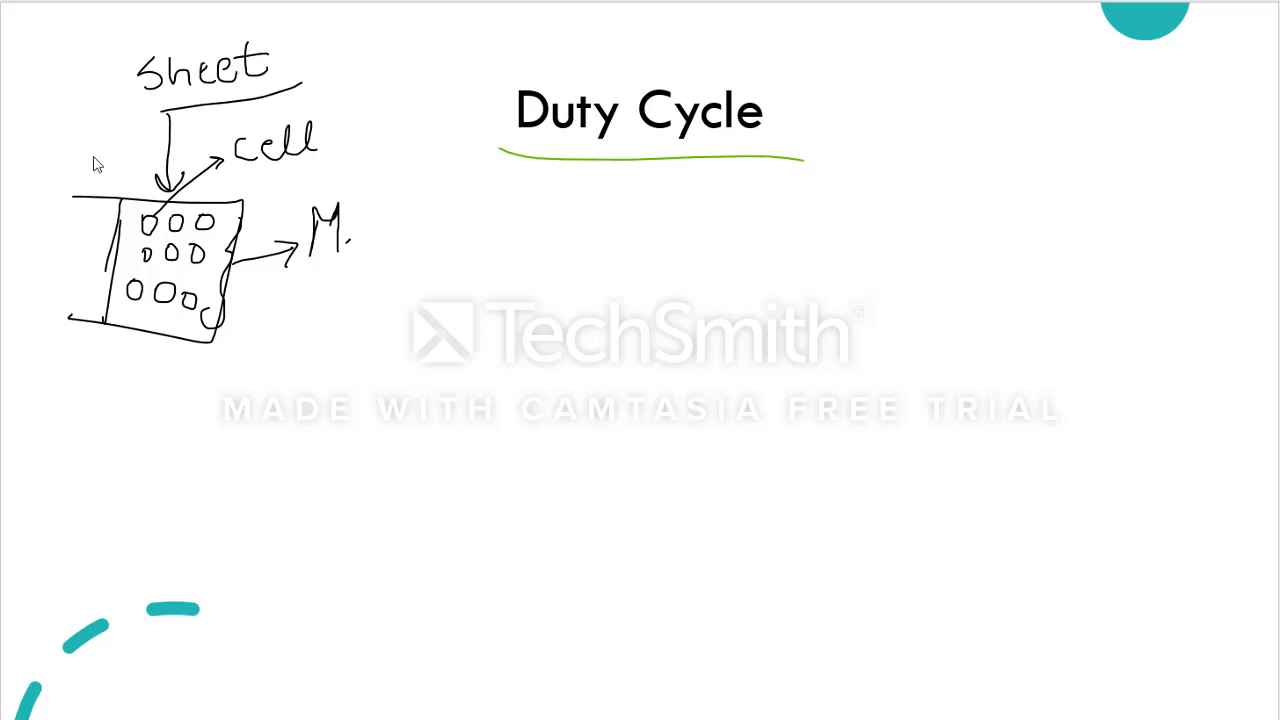
{"action": "mouse_move", "coordinate": [143, 251]}
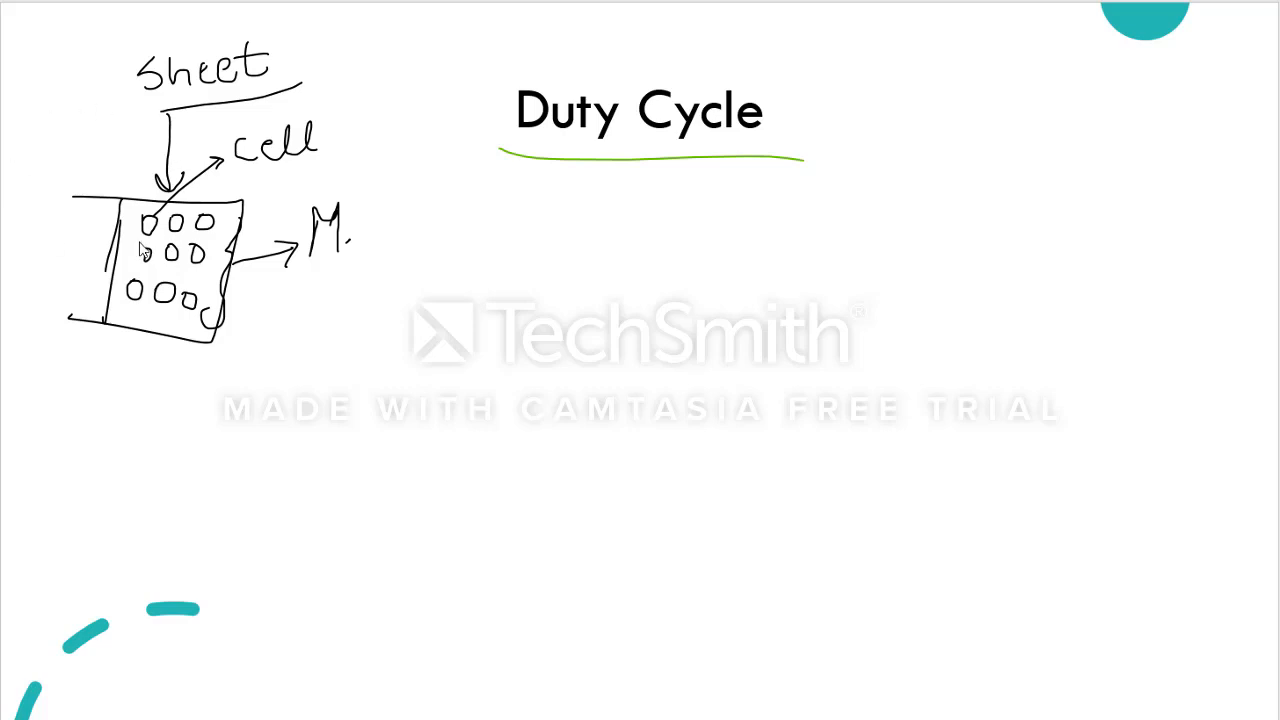
{"action": "mouse_move", "coordinate": [265, 190]}
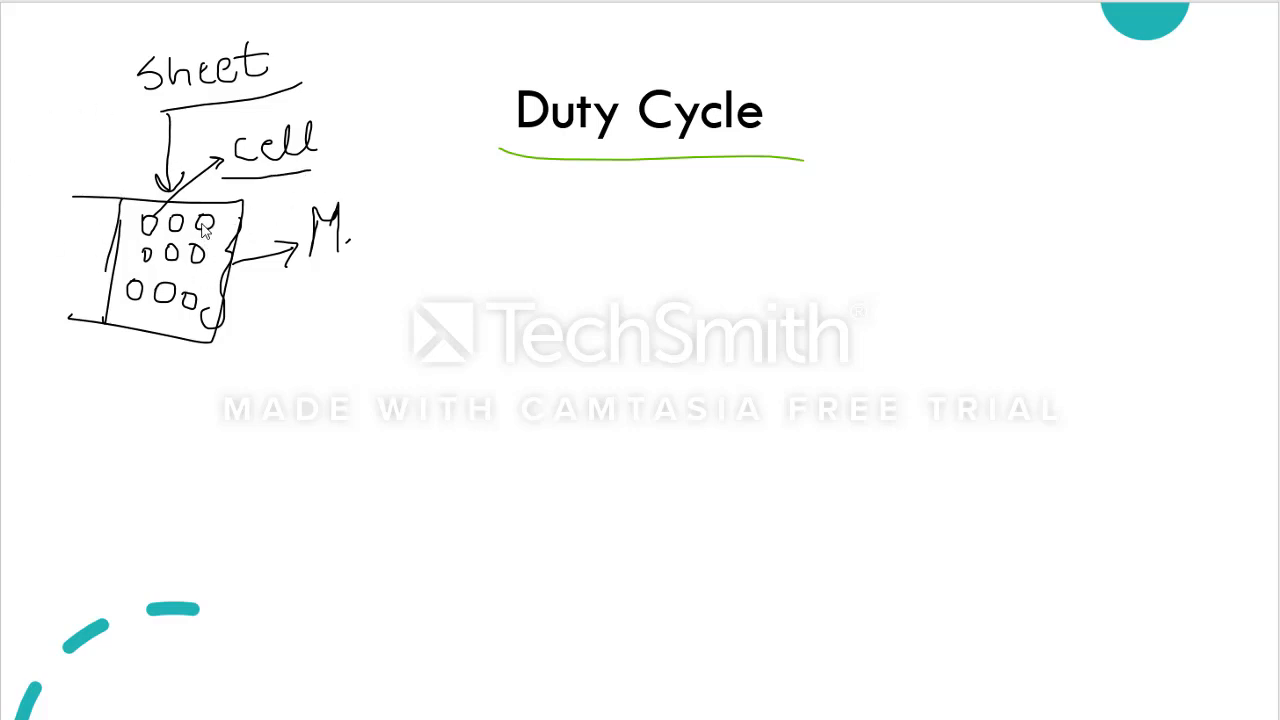
{"action": "mouse_move", "coordinate": [255, 235]}
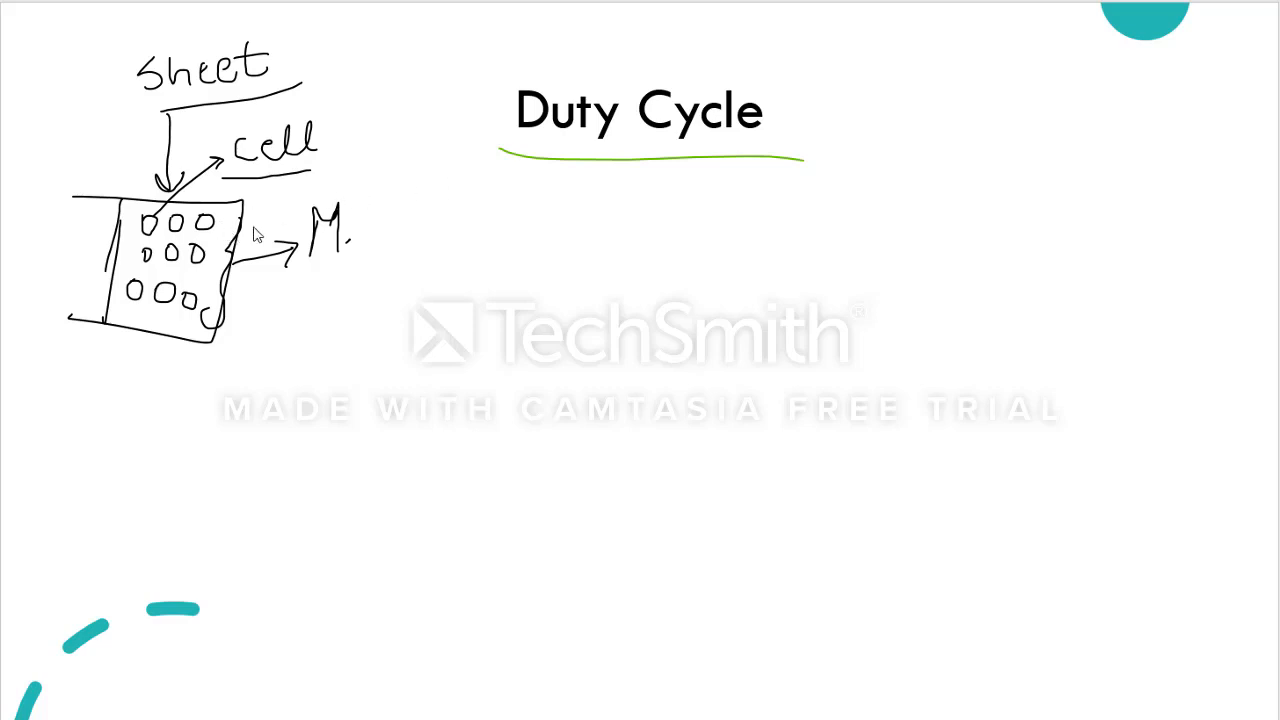
{"action": "mouse_move", "coordinate": [323, 211]}
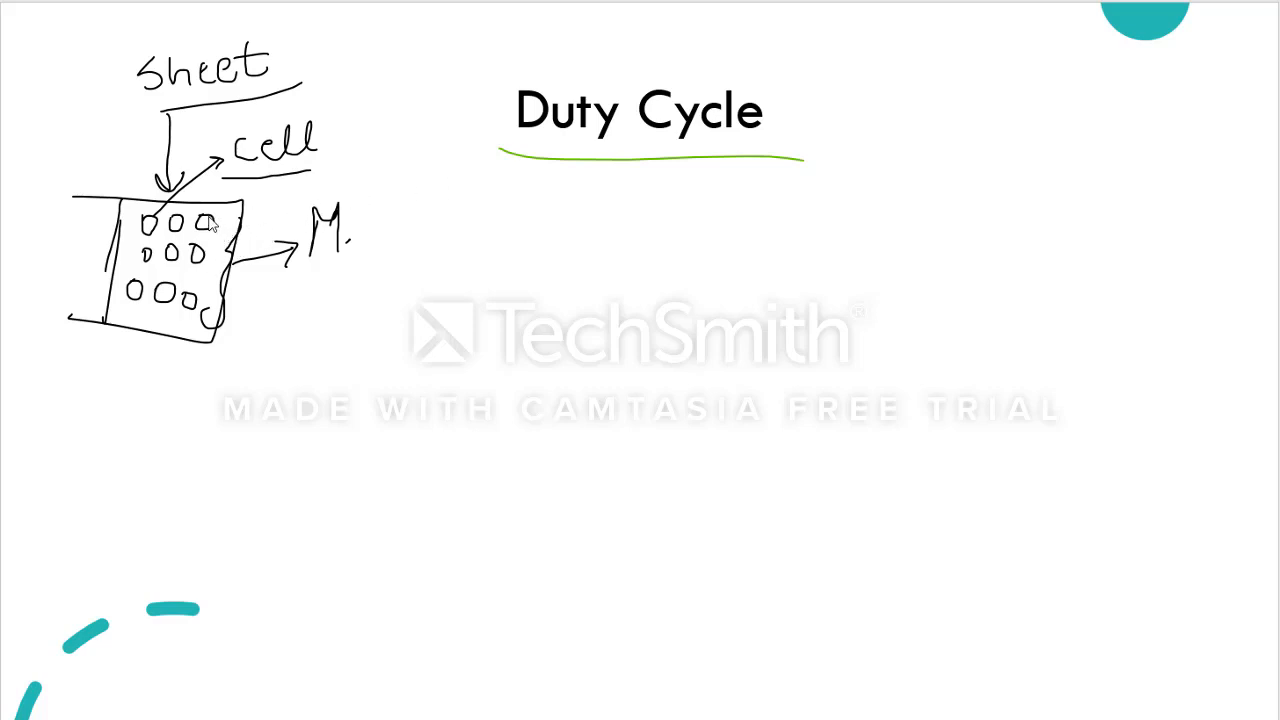
{"action": "mouse_move", "coordinate": [278, 203]}
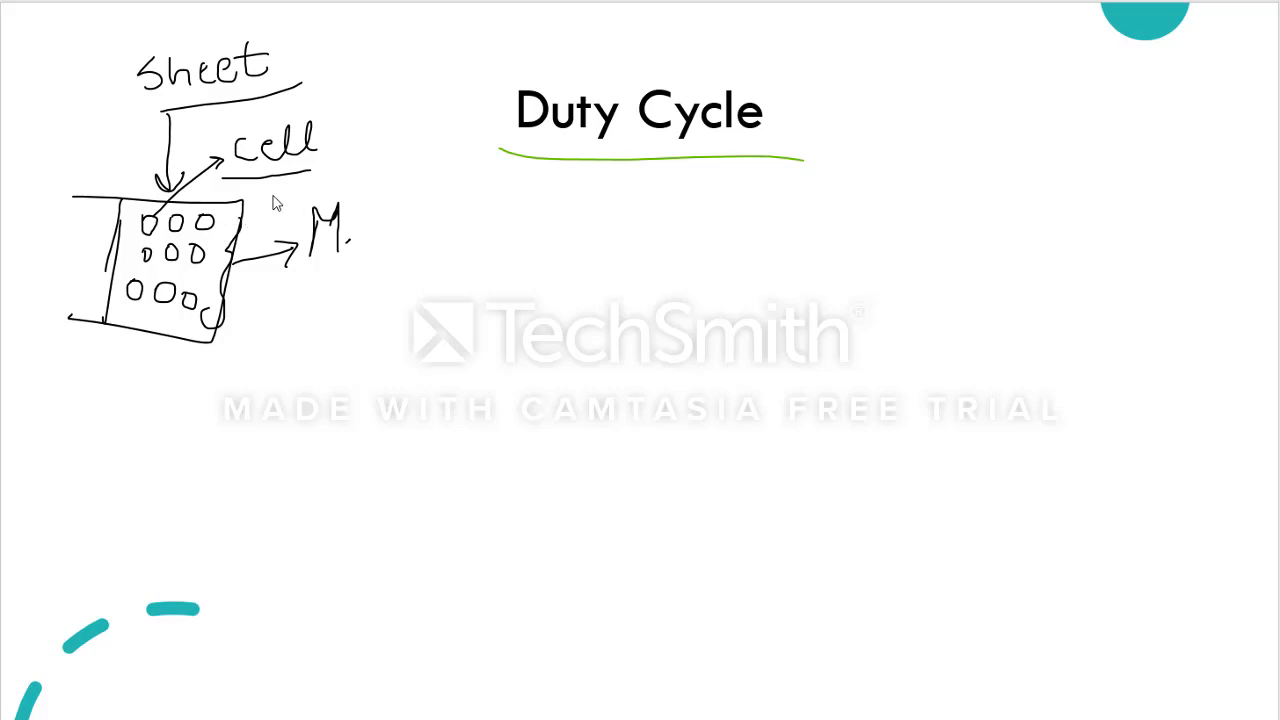
{"action": "mouse_move", "coordinate": [255, 203]}
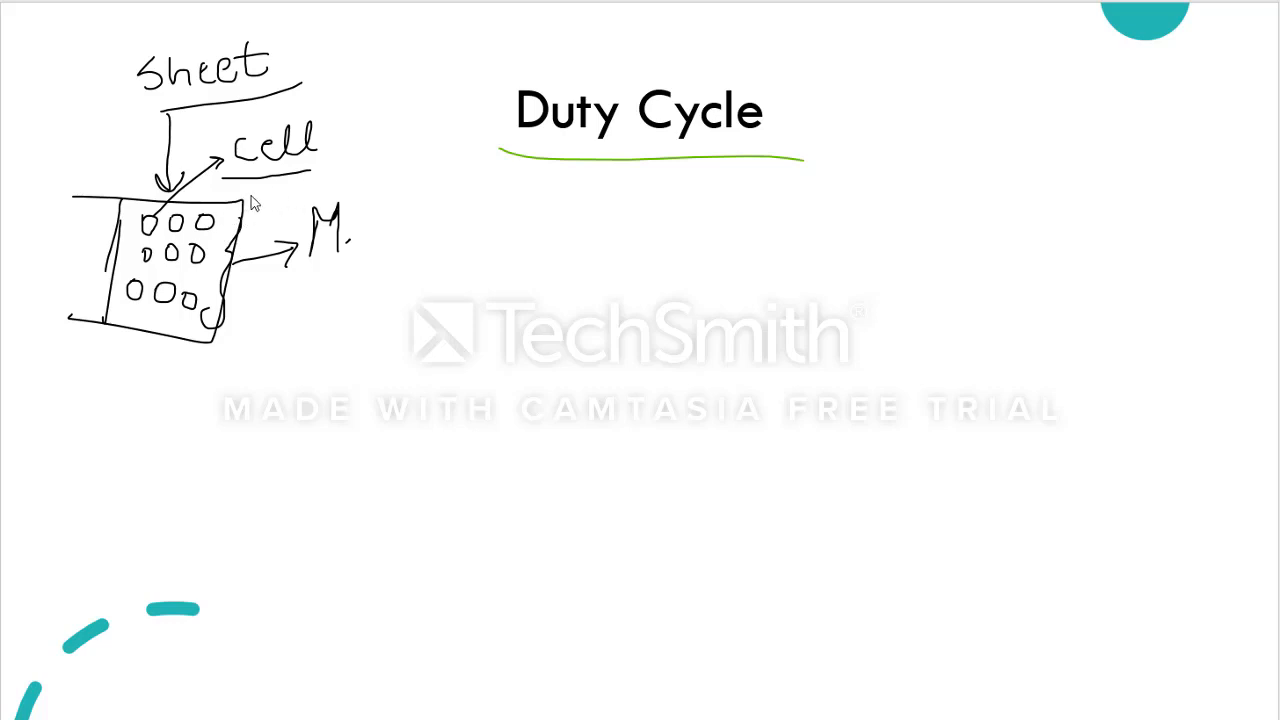
{"action": "mouse_move", "coordinate": [213, 278]}
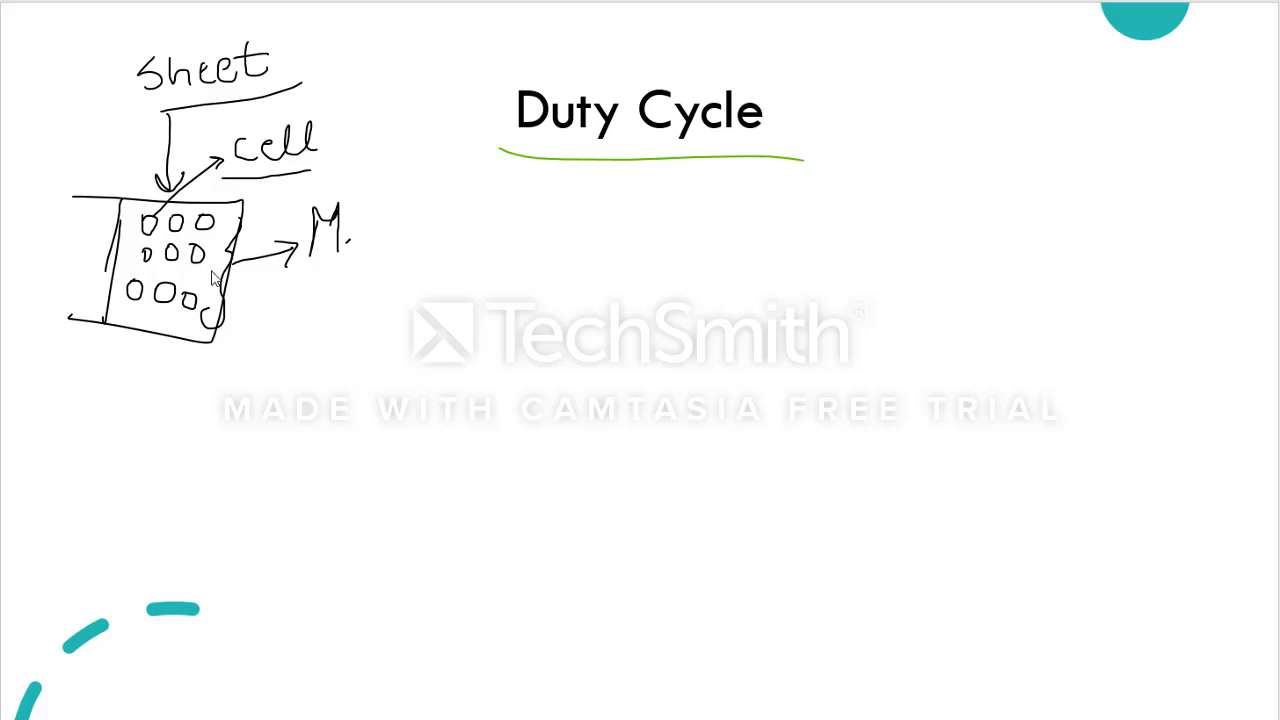
{"action": "mouse_move", "coordinate": [387, 290]}
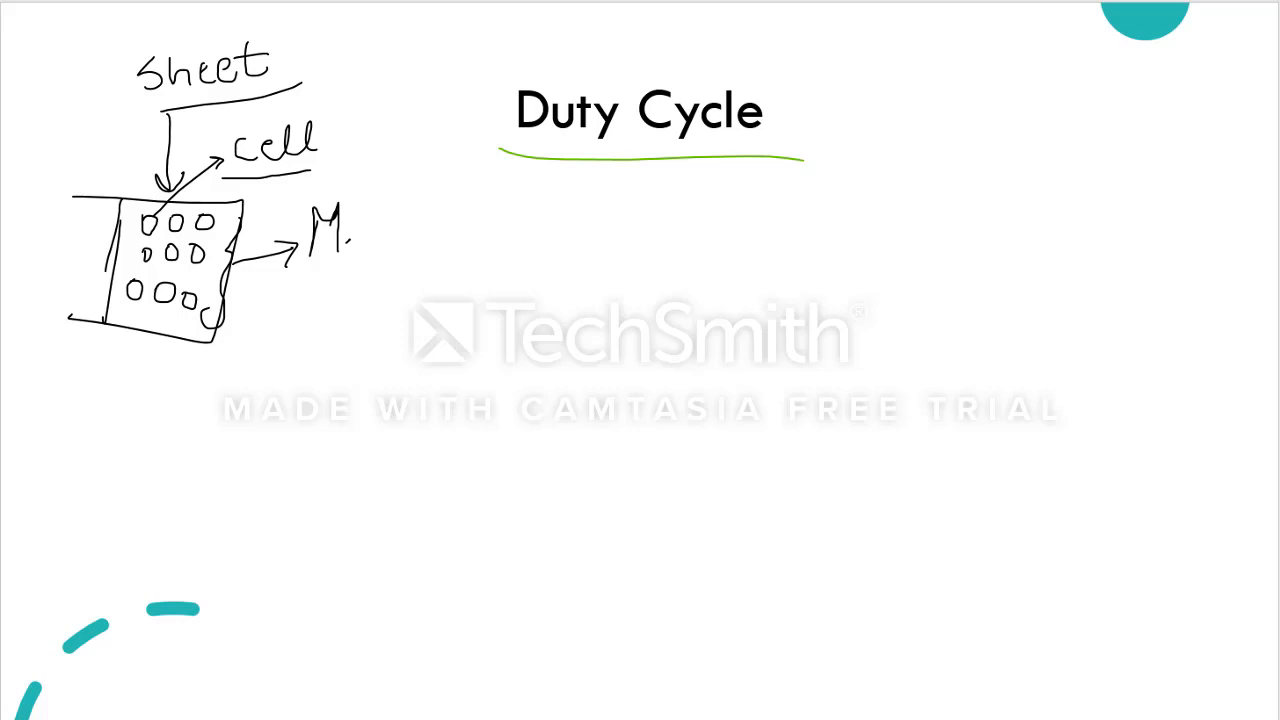
Draw a grey arrow to handwritten 'Life Span', then an arrow leading to an X.
{"action": "left_click_drag", "start_coordinate": [255, 302], "coordinate": [445, 300]}
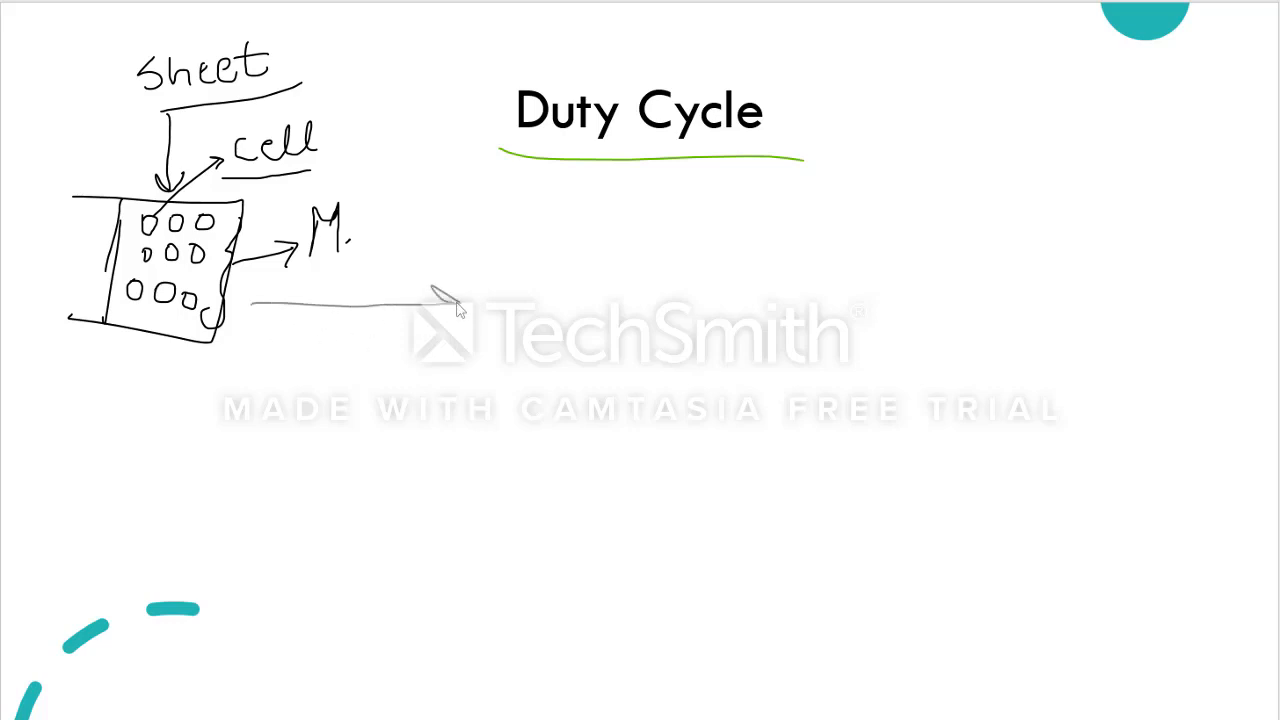
{"action": "left_click_drag", "start_coordinate": [430, 300], "coordinate": [510, 300]}
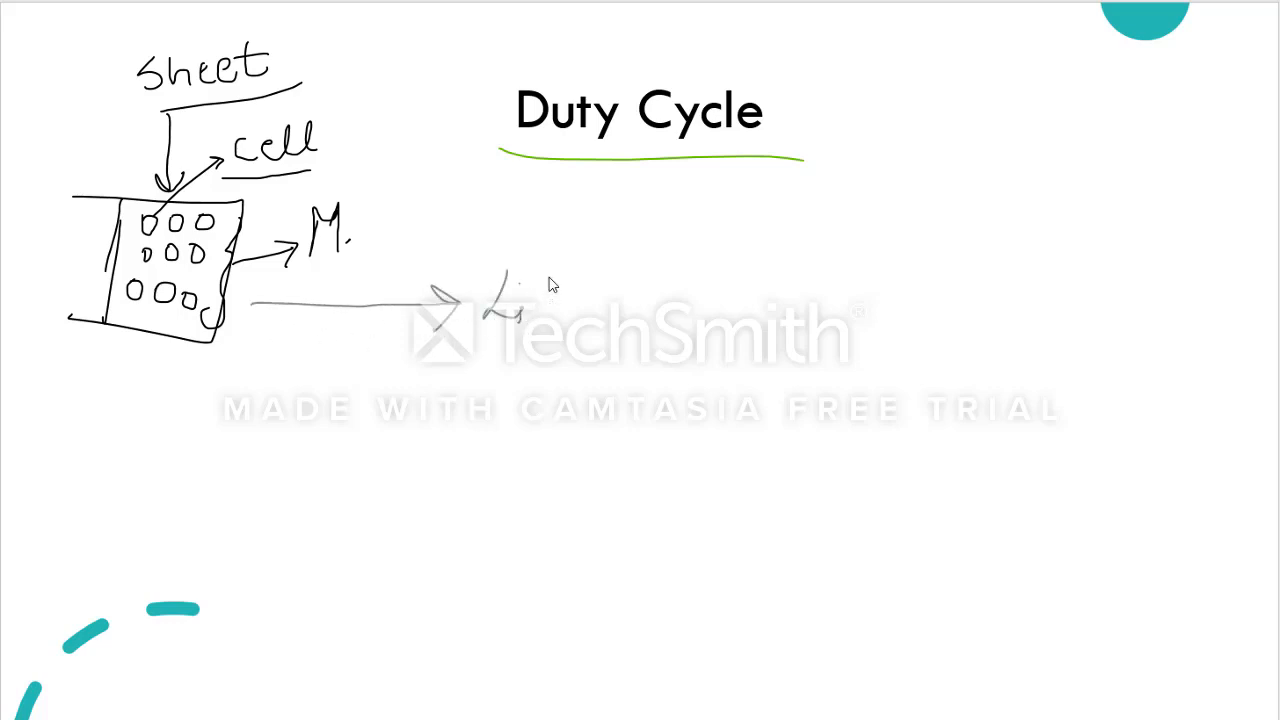
{"action": "left_click_drag", "start_coordinate": [485, 290], "coordinate": [560, 320]}
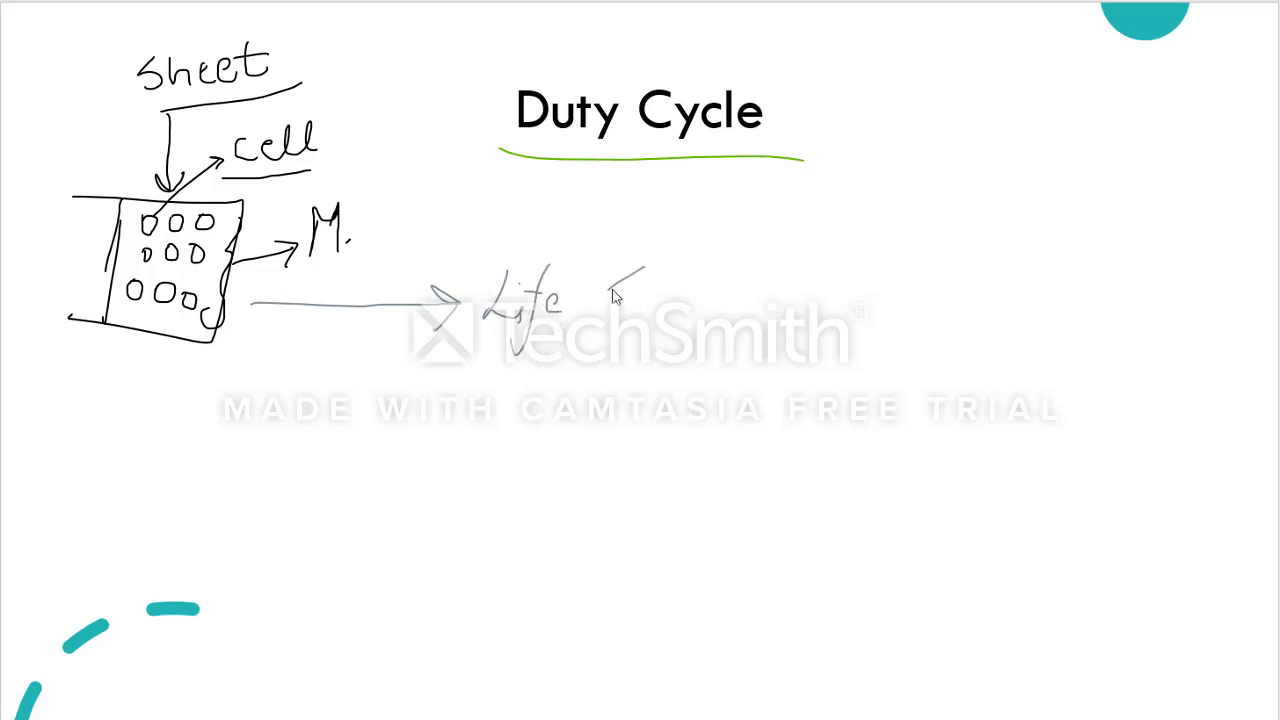
{"action": "left_click_drag", "start_coordinate": [610, 290], "coordinate": [690, 320]}
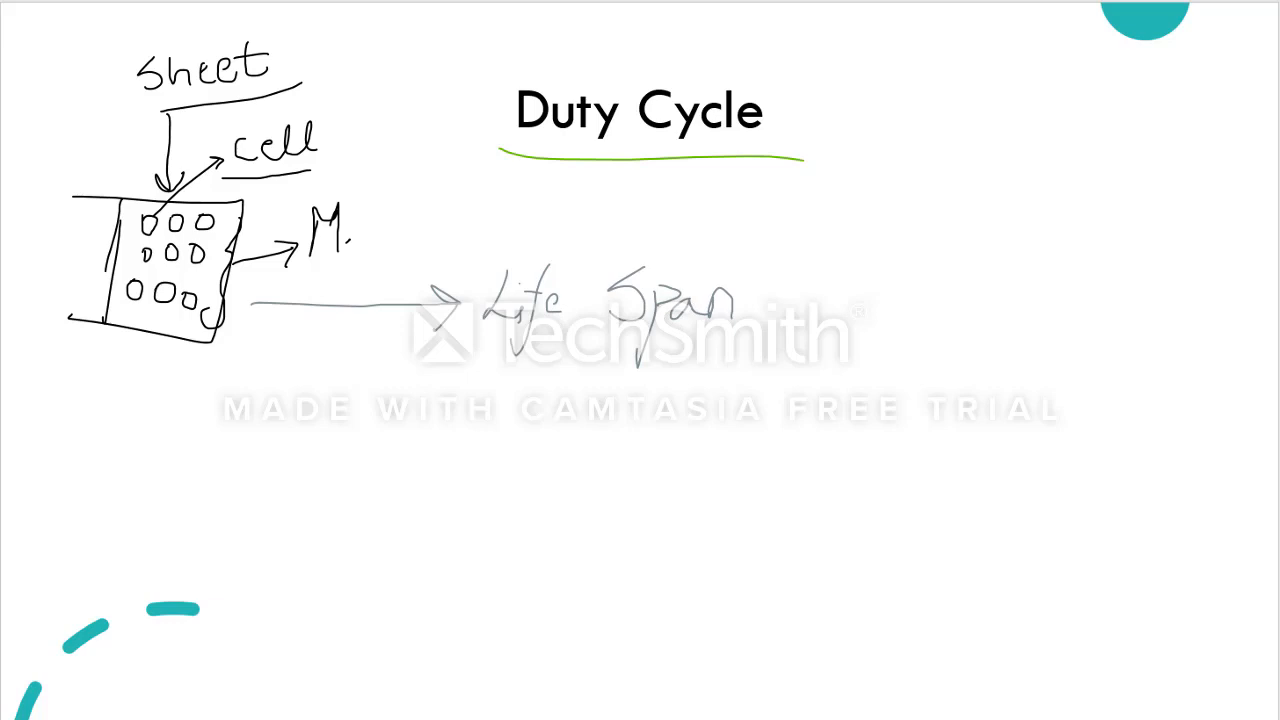
{"action": "left_click_drag", "start_coordinate": [775, 300], "coordinate": [845, 298]}
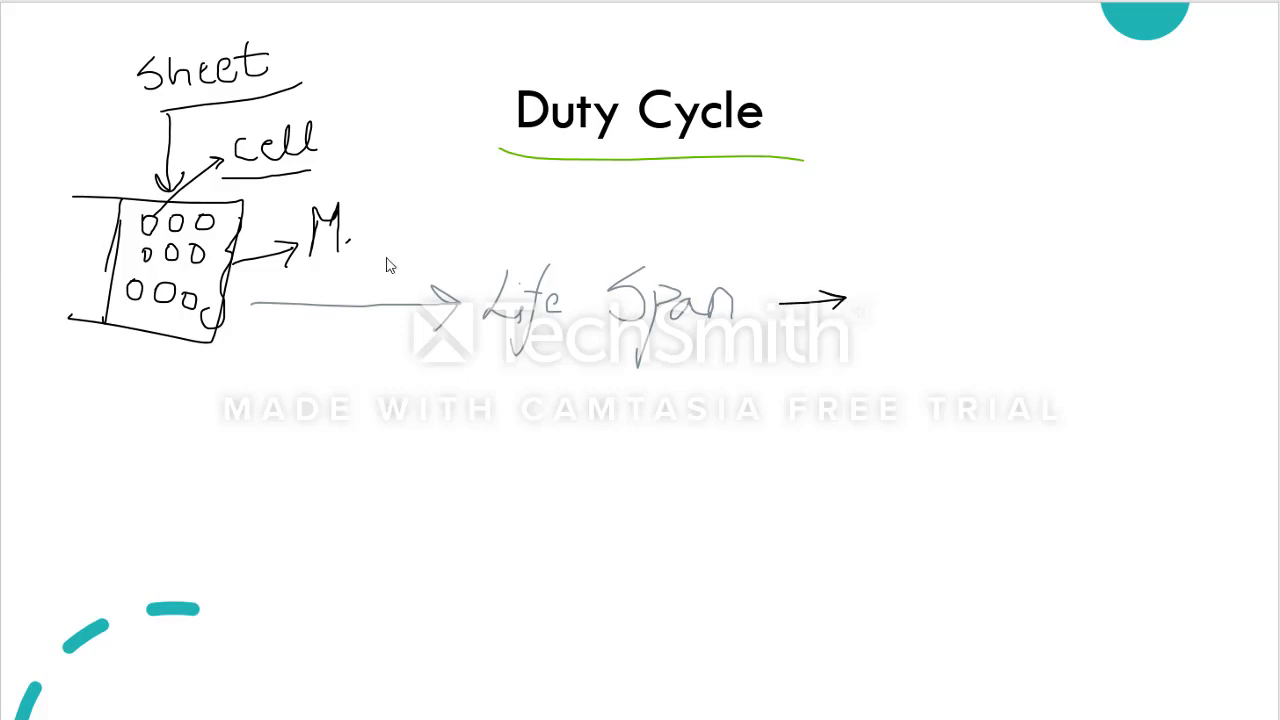
{"action": "left_click_drag", "start_coordinate": [935, 245], "coordinate": [1000, 305]}
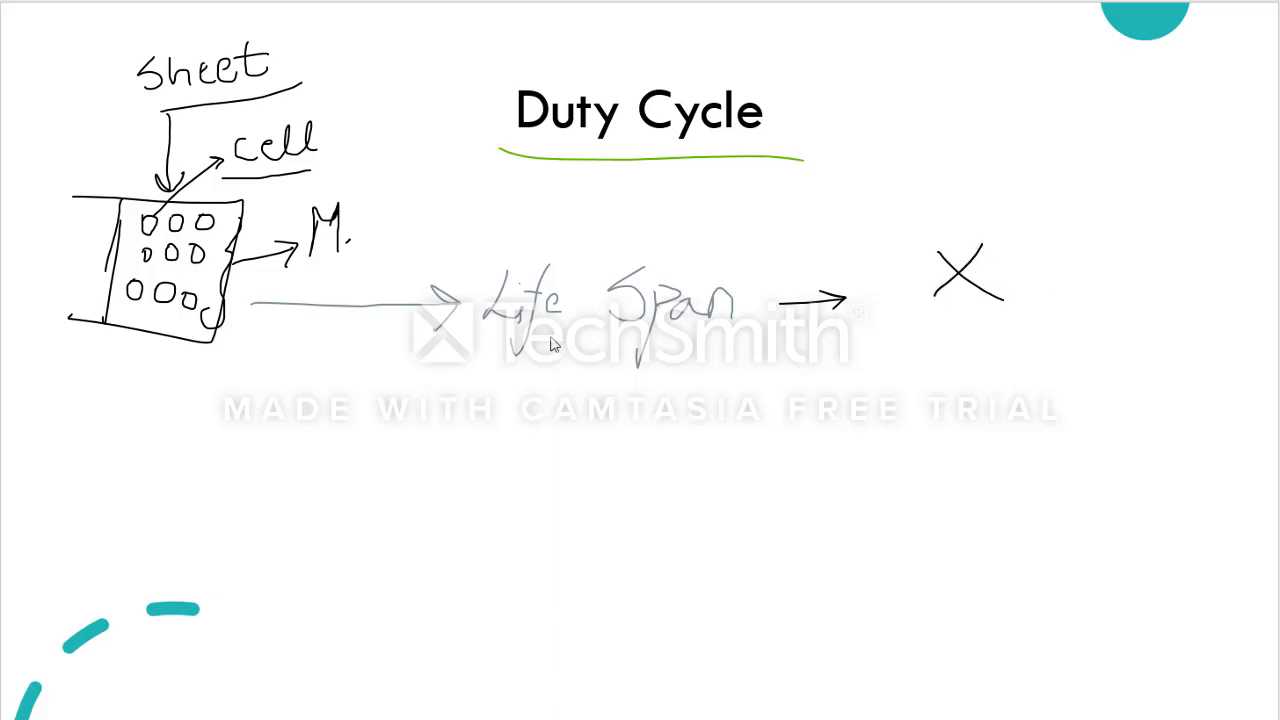
{"action": "mouse_move", "coordinate": [222, 158]}
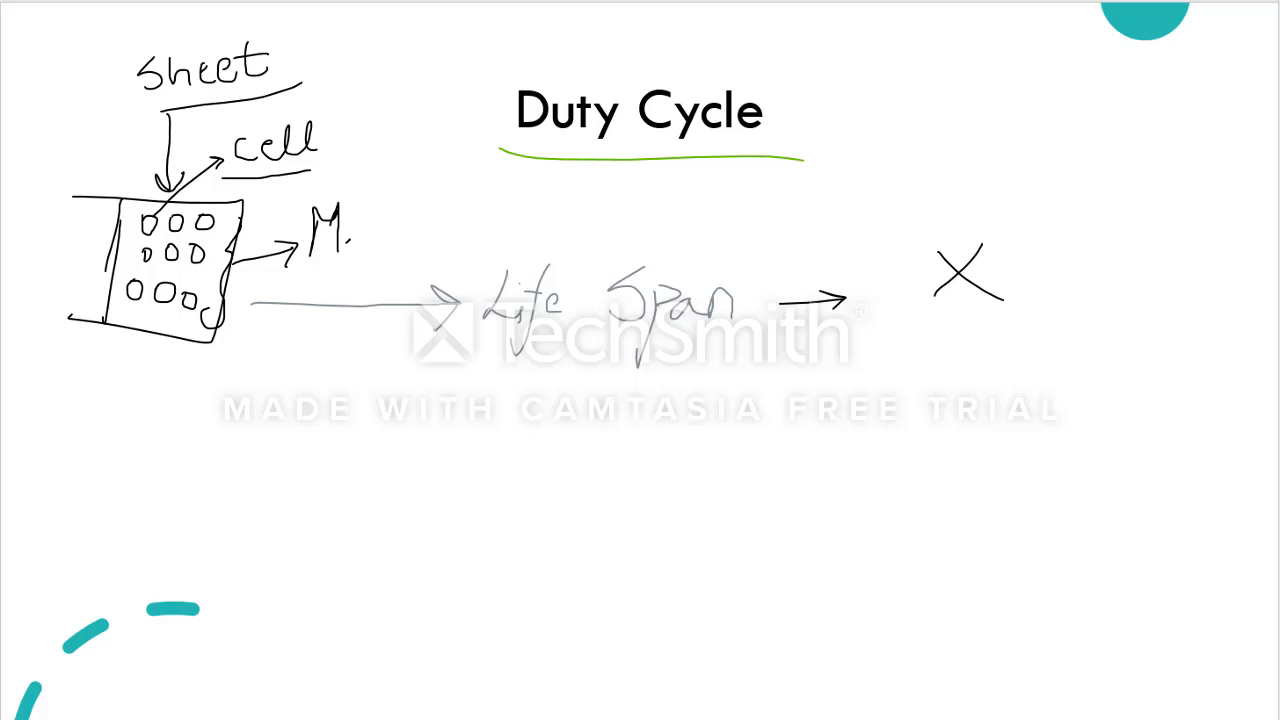
Highlight the battery sketch yellow, then pen an arrow, a '10 yrs' ellipse, and a Duty Cycle box.
{"action": "left_click_drag", "start_coordinate": [90, 190], "coordinate": [240, 255]}
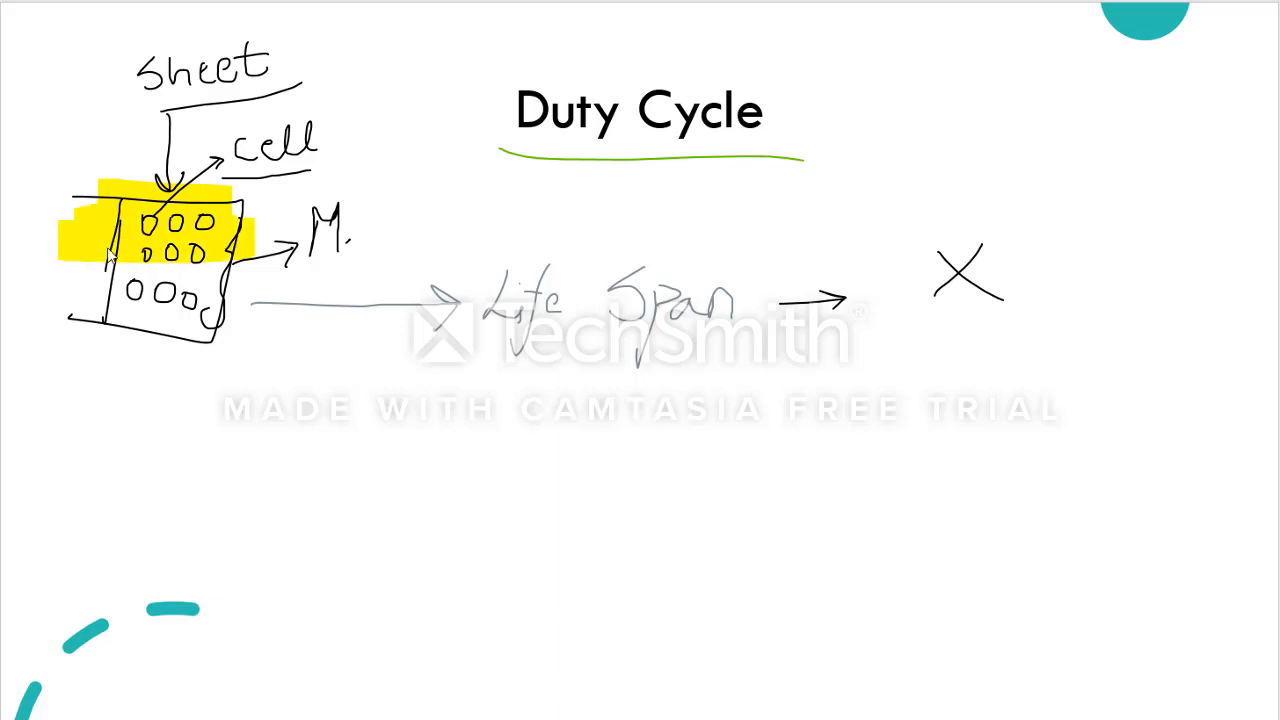
{"action": "left_click_drag", "start_coordinate": [110, 260], "coordinate": [200, 320]}
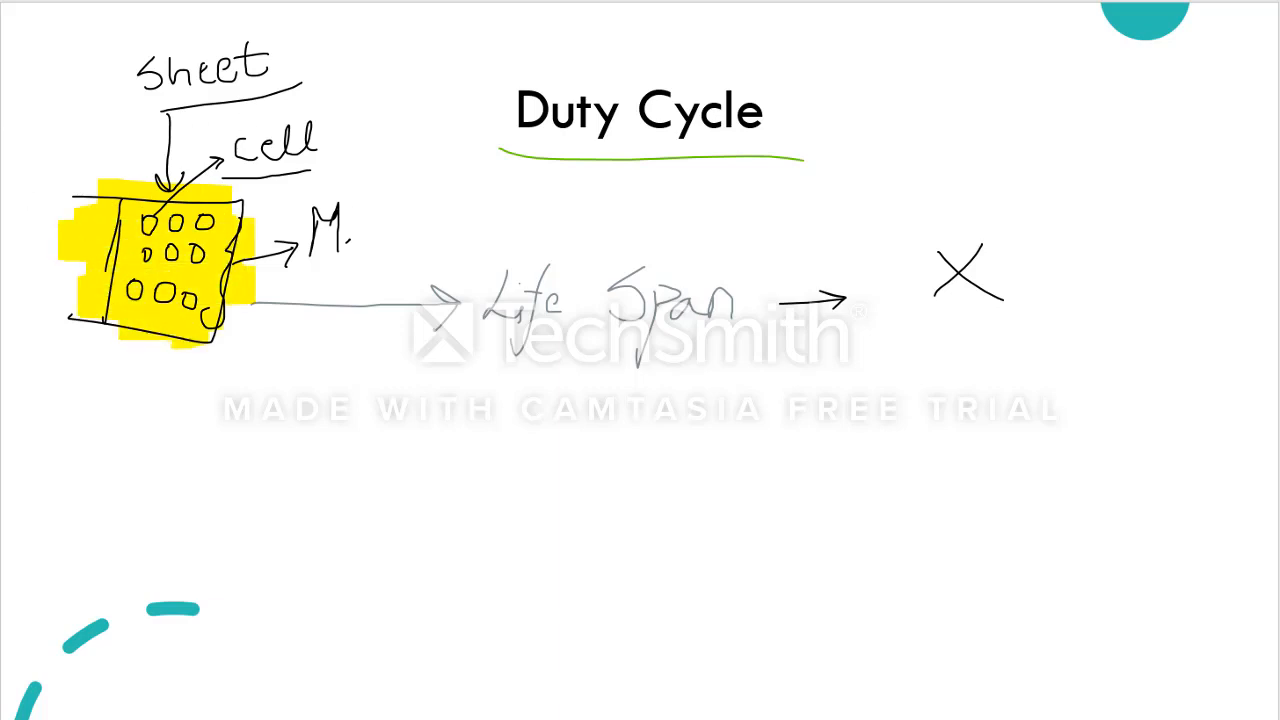
{"action": "mouse_move", "coordinate": [249, 259]}
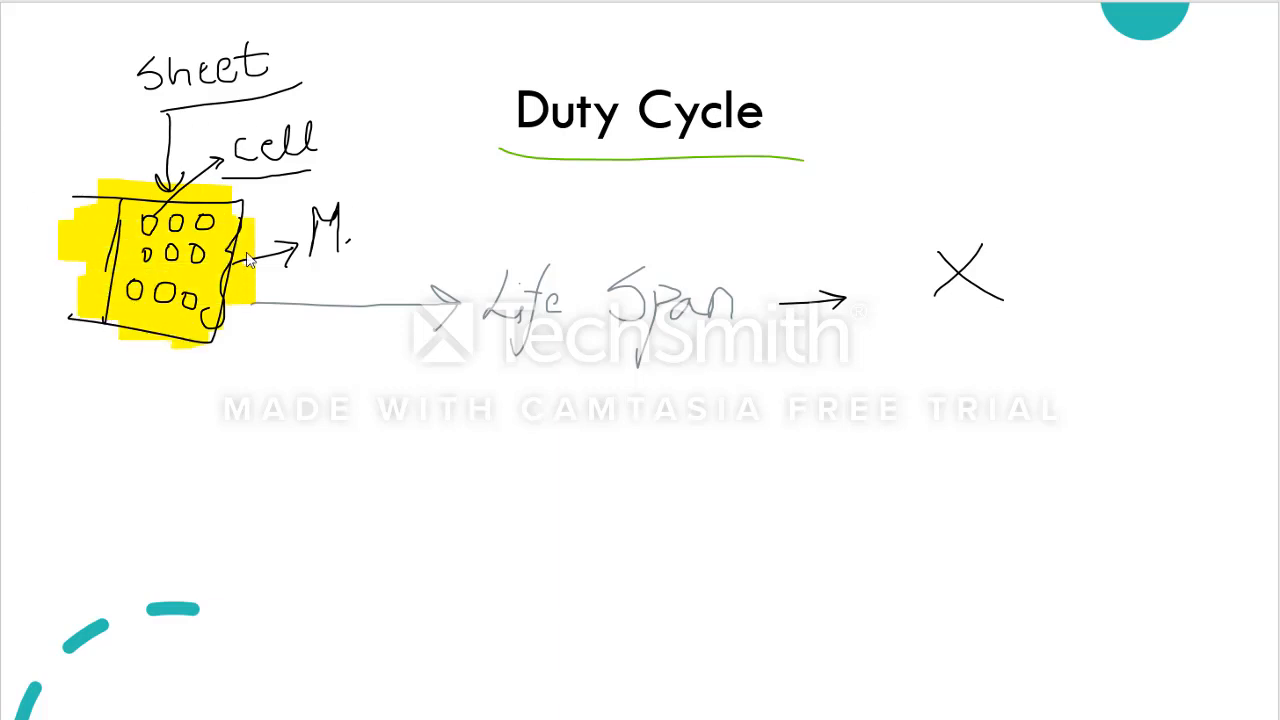
{"action": "mouse_move", "coordinate": [310, 530]}
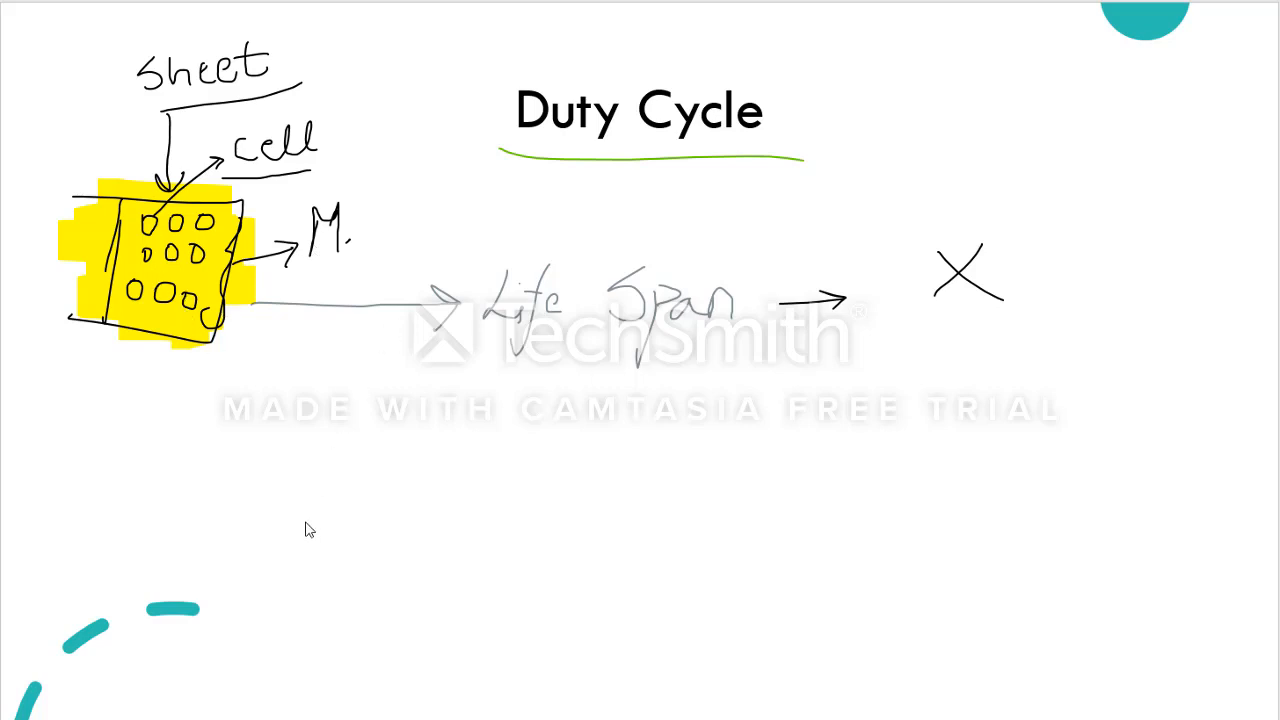
{"action": "mouse_move", "coordinate": [324, 534]}
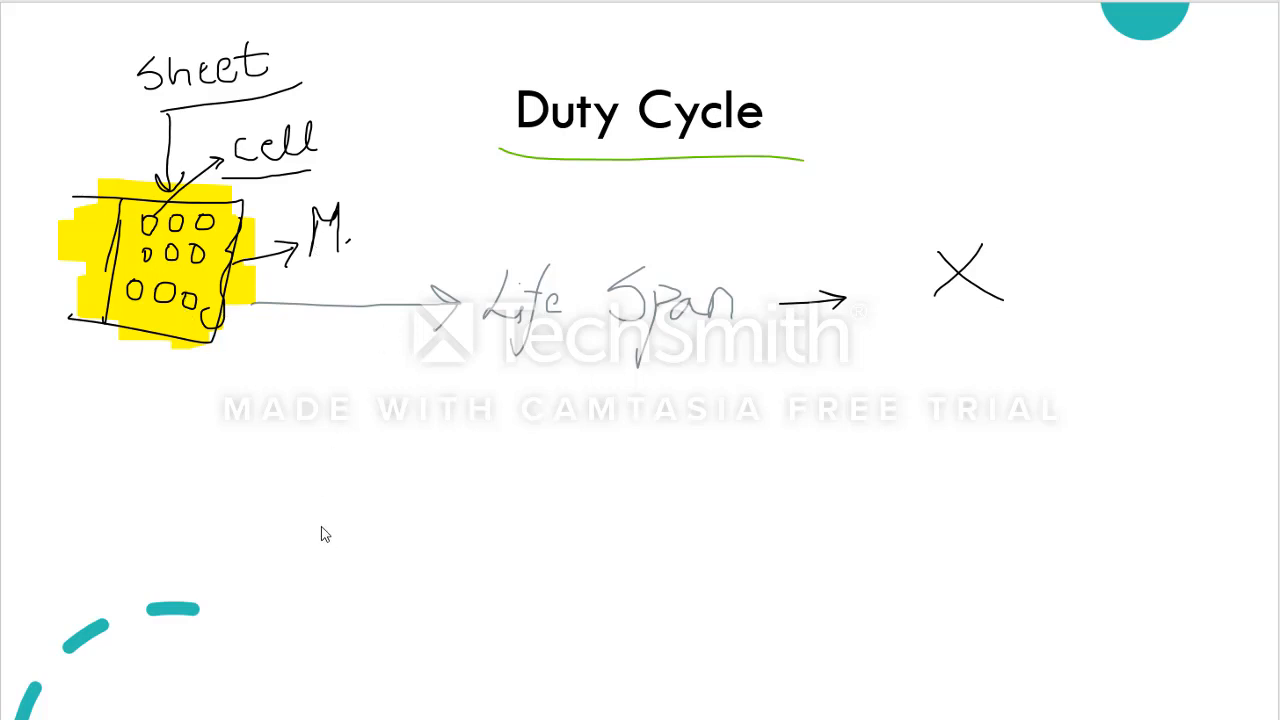
{"action": "mouse_move", "coordinate": [170, 340]}
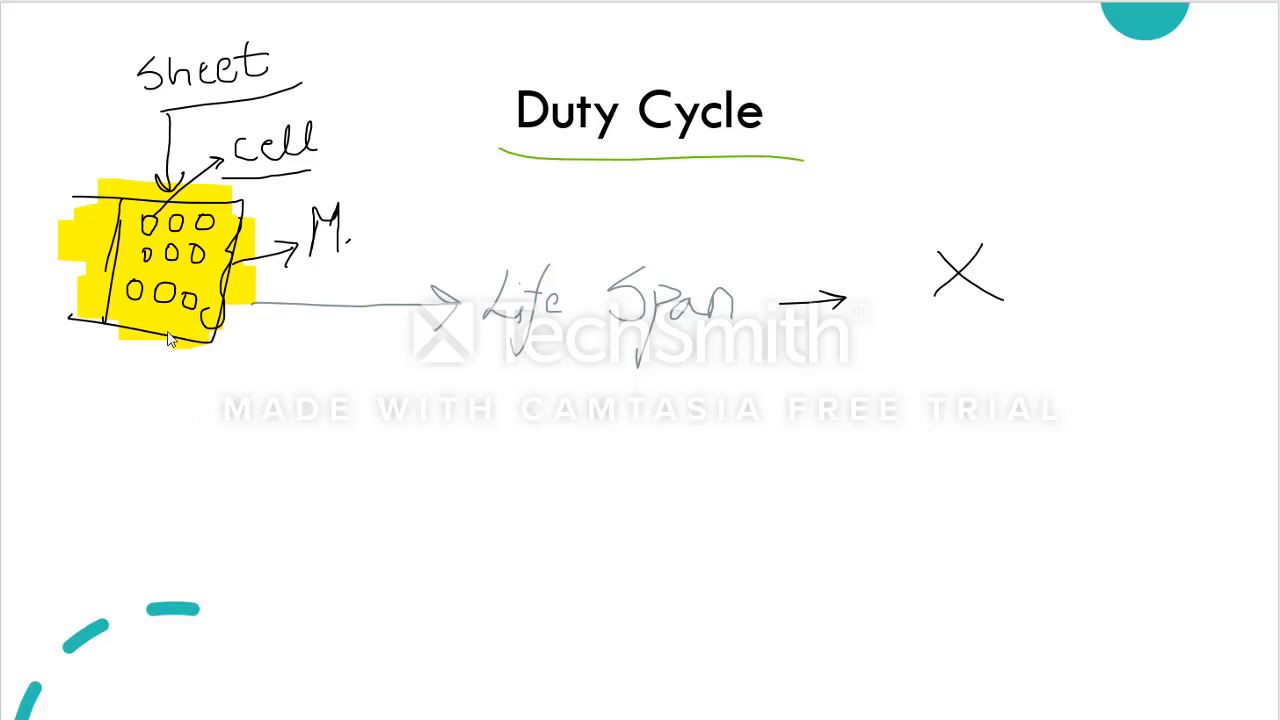
{"action": "left_click_drag", "start_coordinate": [170, 340], "coordinate": [280, 470]}
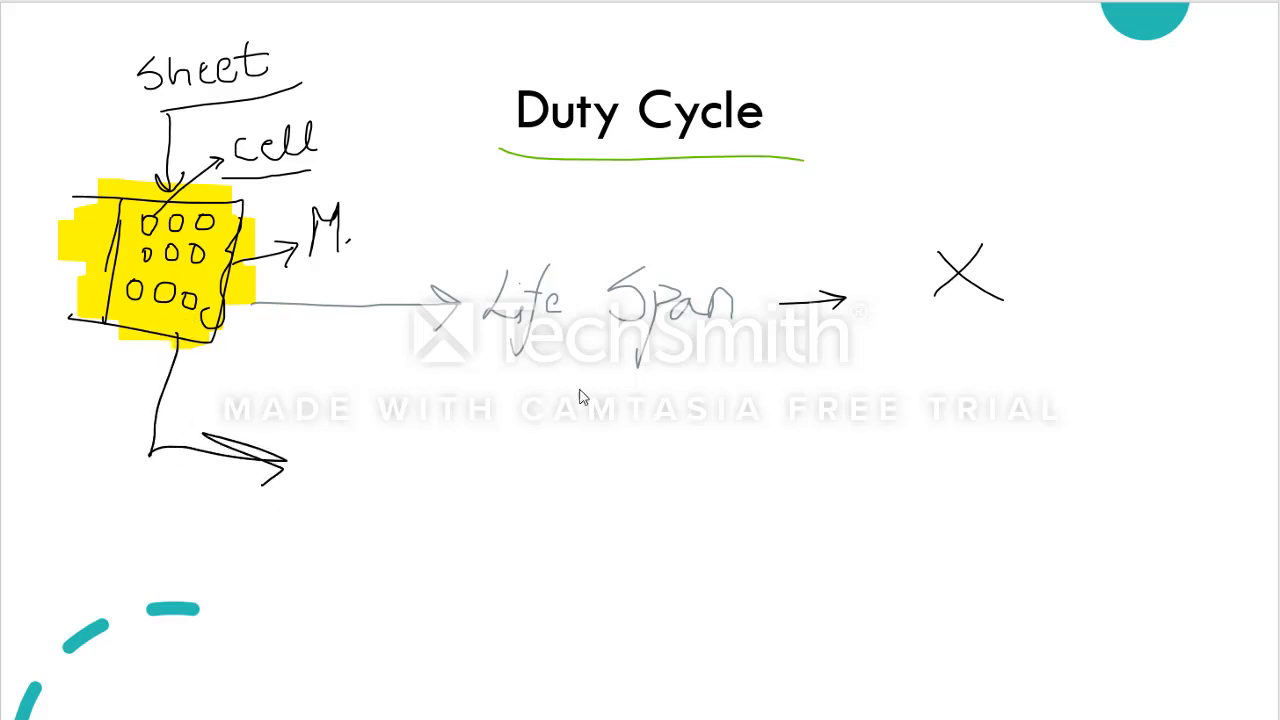
{"action": "left_click_drag", "start_coordinate": [460, 345], "coordinate": [730, 345]}
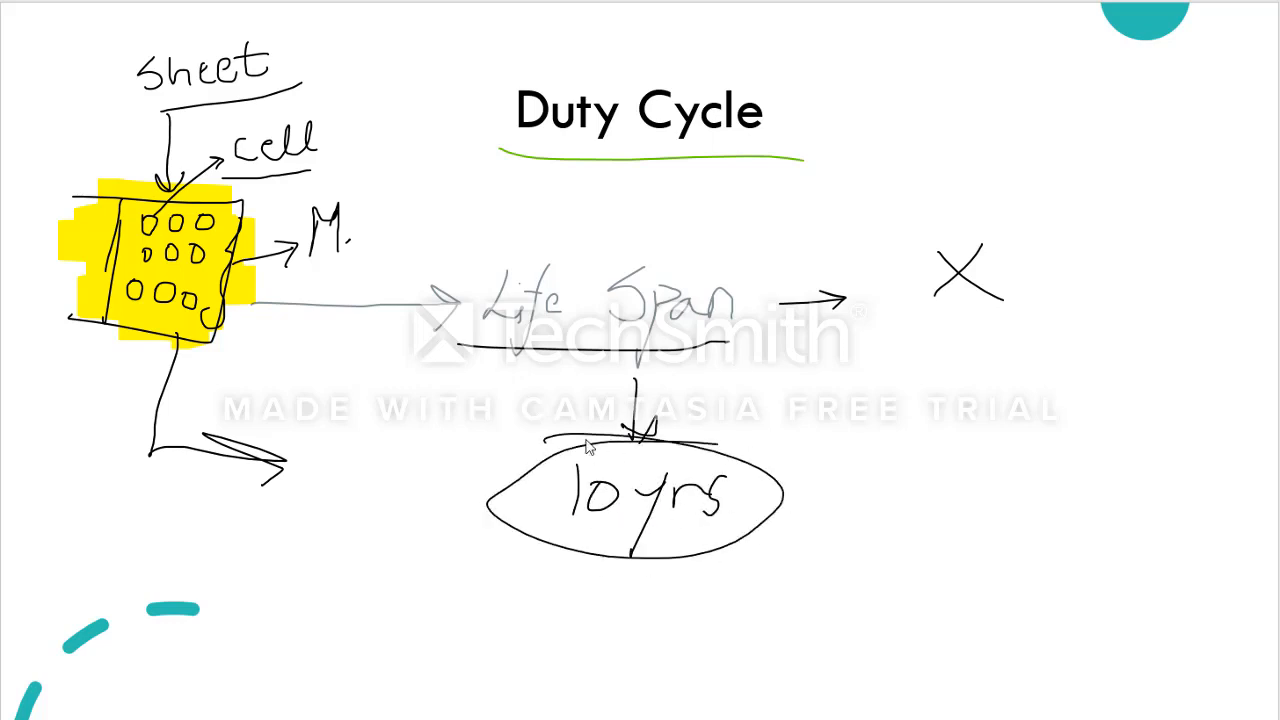
{"action": "left_click_drag", "start_coordinate": [625, 250], "coordinate": [630, 190]}
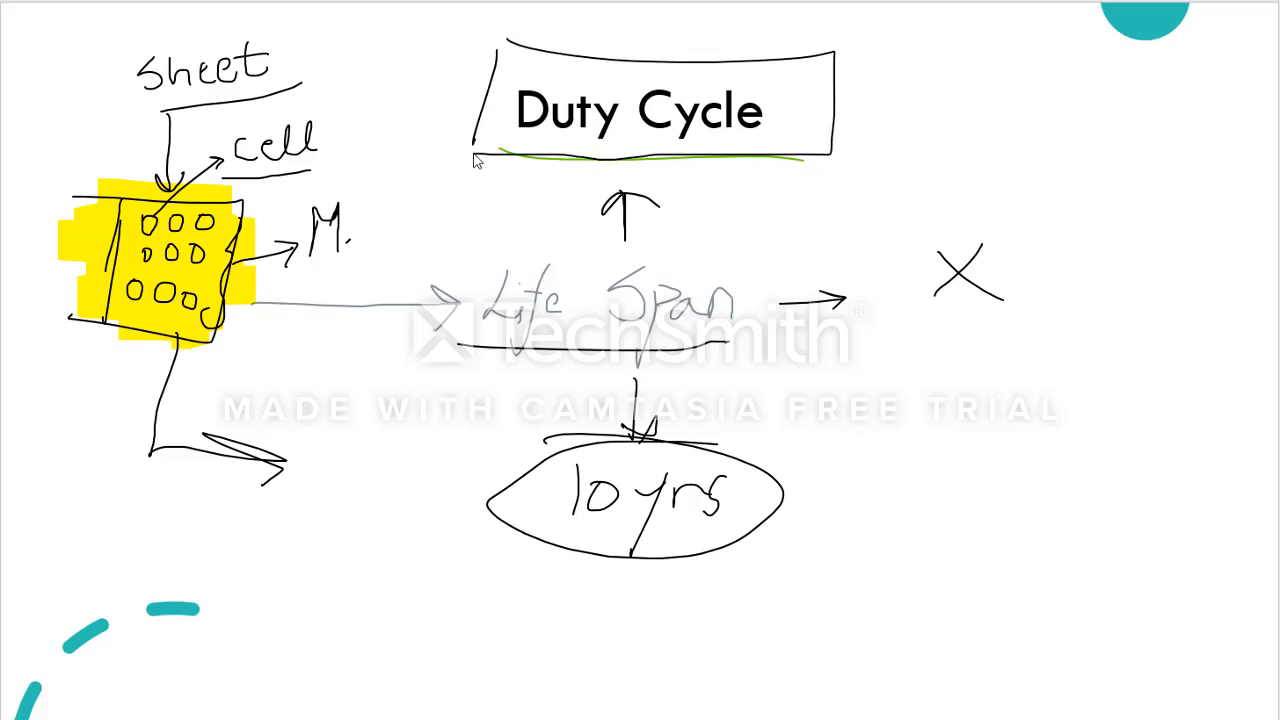
{"action": "mouse_move", "coordinate": [513, 52]}
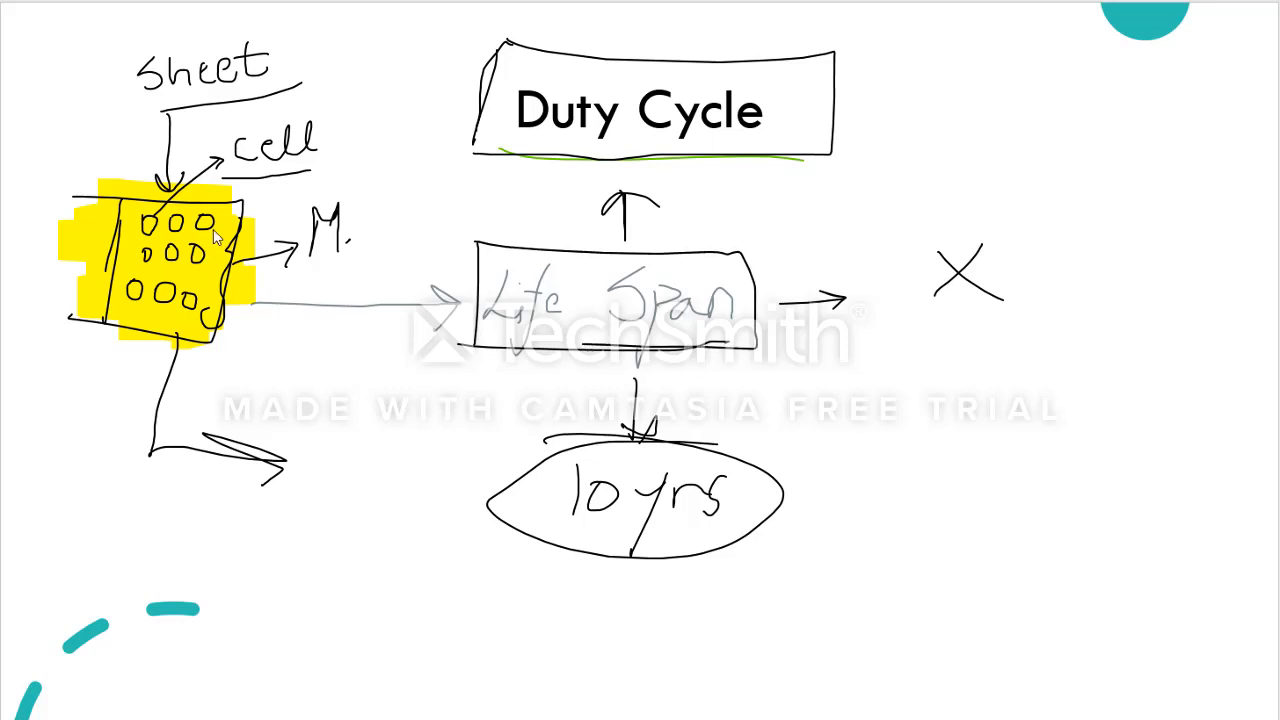
{"action": "mouse_move", "coordinate": [190, 74]}
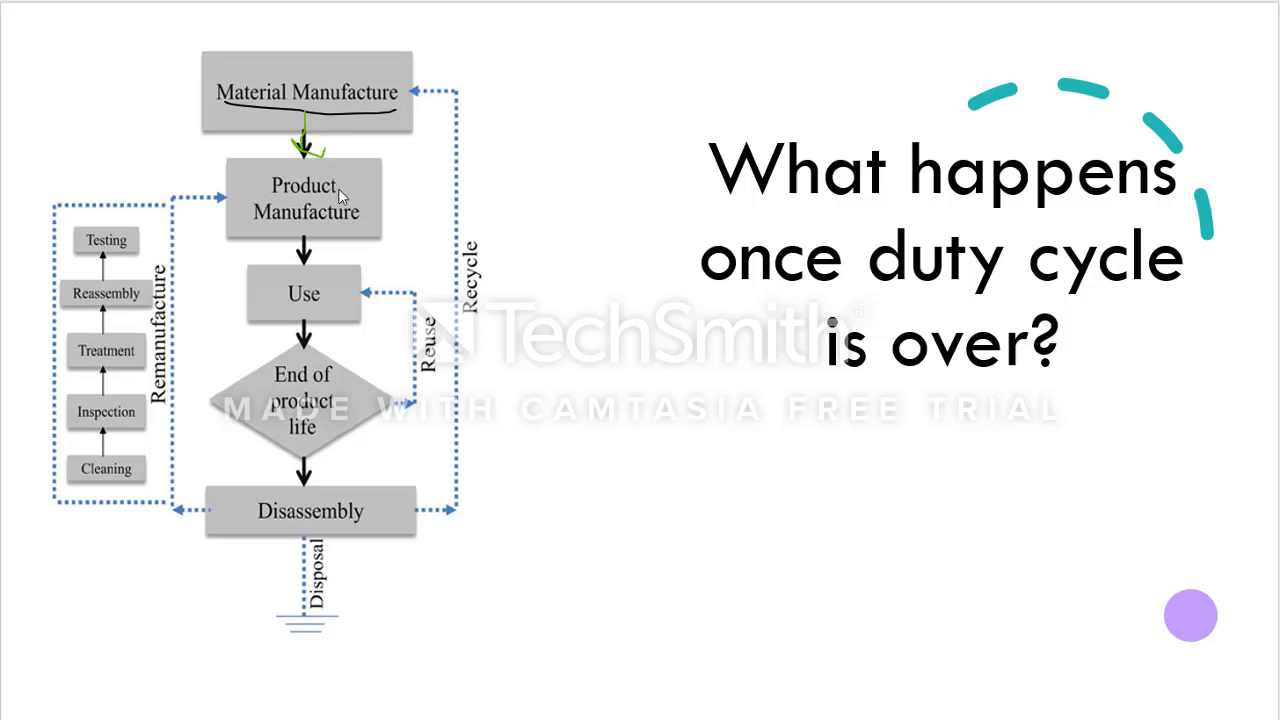
{"action": "mouse_move", "coordinate": [362, 208]}
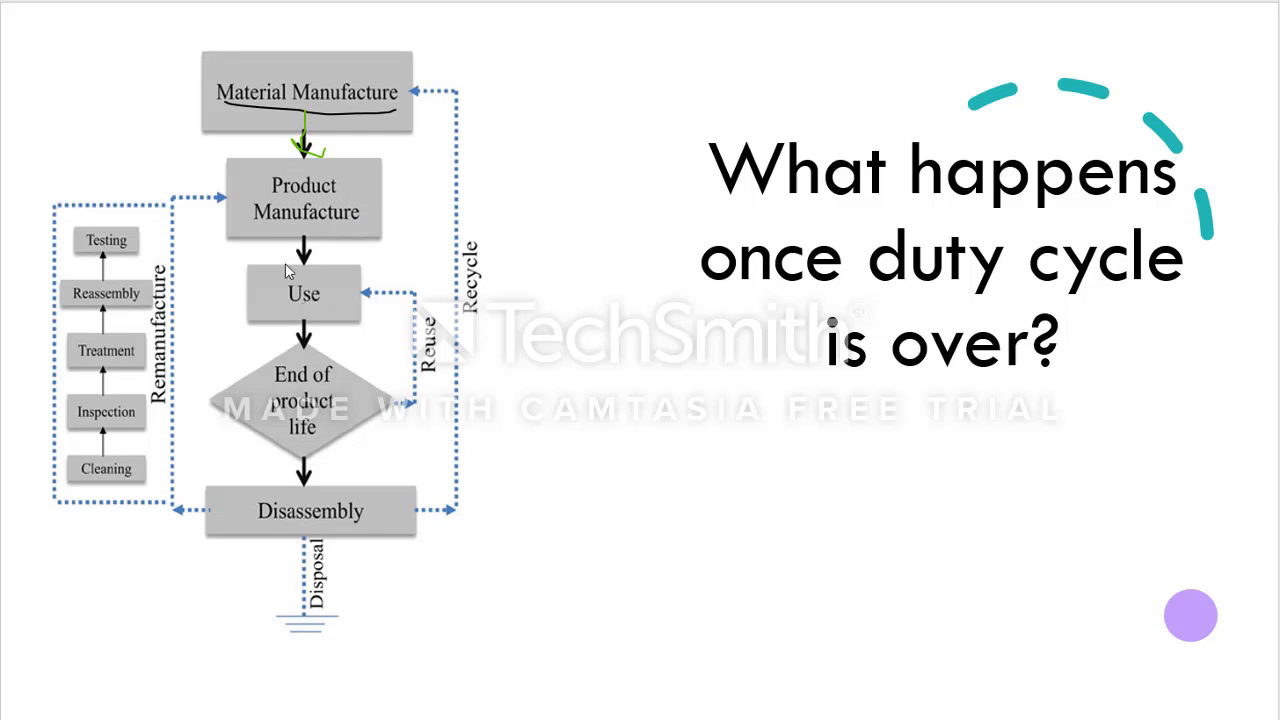
{"action": "mouse_move", "coordinate": [313, 297]}
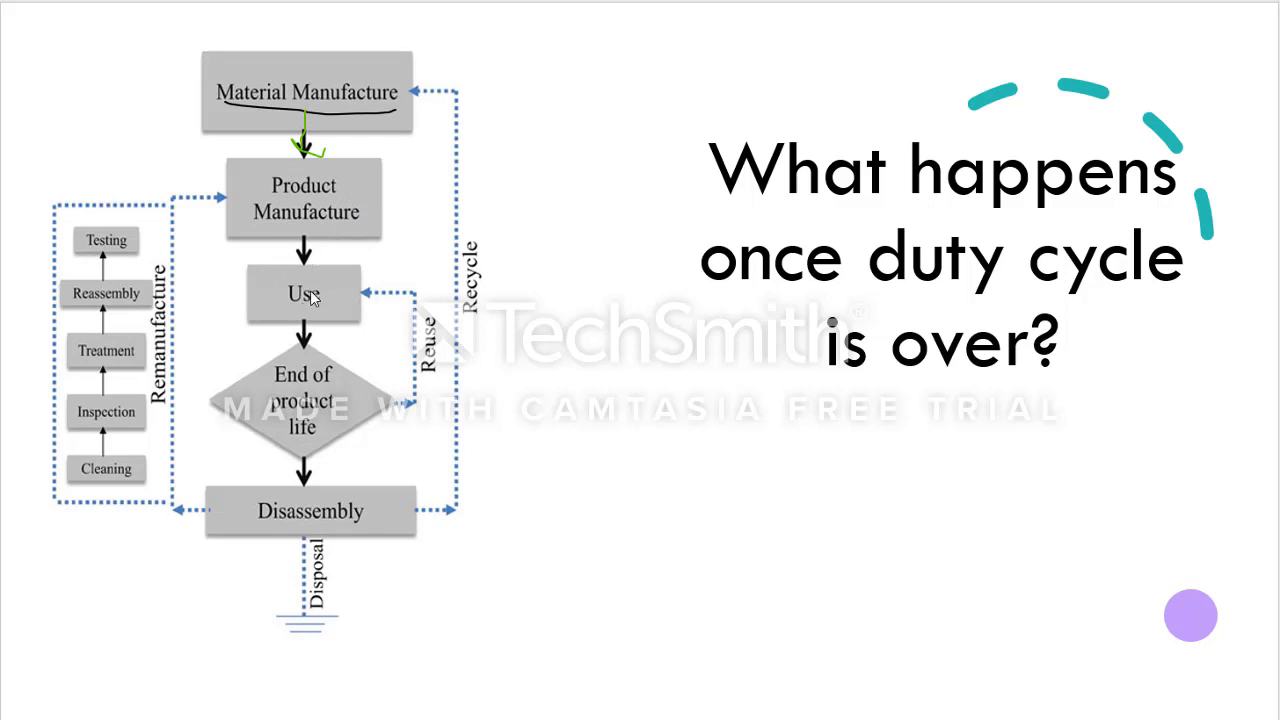
{"action": "mouse_move", "coordinate": [325, 298]}
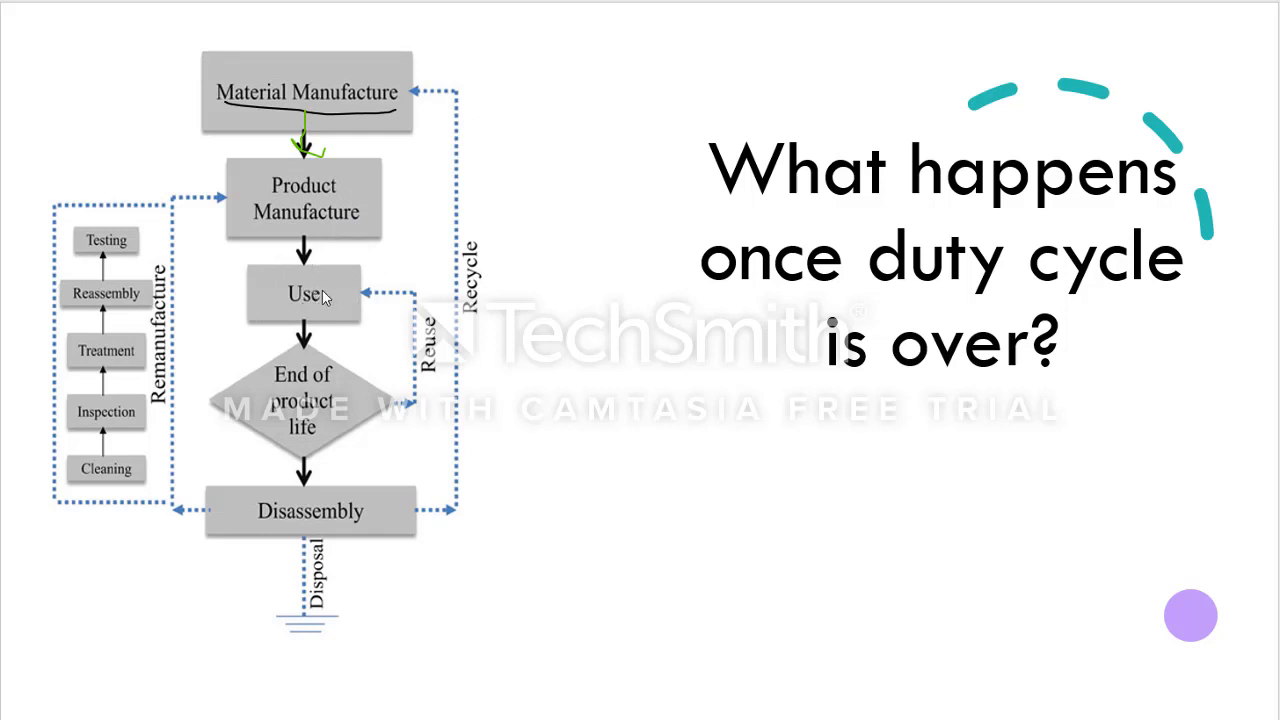
{"action": "mouse_move", "coordinate": [335, 305]}
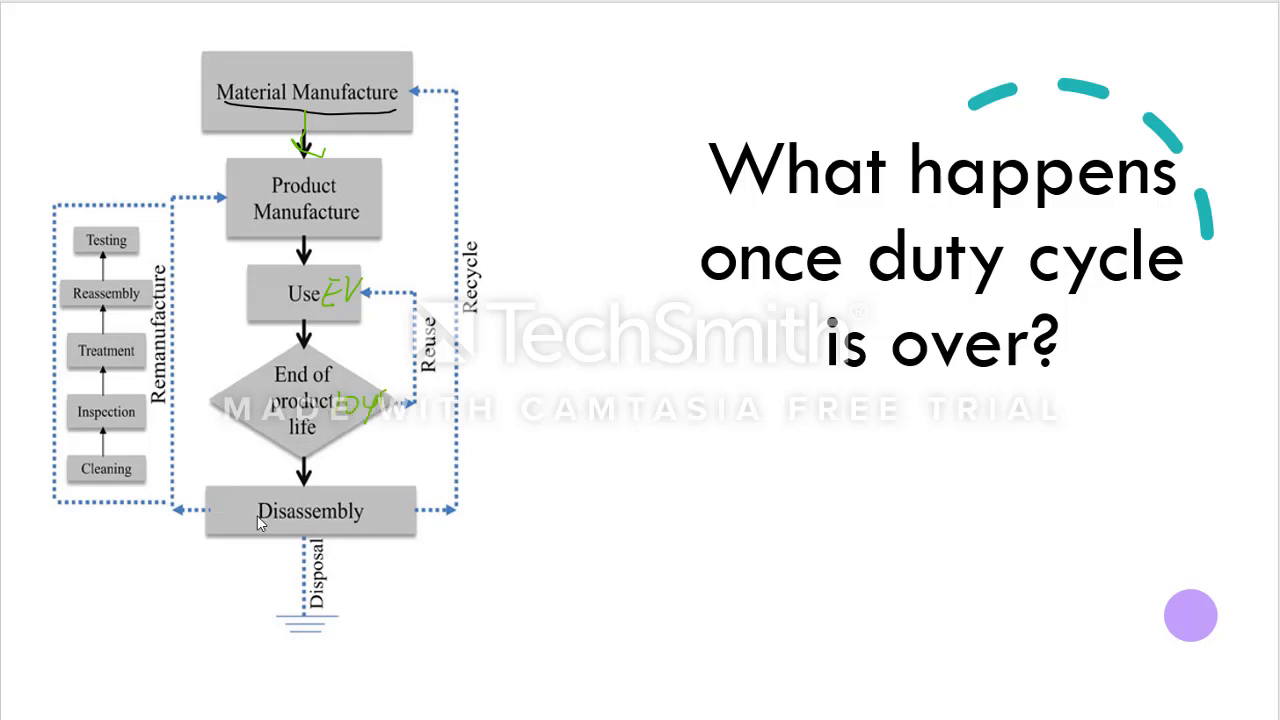
{"action": "mouse_move", "coordinate": [253, 498]}
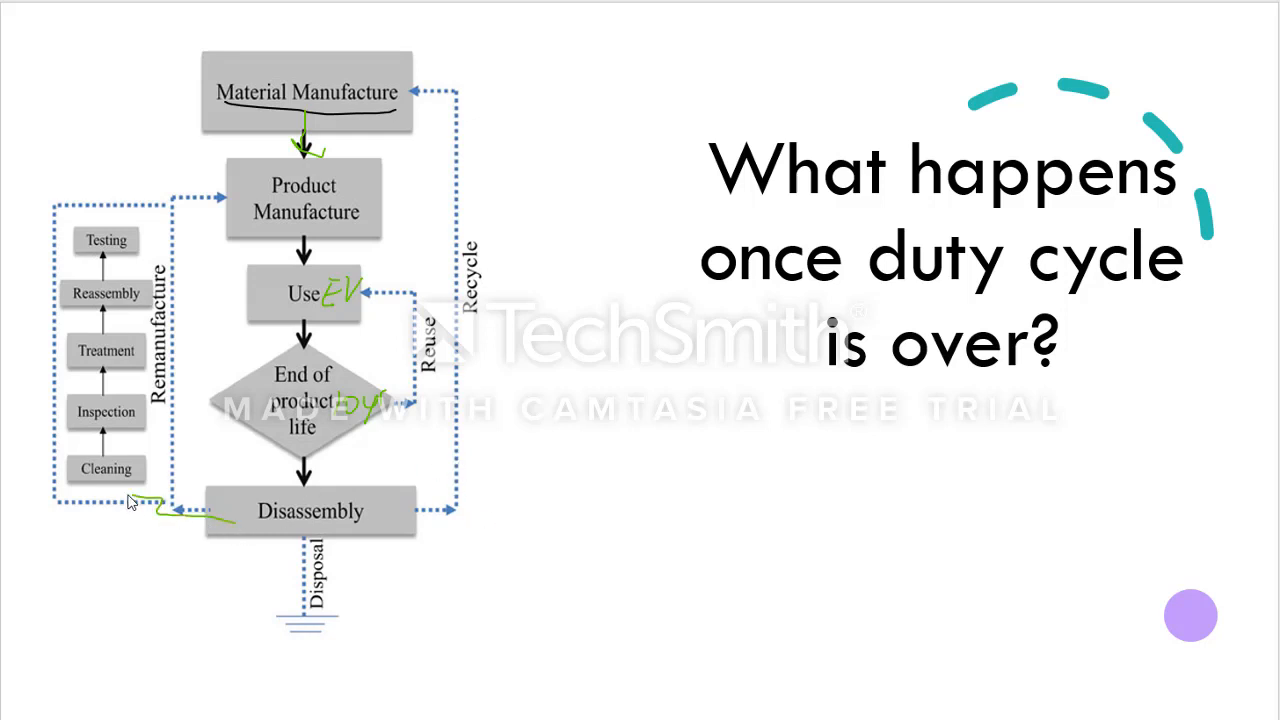
{"action": "mouse_move", "coordinate": [145, 460]}
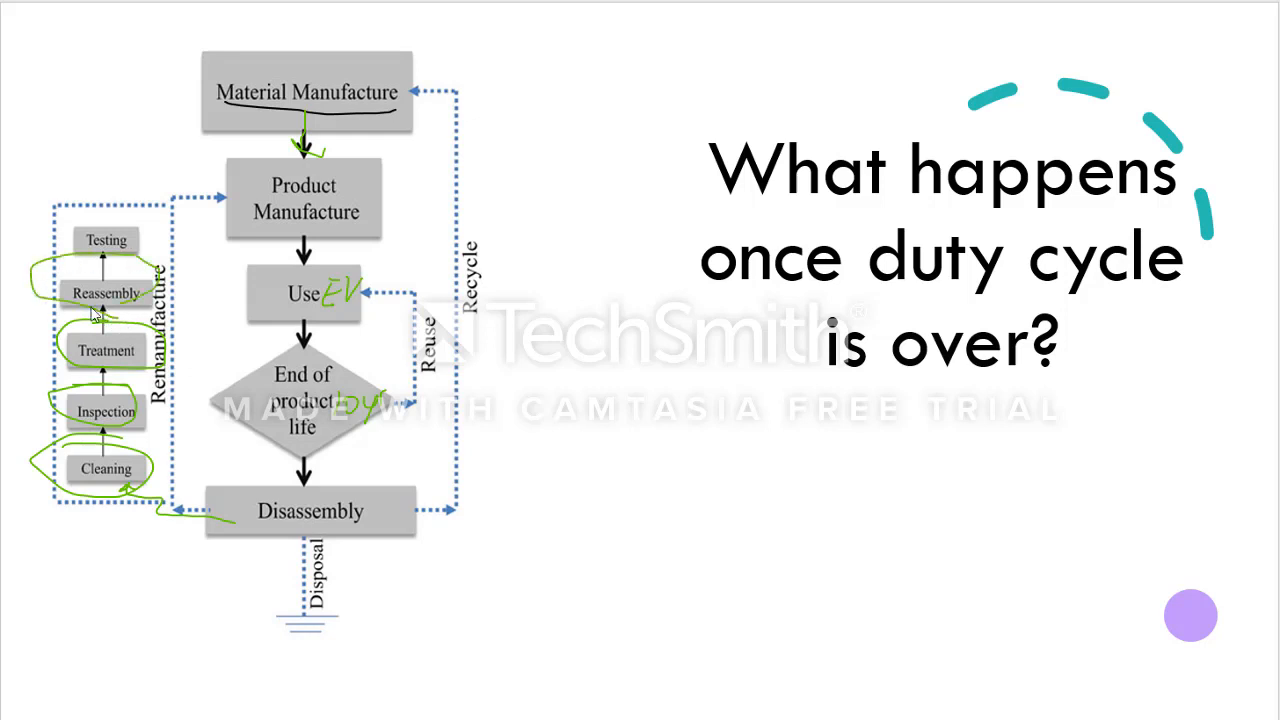
{"action": "mouse_move", "coordinate": [142, 293]}
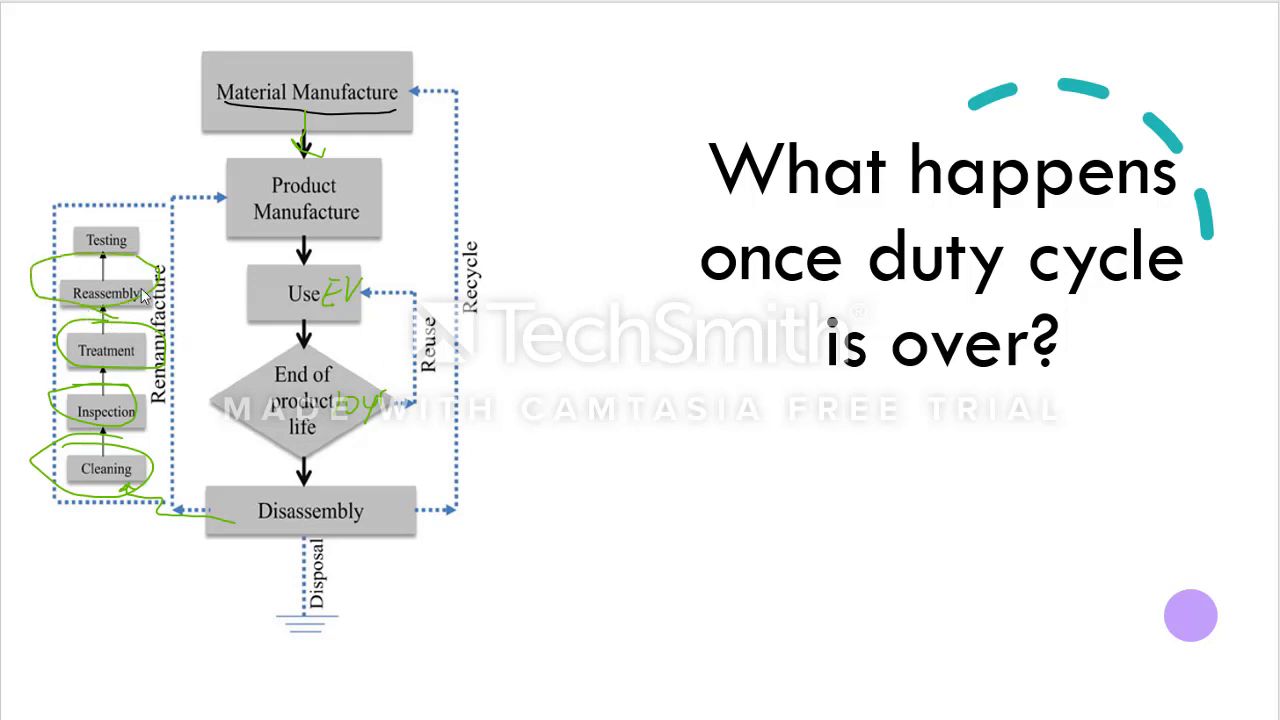
{"action": "mouse_move", "coordinate": [120, 275]}
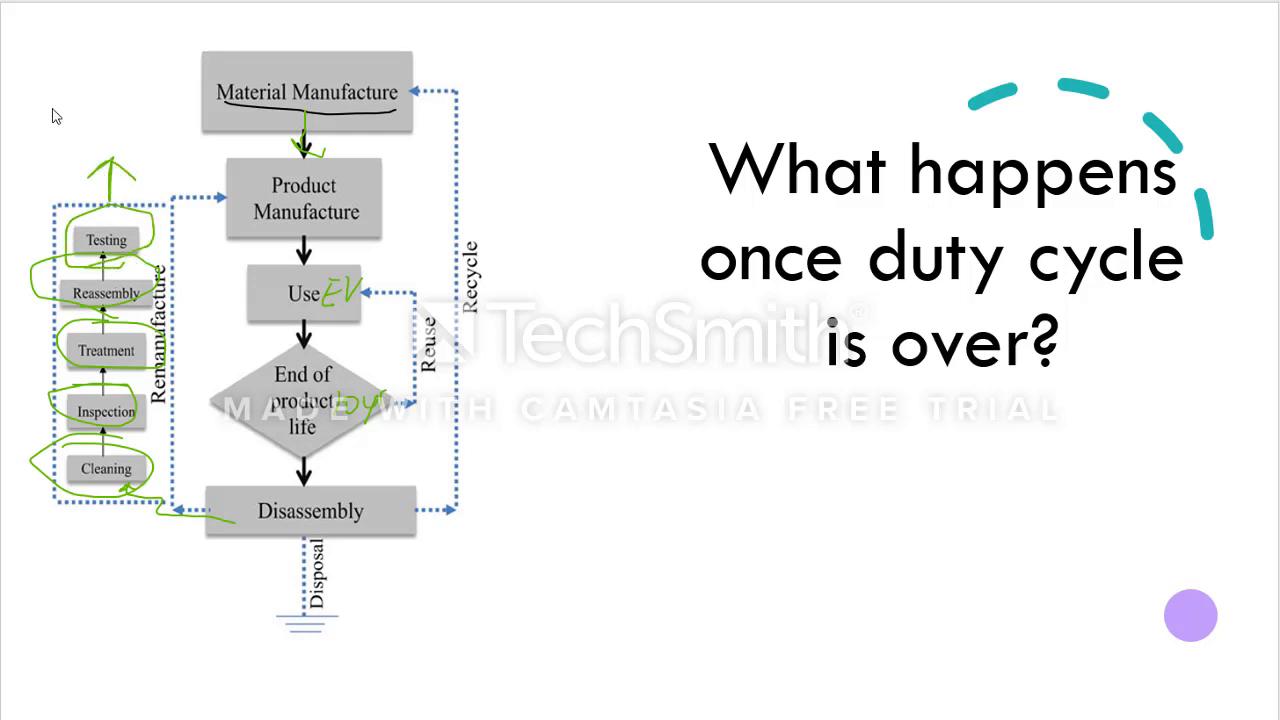
Write a short green note above the arrow by Testing.
{"action": "left_click_drag", "start_coordinate": [50, 130], "coordinate": [120, 120]}
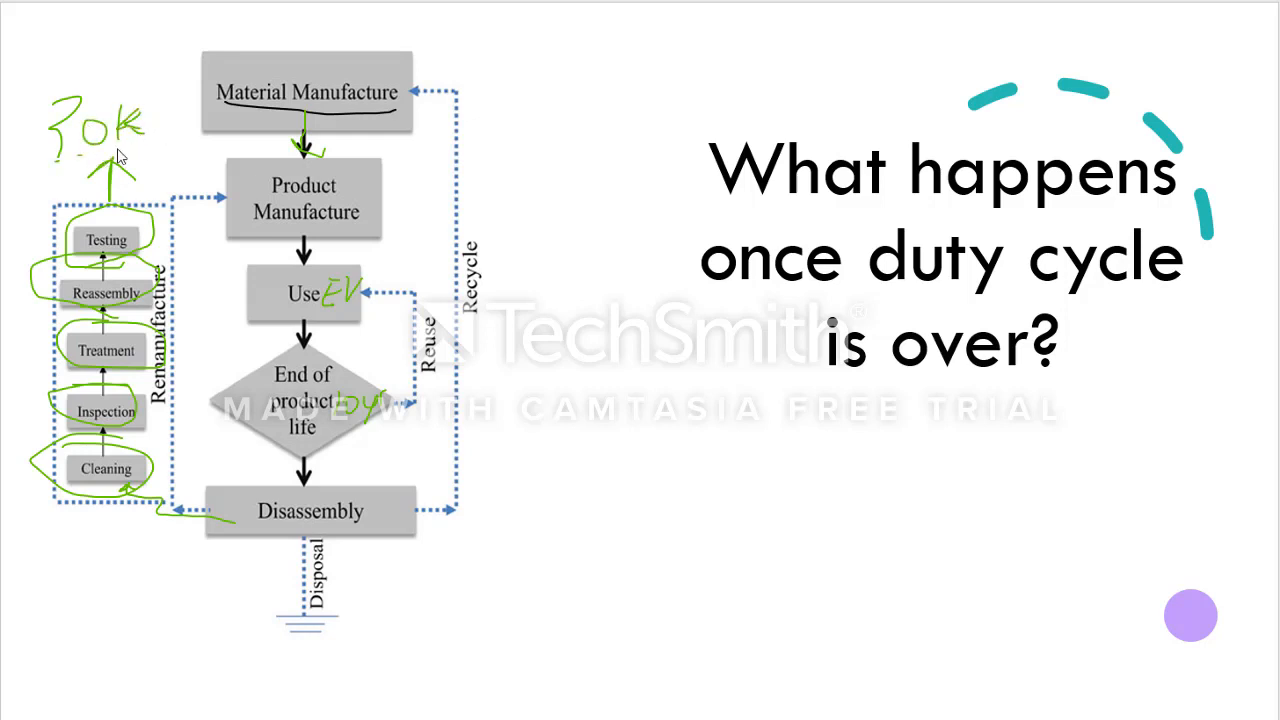
{"action": "mouse_move", "coordinate": [220, 183]}
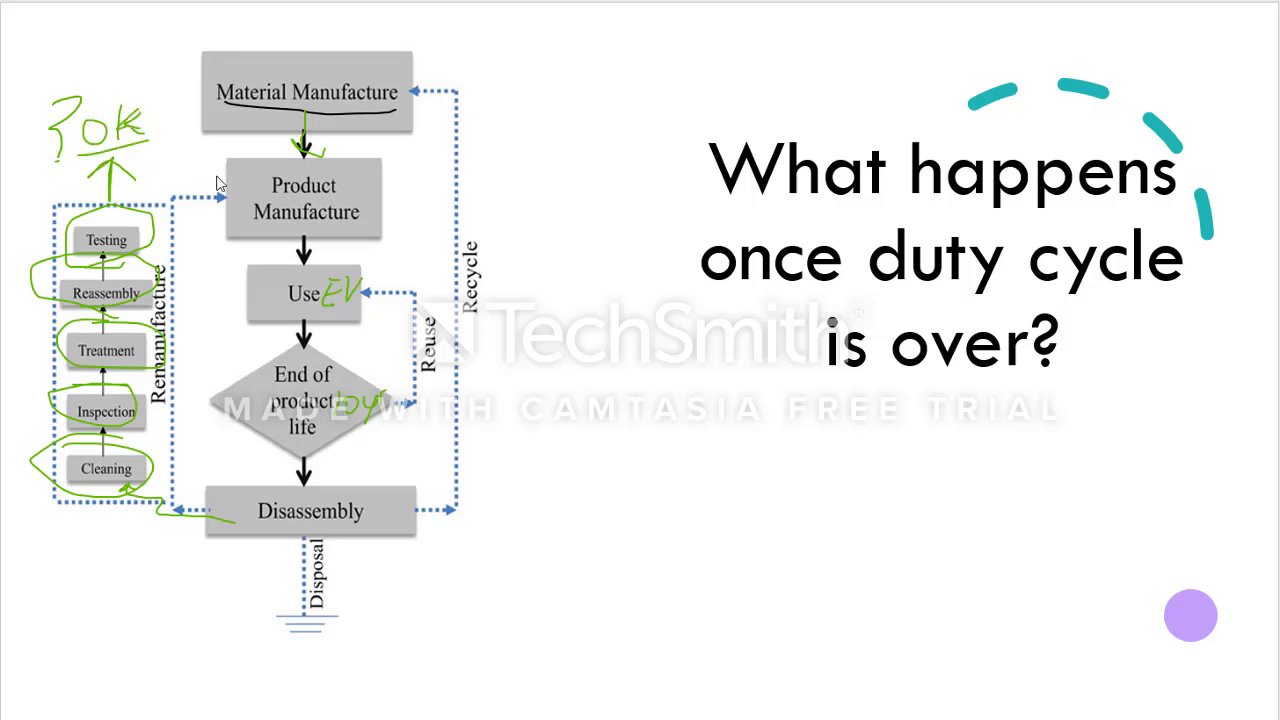
{"action": "mouse_move", "coordinate": [520, 285]}
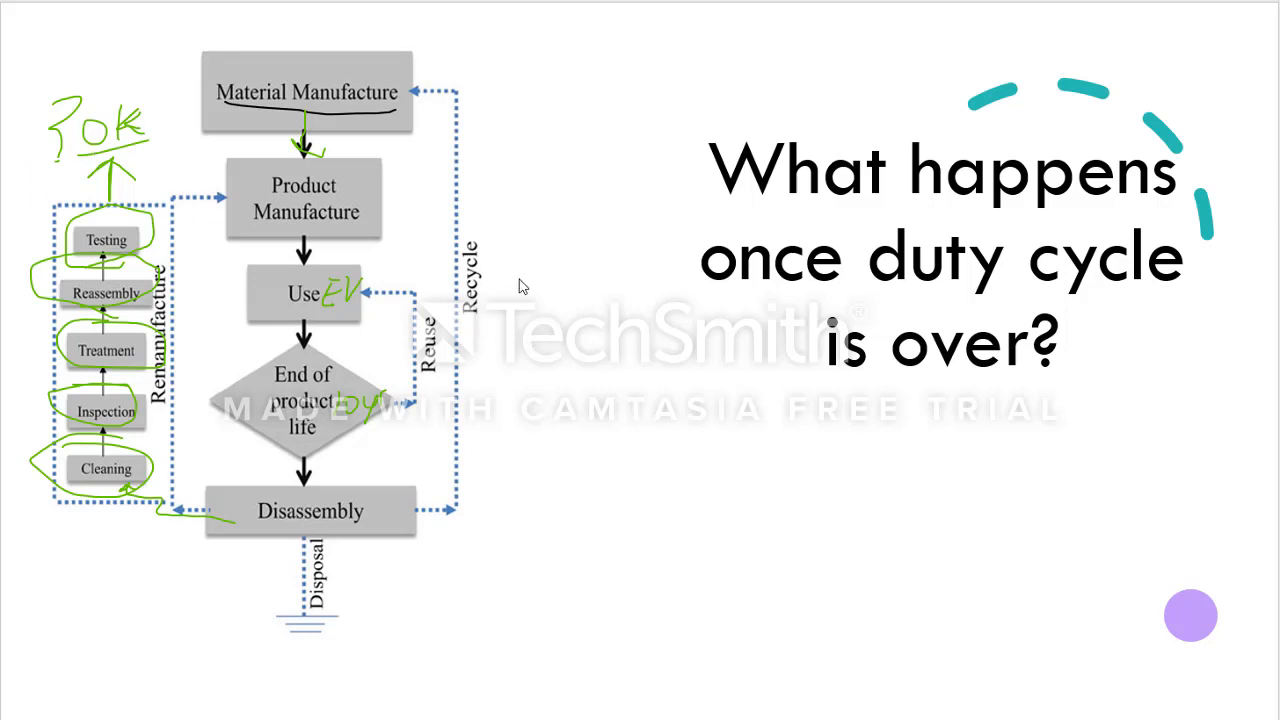
{"action": "mouse_move", "coordinate": [432, 313]}
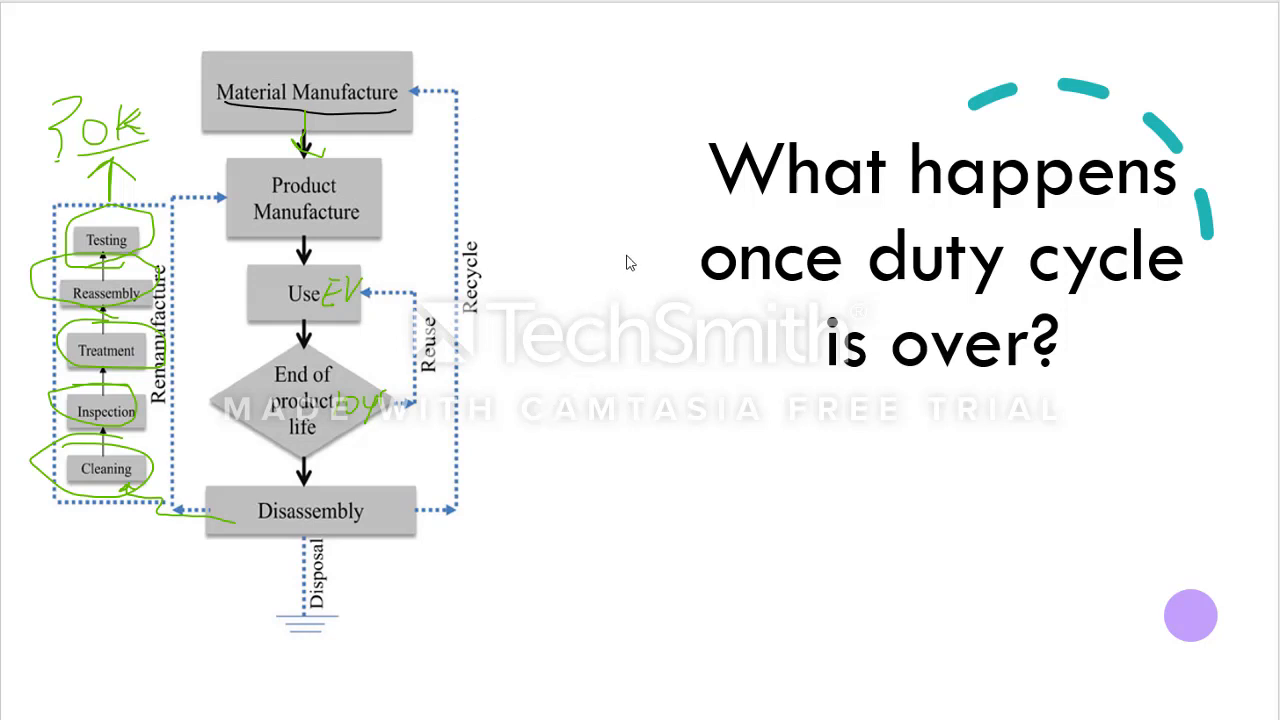
{"action": "mouse_move", "coordinate": [185, 208]}
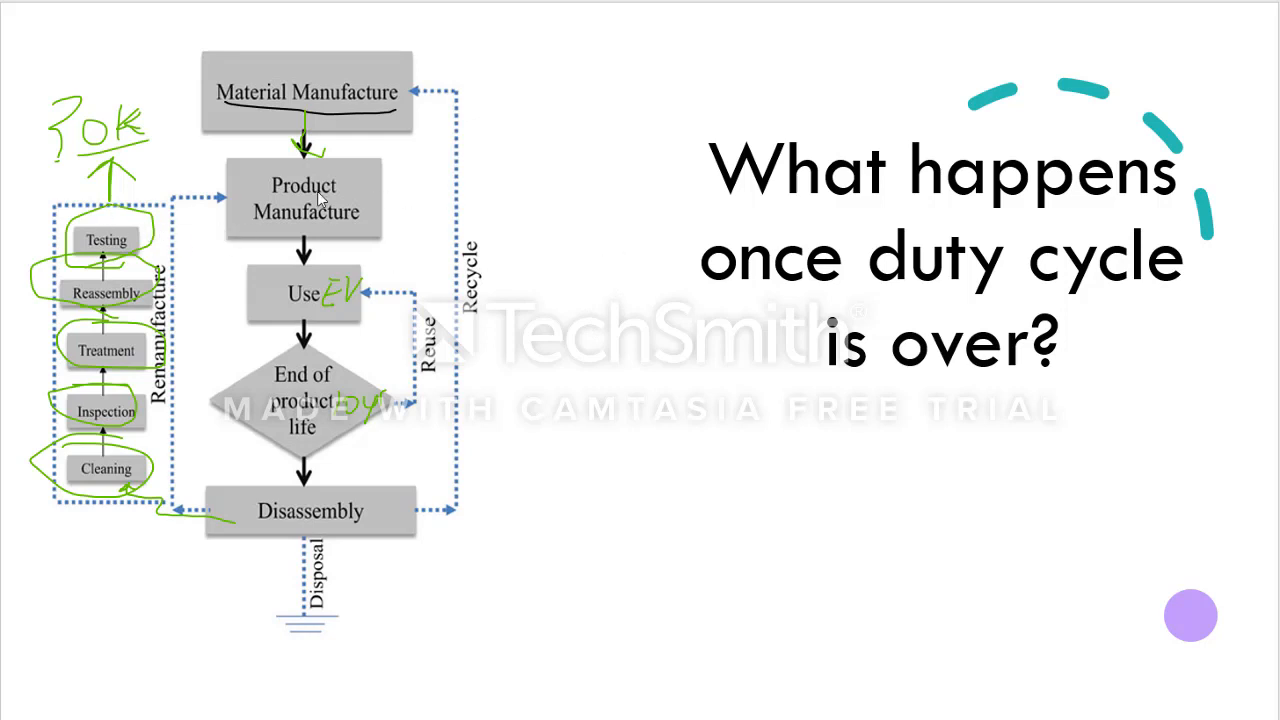
{"action": "mouse_move", "coordinate": [432, 217]}
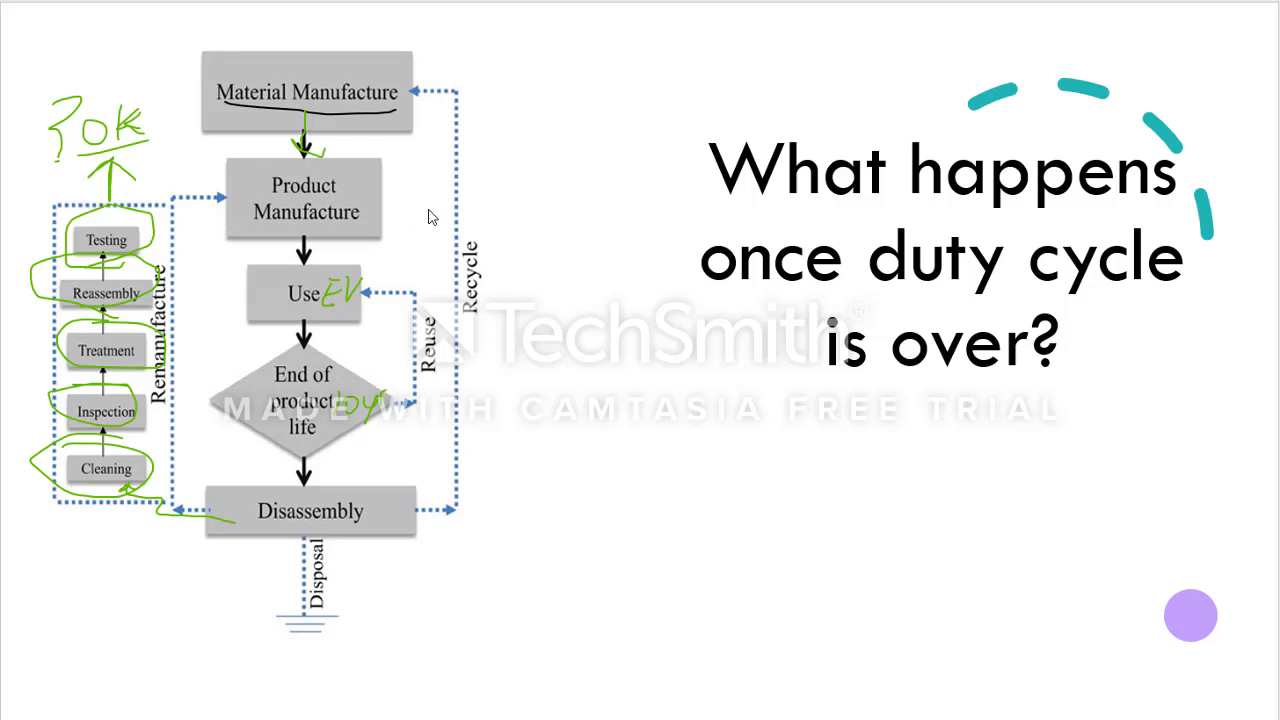
{"action": "mouse_move", "coordinate": [575, 257]}
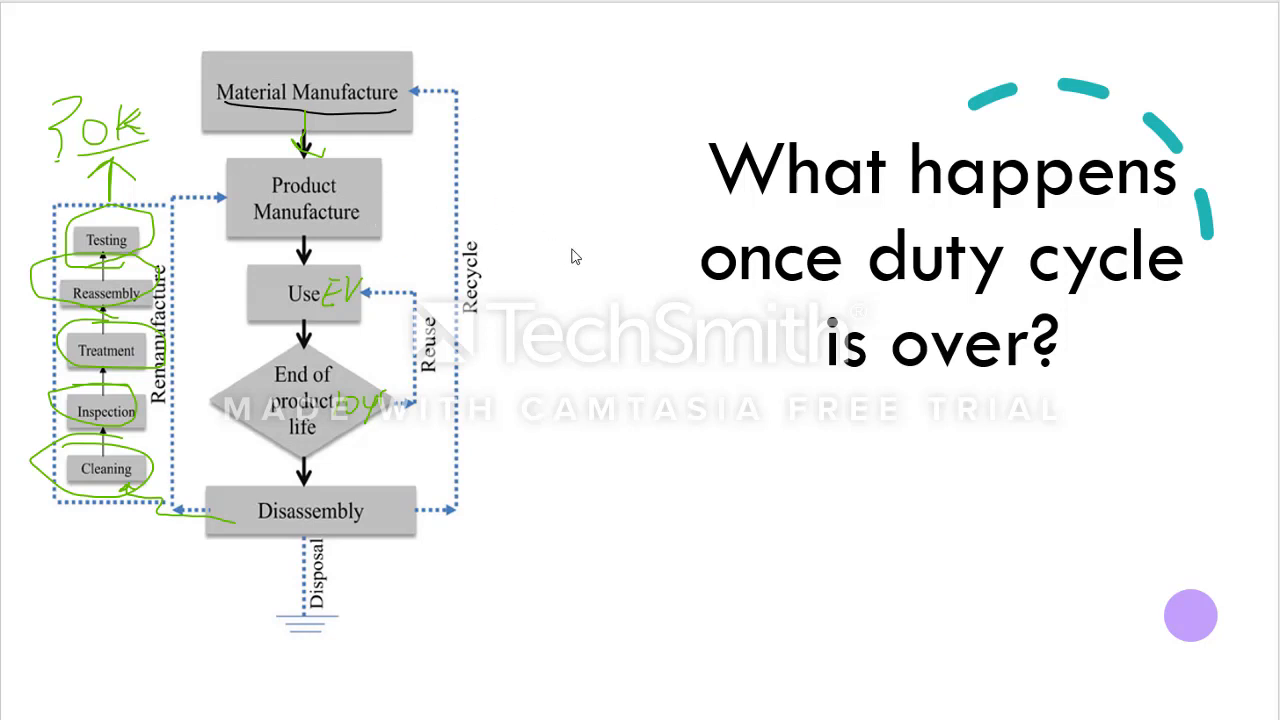
{"action": "mouse_move", "coordinate": [557, 194]}
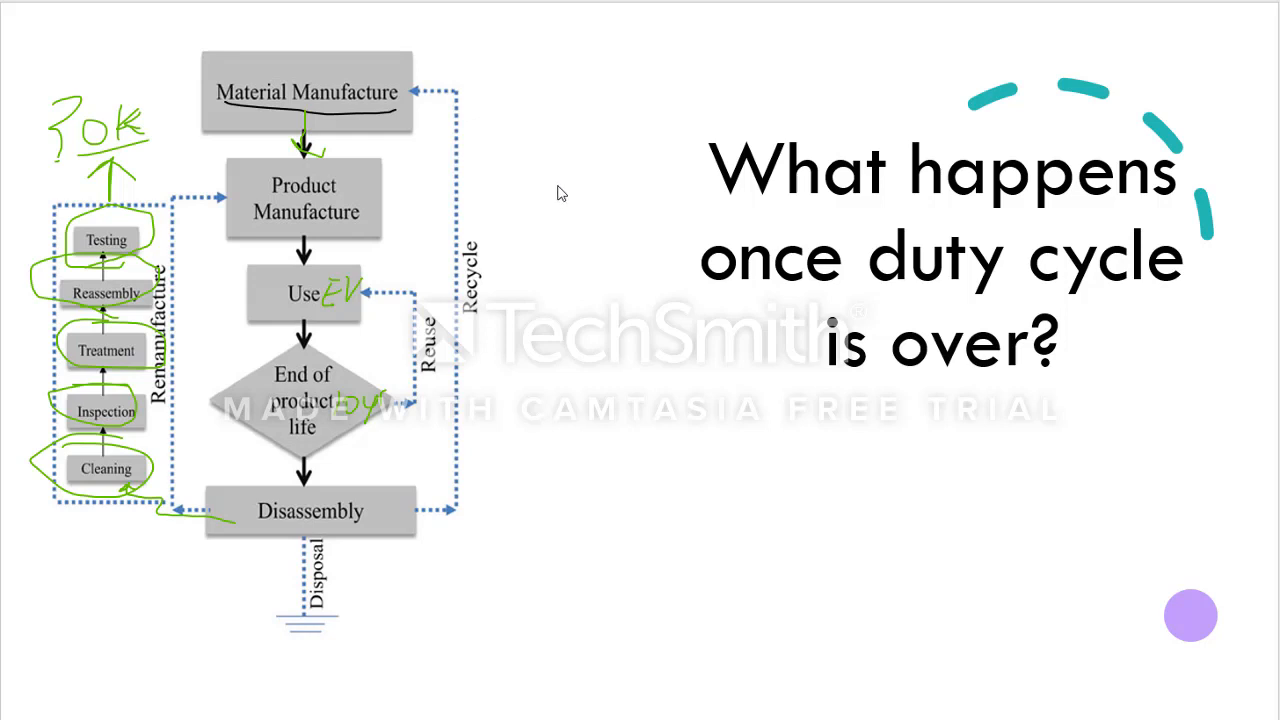
{"action": "mouse_move", "coordinate": [388, 233]}
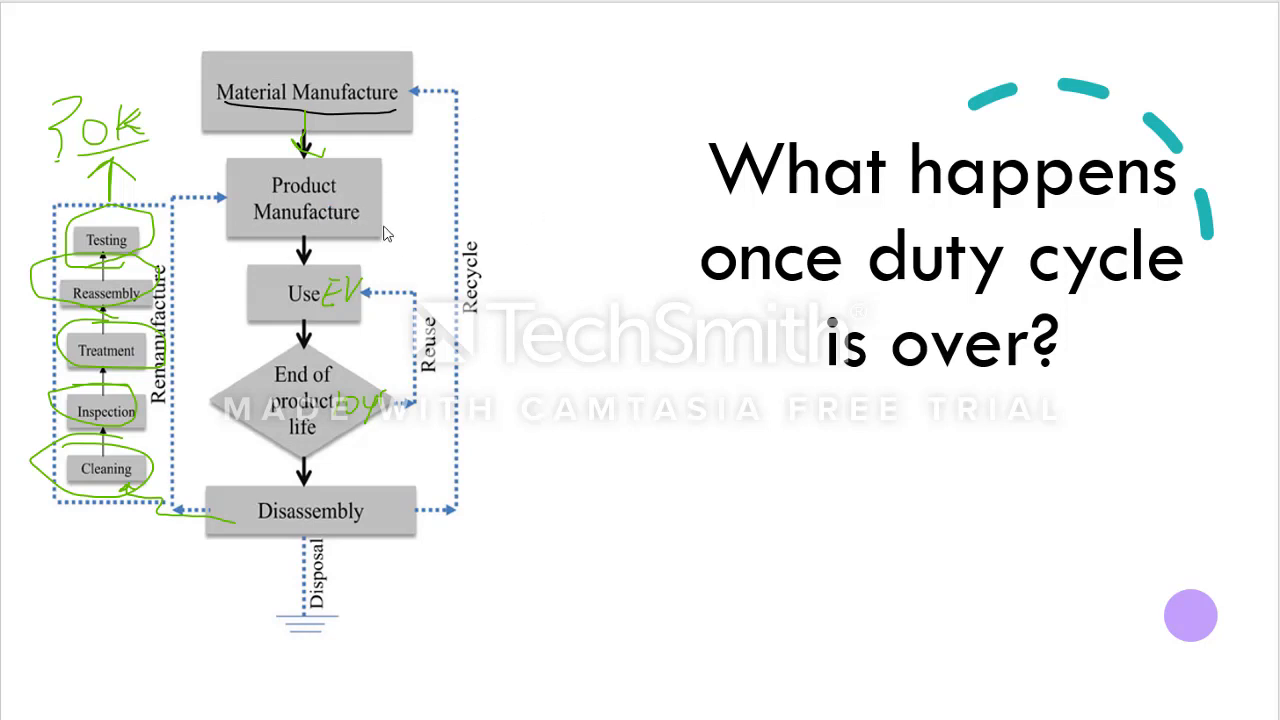
{"action": "mouse_move", "coordinate": [254, 248]}
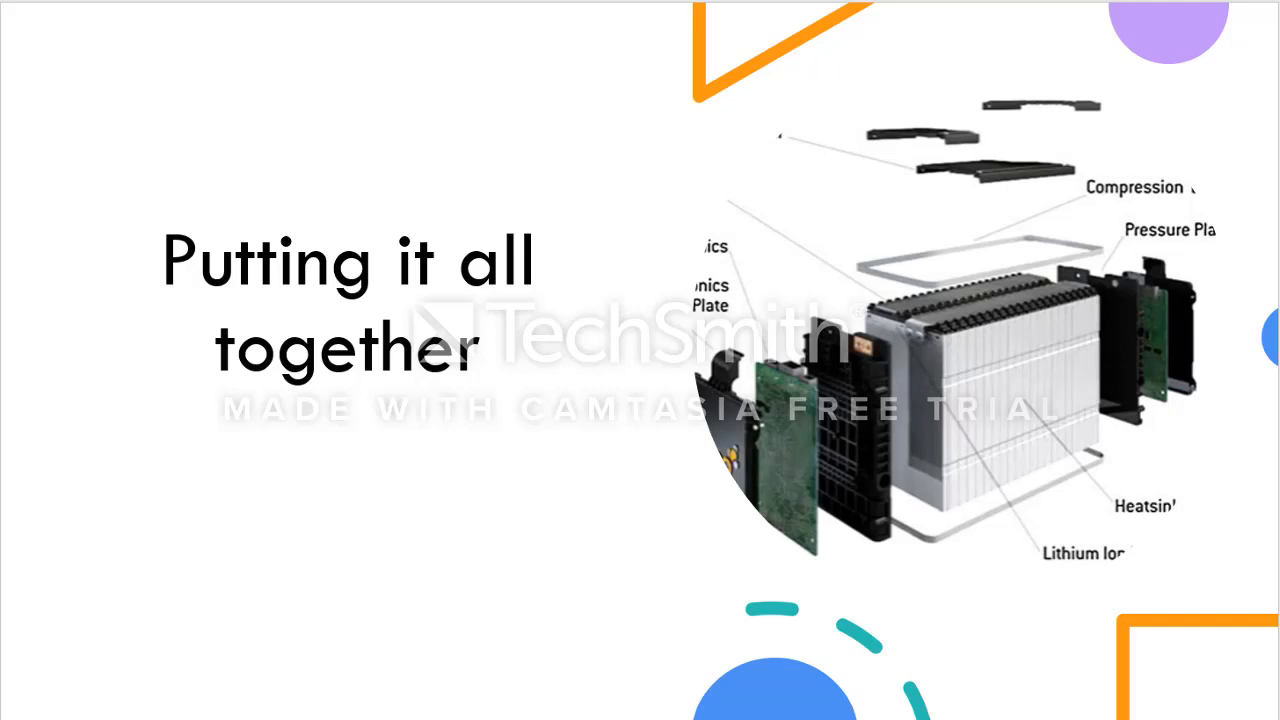
{"action": "mouse_move", "coordinate": [938, 343]}
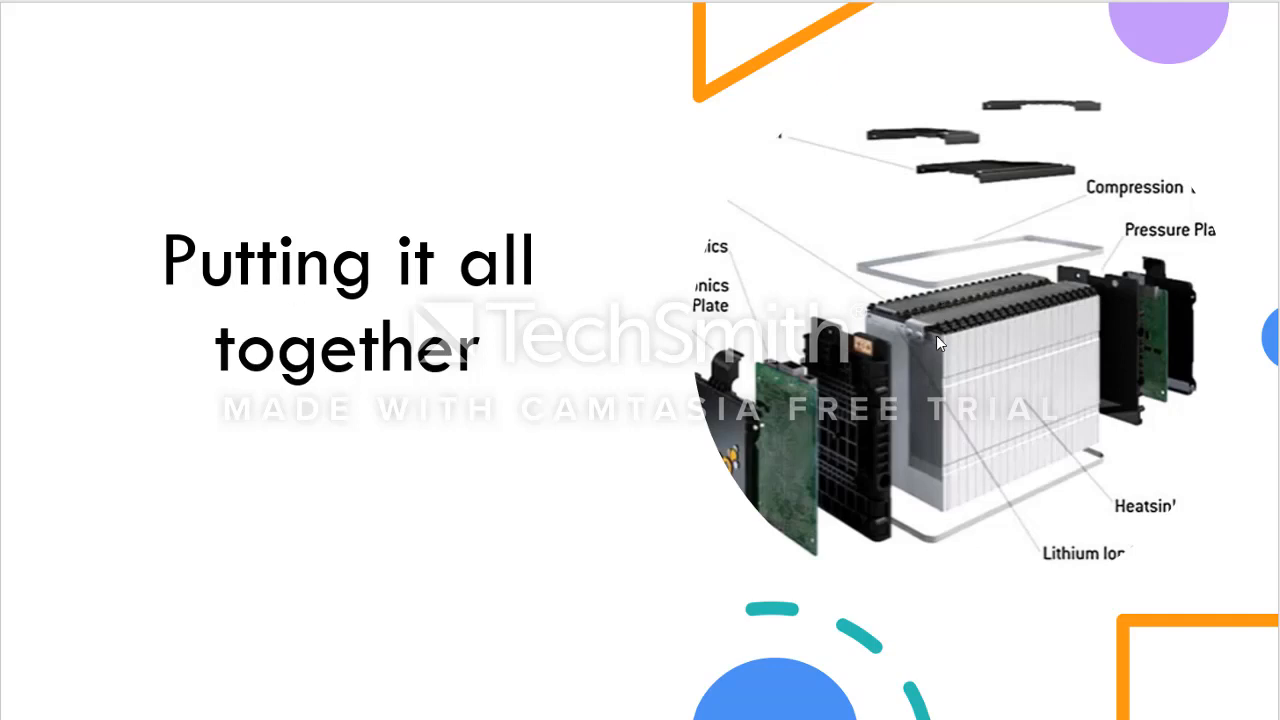
{"action": "mouse_move", "coordinate": [1065, 324]}
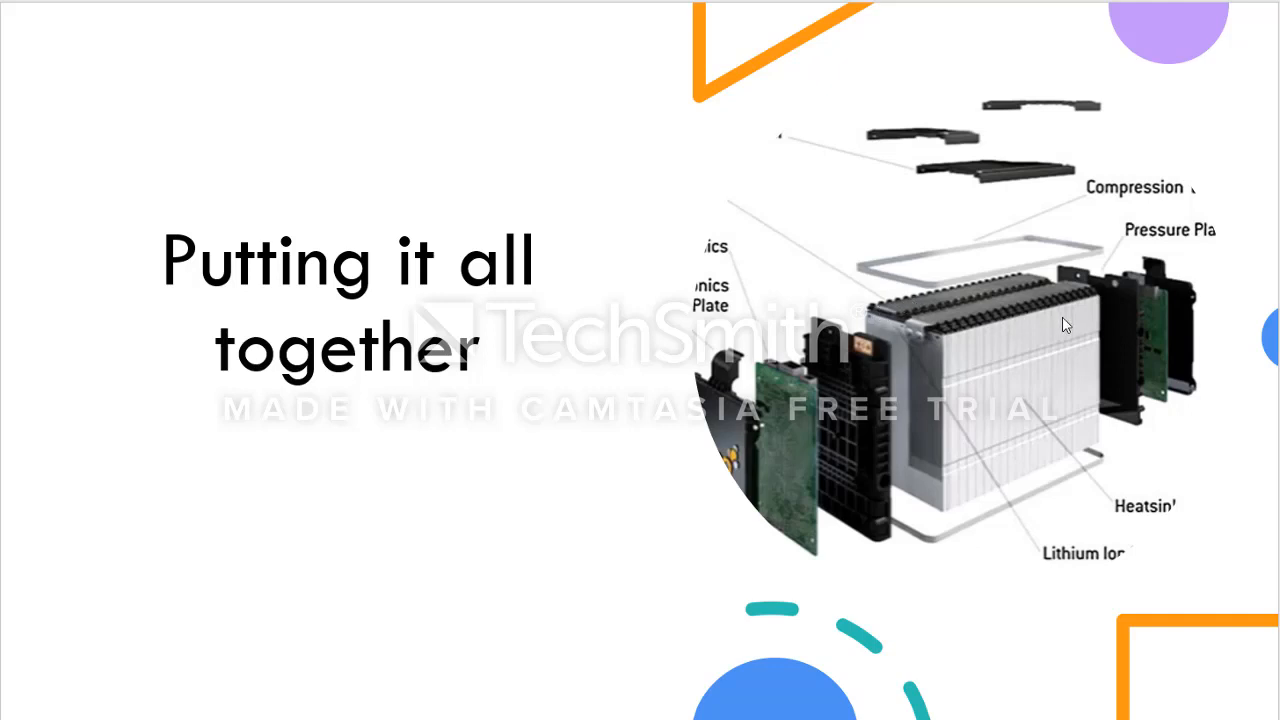
{"action": "mouse_move", "coordinate": [912, 361]}
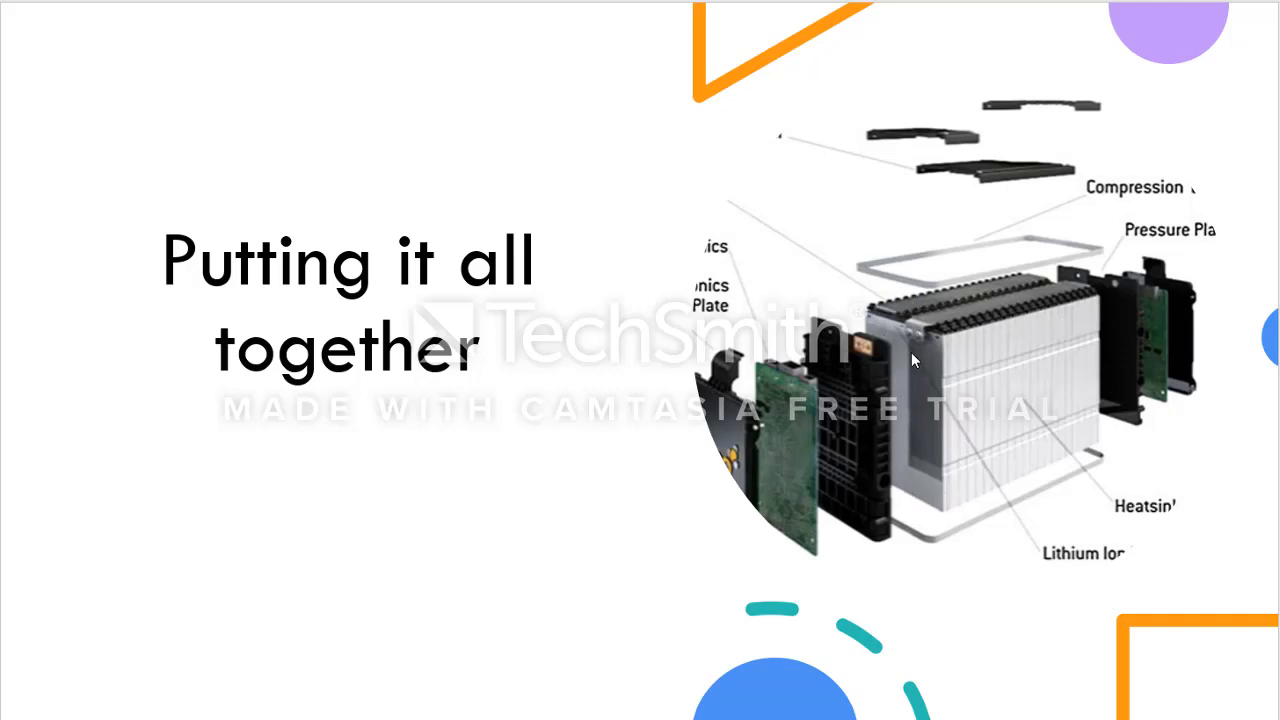
{"action": "mouse_move", "coordinate": [913, 445]}
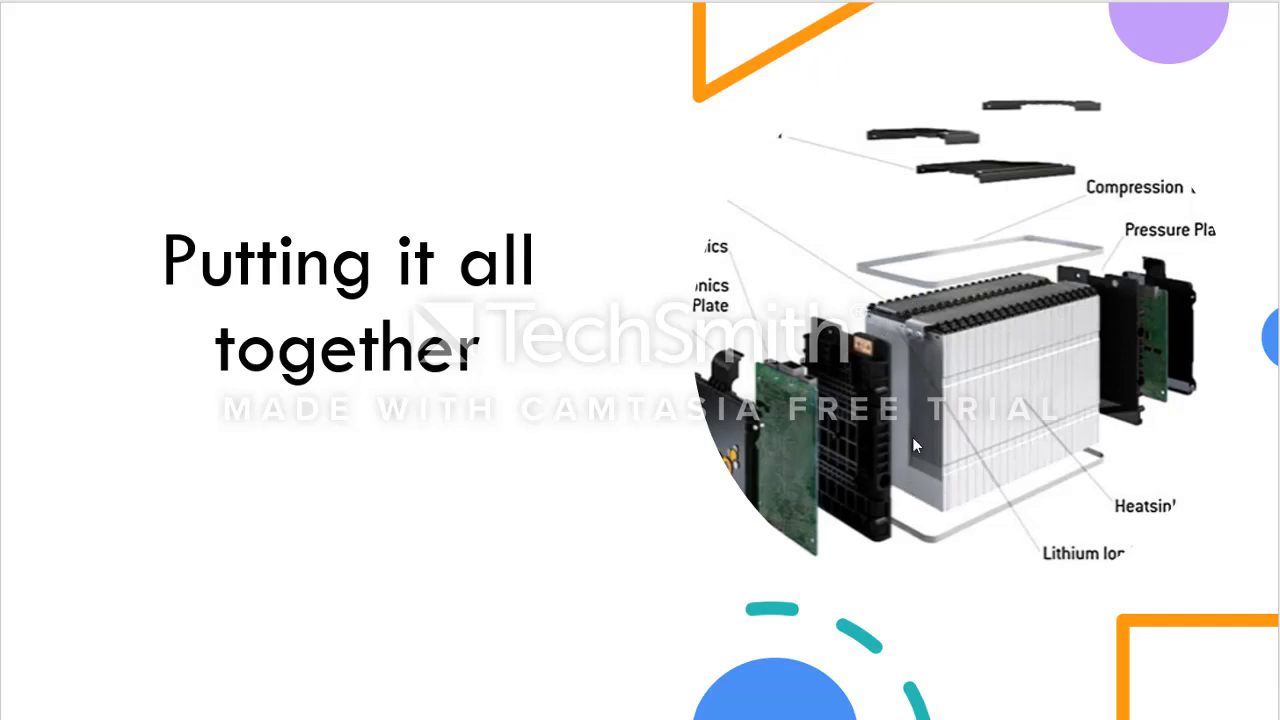
{"action": "mouse_move", "coordinate": [1062, 370]}
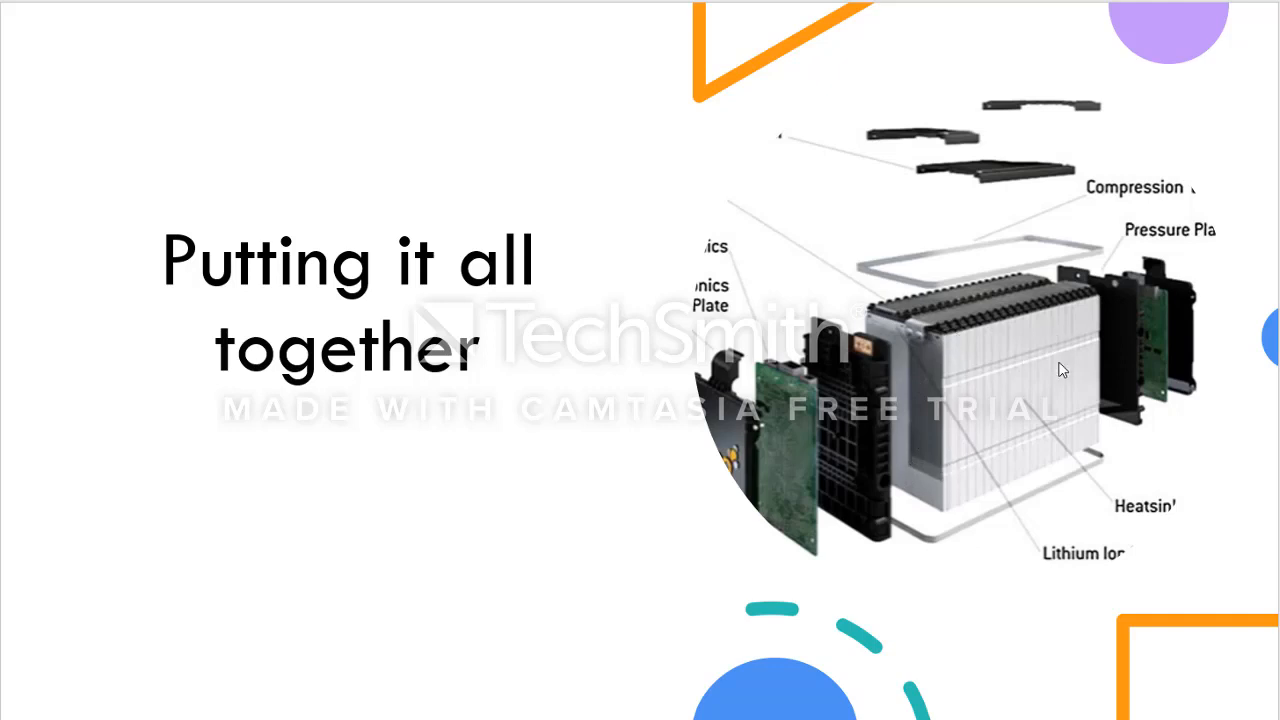
{"action": "mouse_move", "coordinate": [923, 322]}
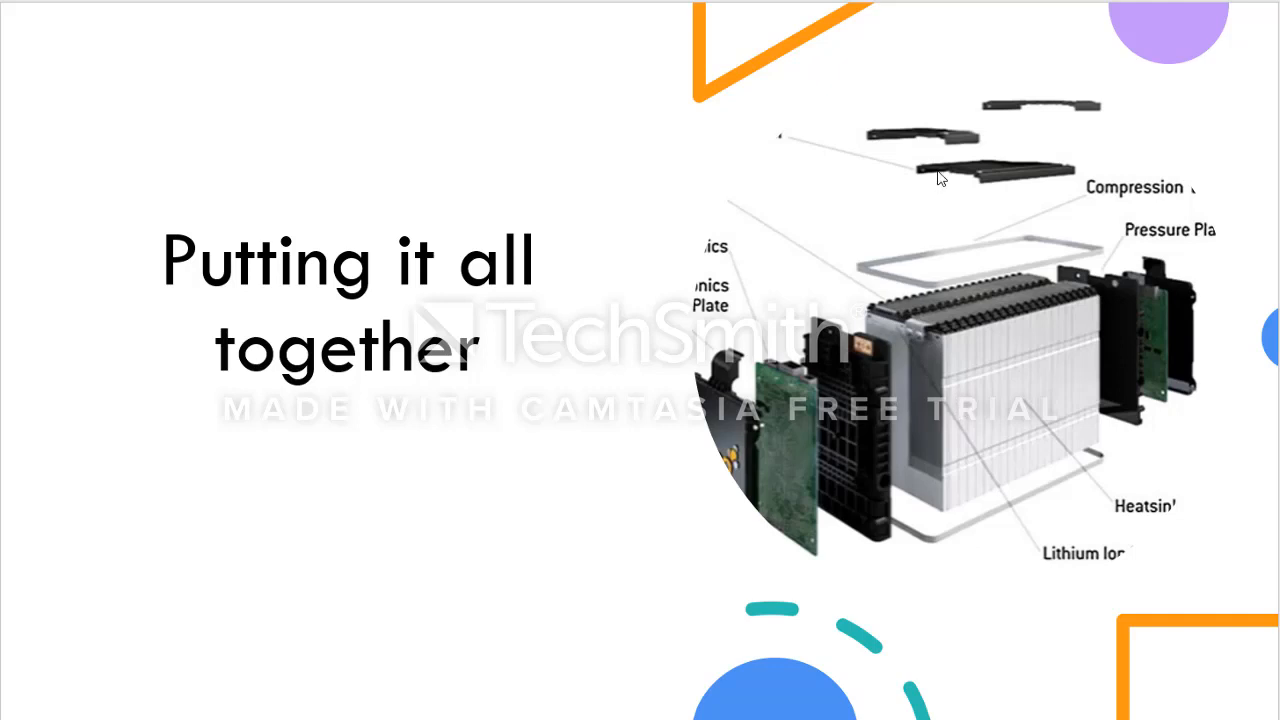
{"action": "mouse_move", "coordinate": [499, 373]}
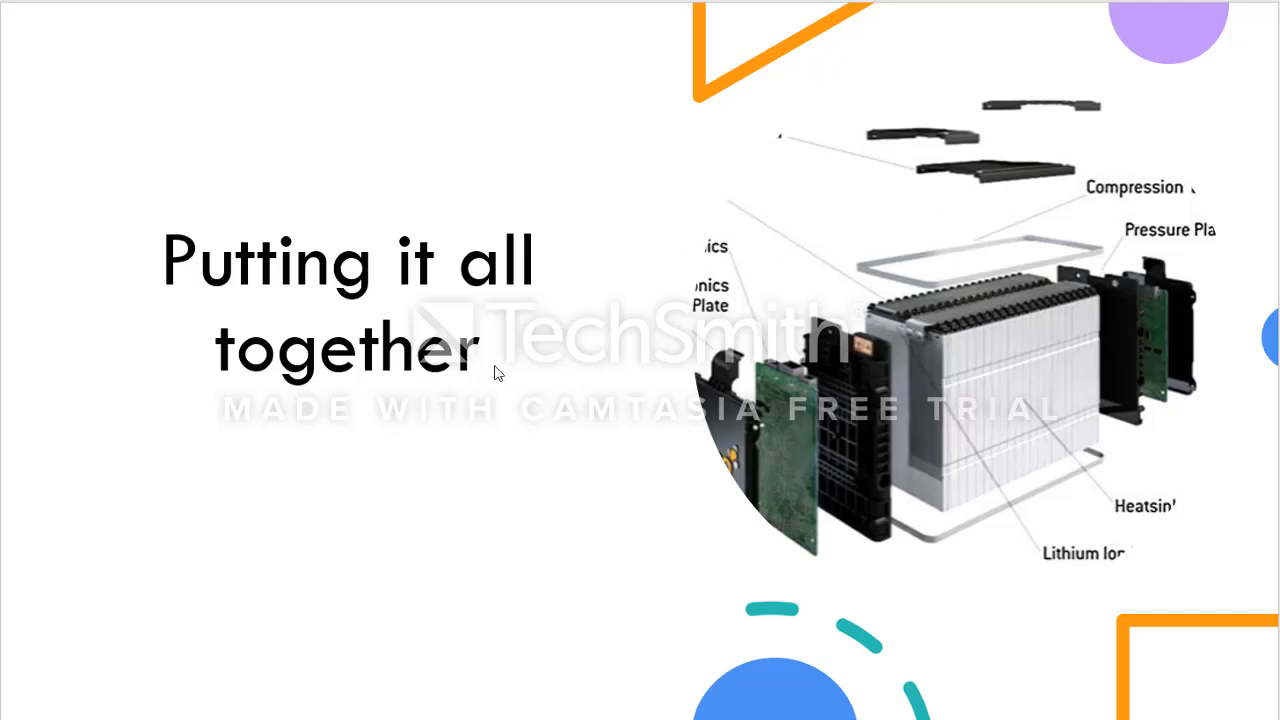
{"action": "mouse_move", "coordinate": [960, 461]}
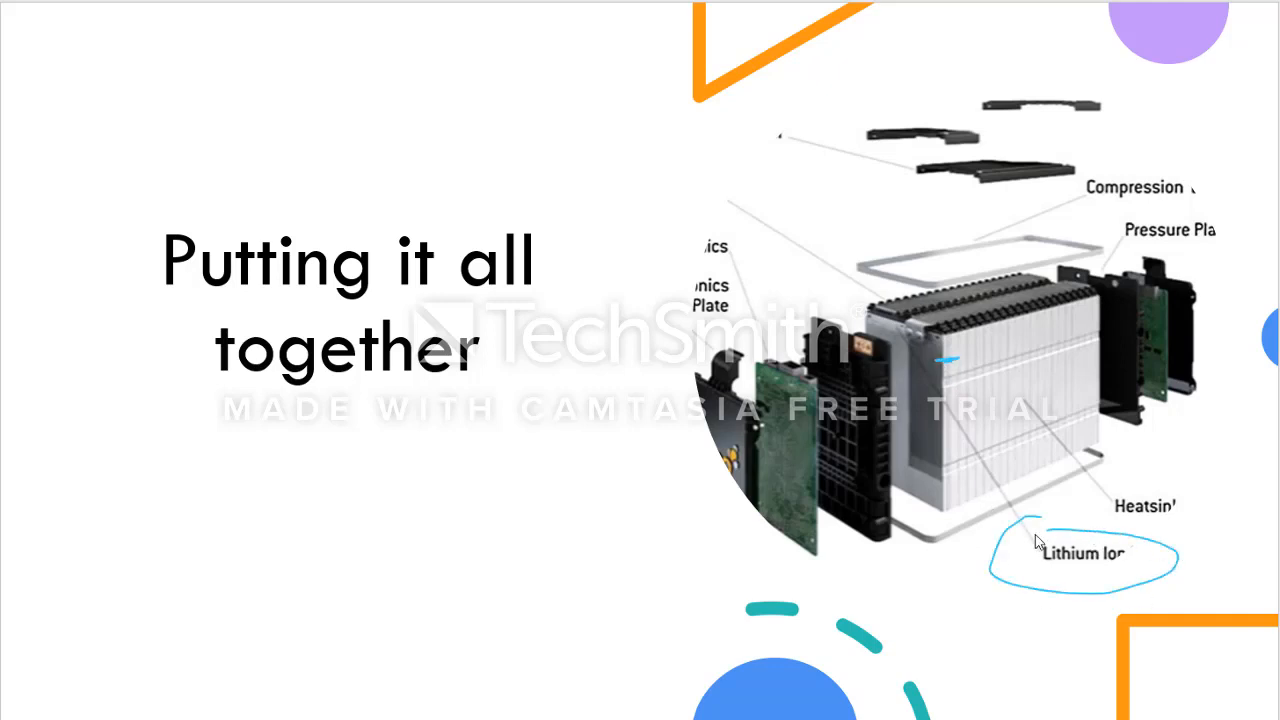
{"action": "mouse_move", "coordinate": [1040, 423]}
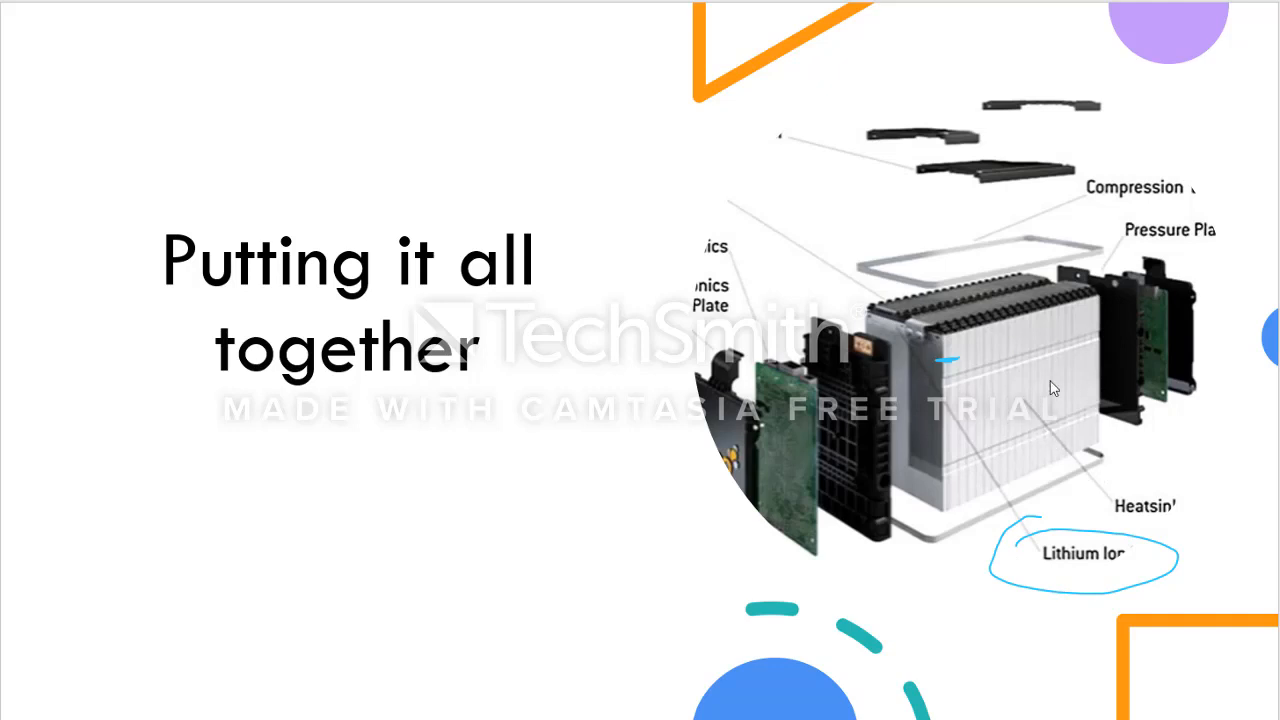
{"action": "mouse_move", "coordinate": [1170, 500]}
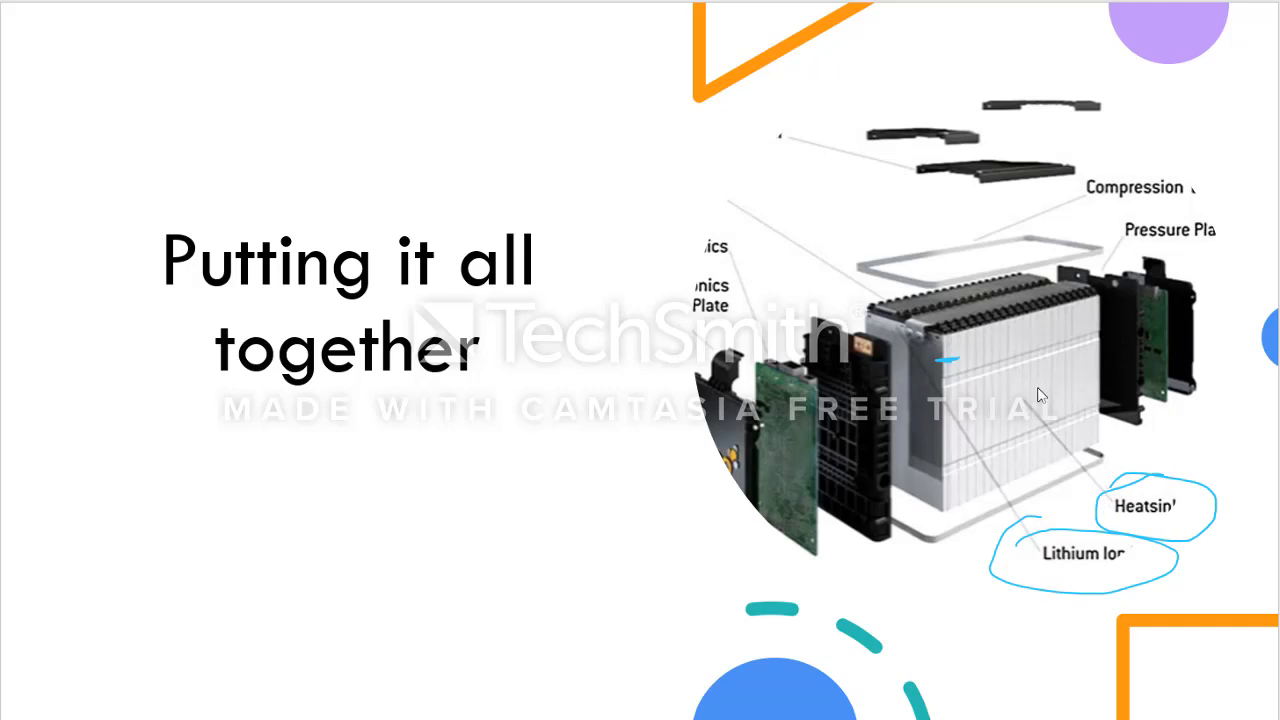
{"action": "mouse_move", "coordinate": [1008, 462]}
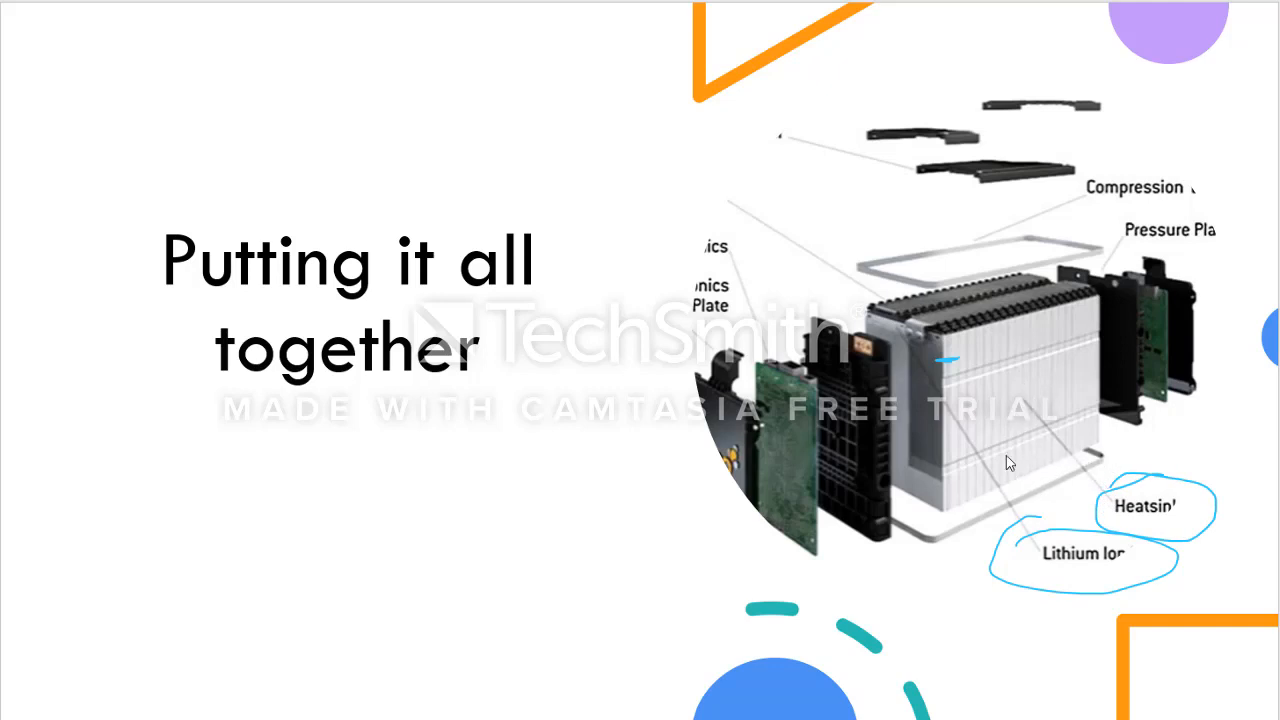
{"action": "mouse_move", "coordinate": [997, 380]}
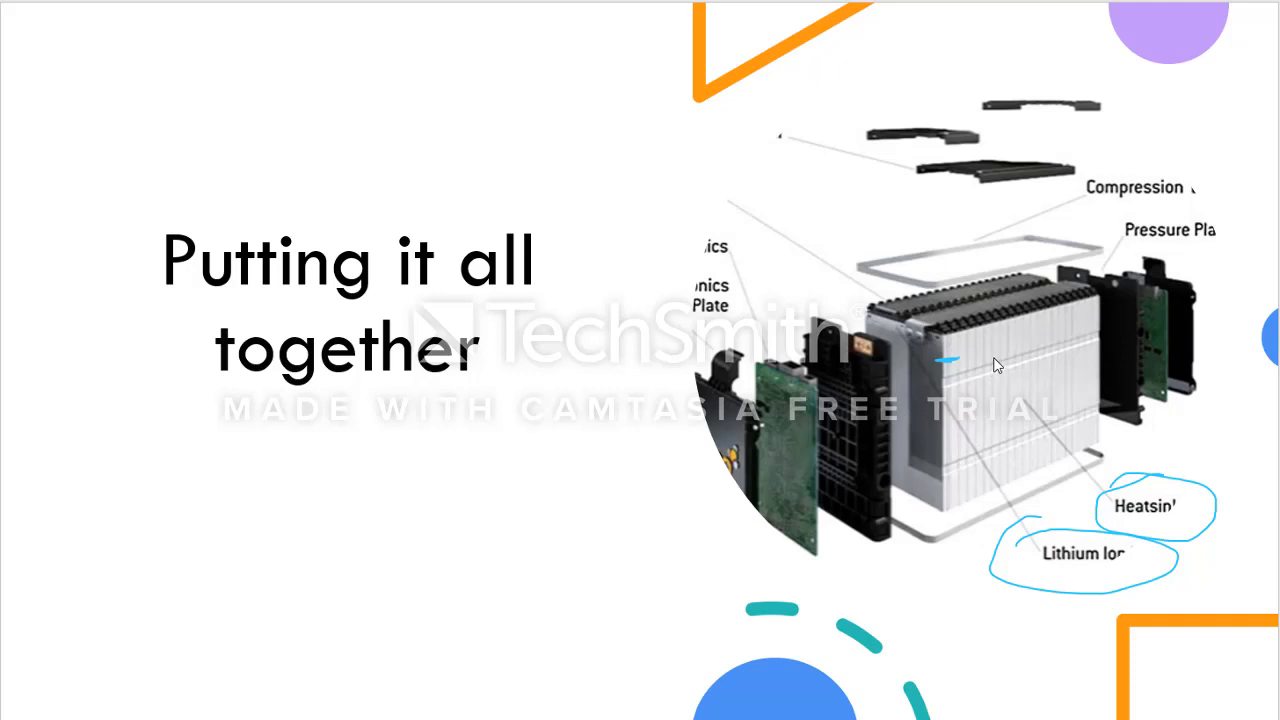
{"action": "mouse_move", "coordinate": [947, 448]}
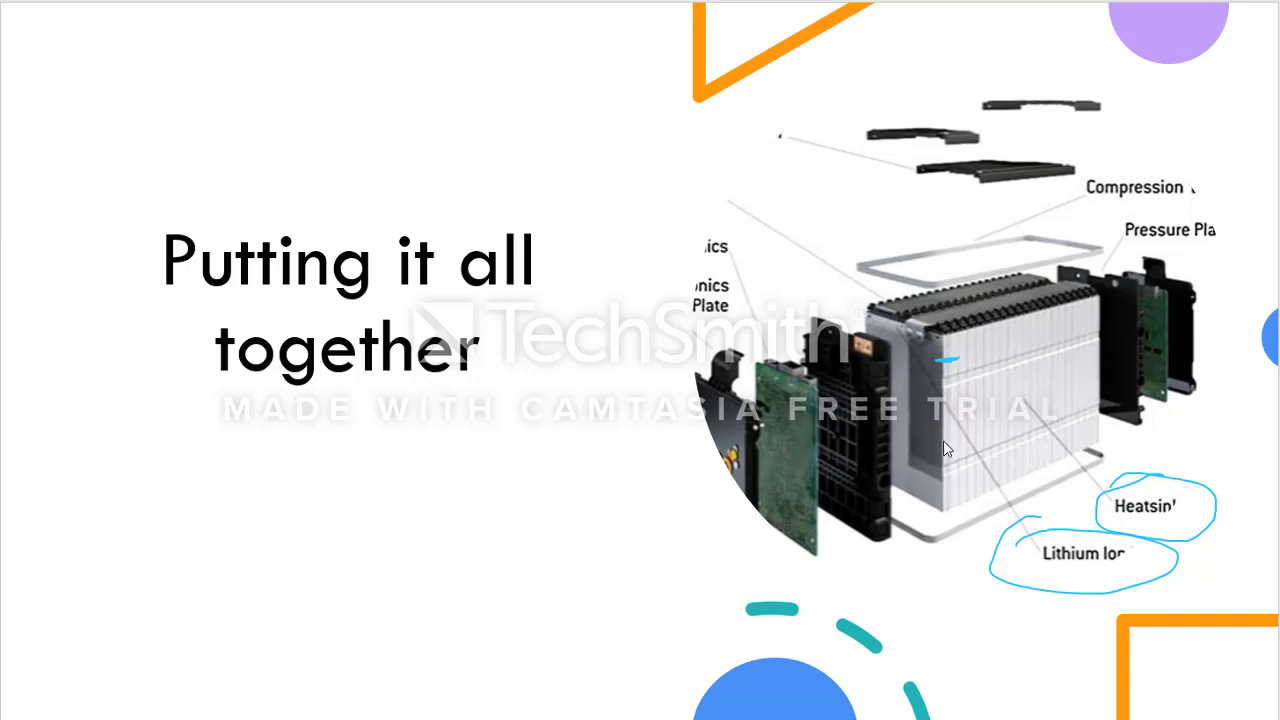
{"action": "mouse_move", "coordinate": [1130, 347]}
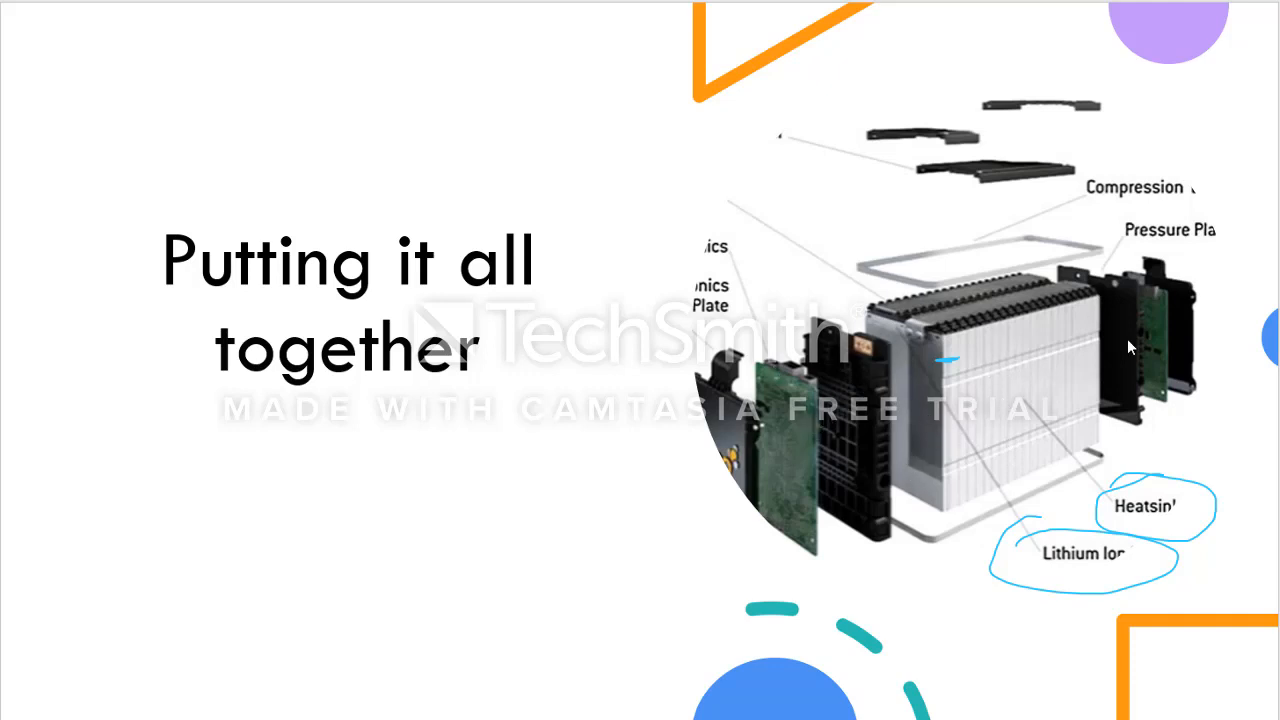
{"action": "mouse_move", "coordinate": [1155, 308]}
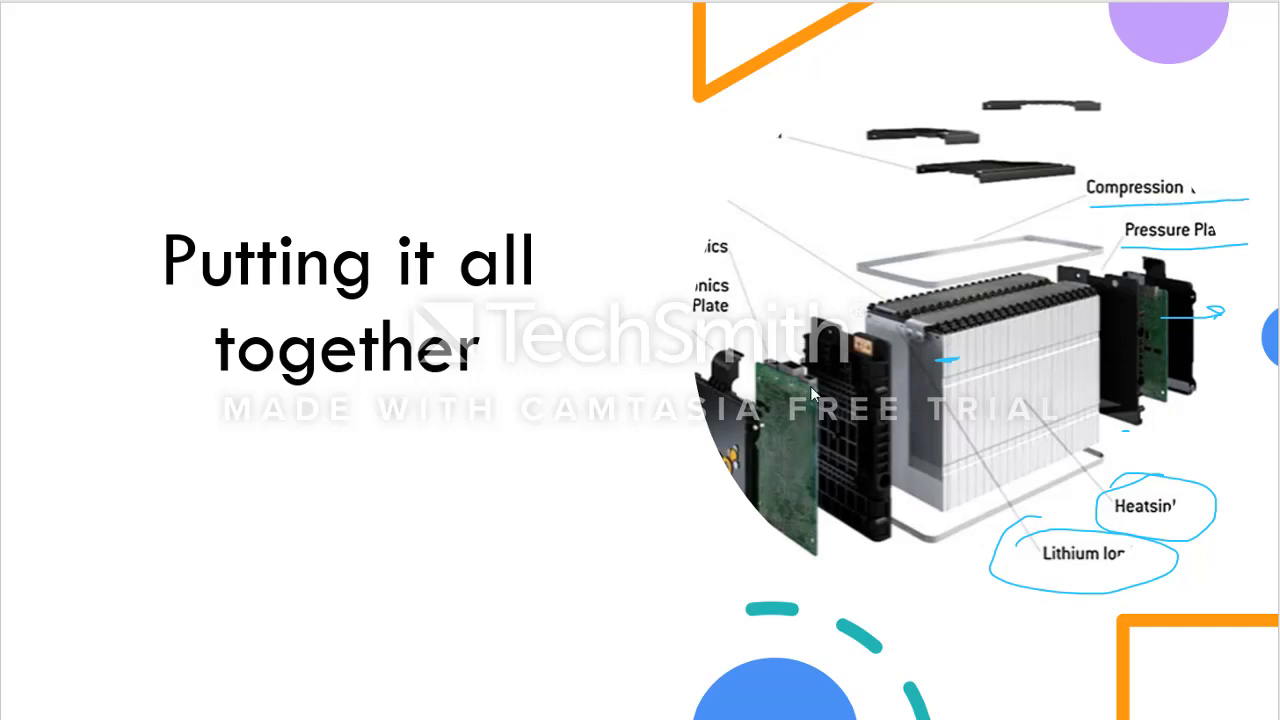
{"action": "mouse_move", "coordinate": [760, 472]}
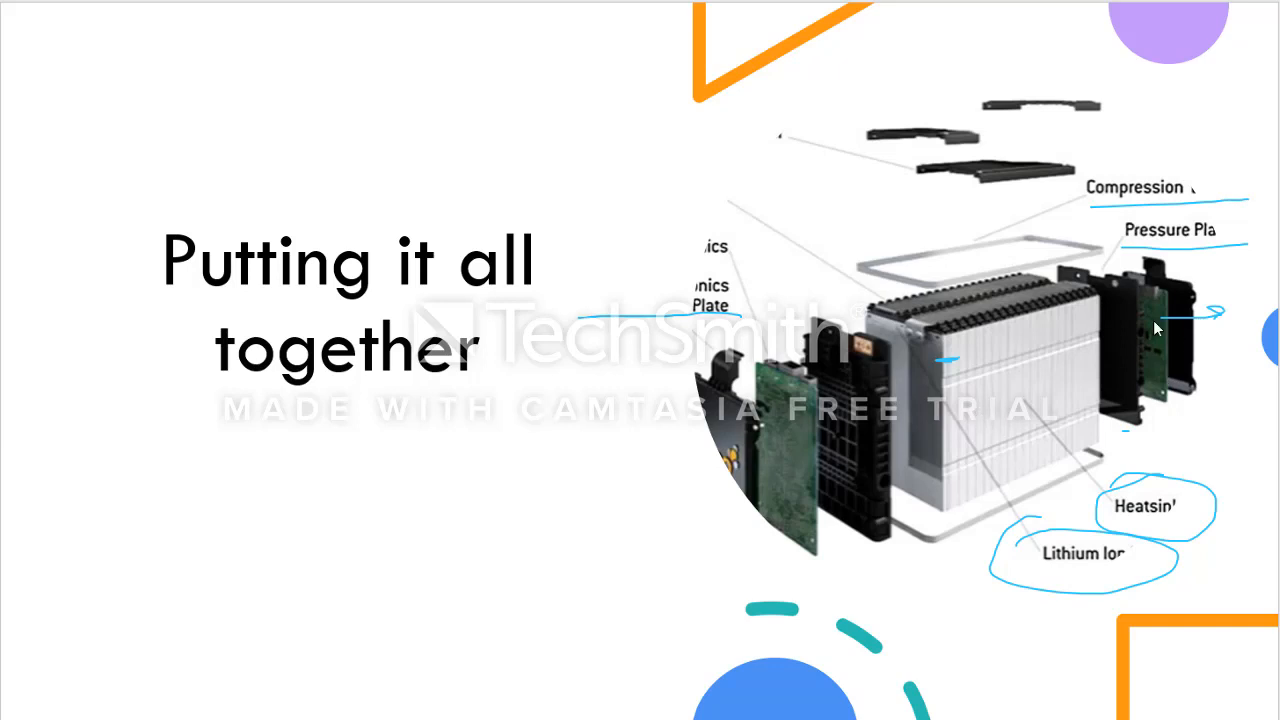
{"action": "mouse_move", "coordinate": [945, 335]}
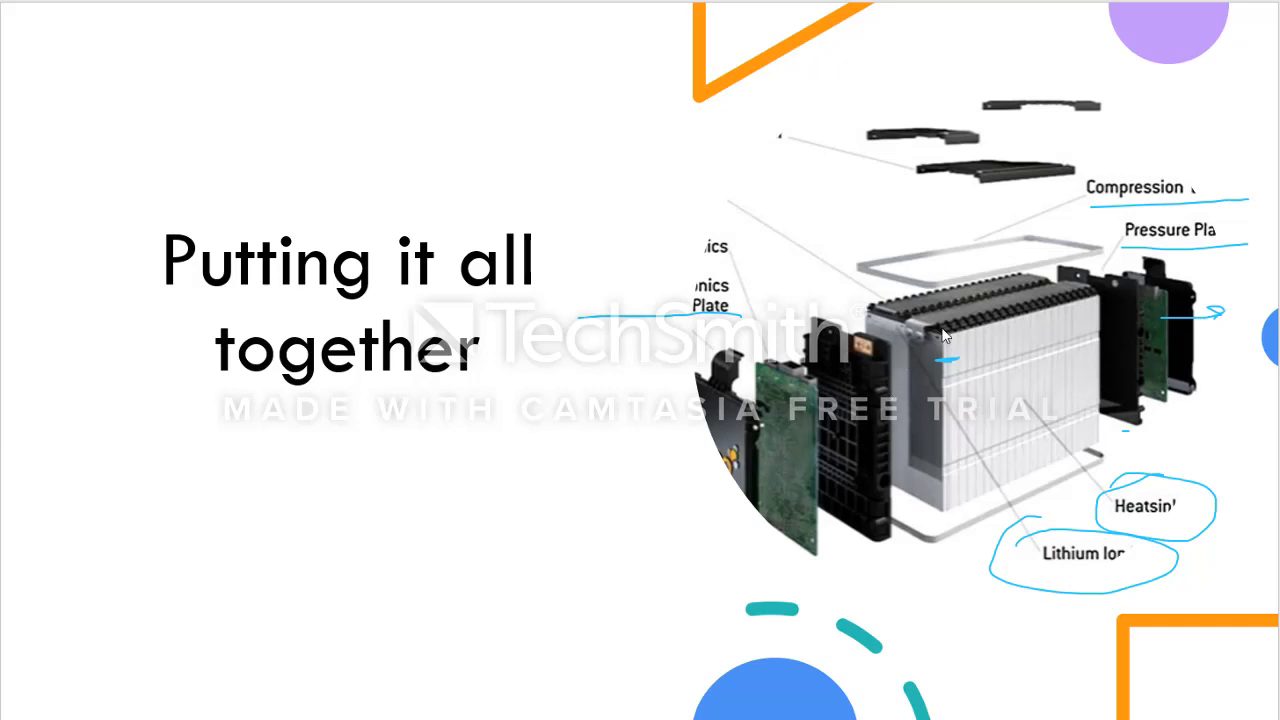
{"action": "mouse_move", "coordinate": [908, 340]}
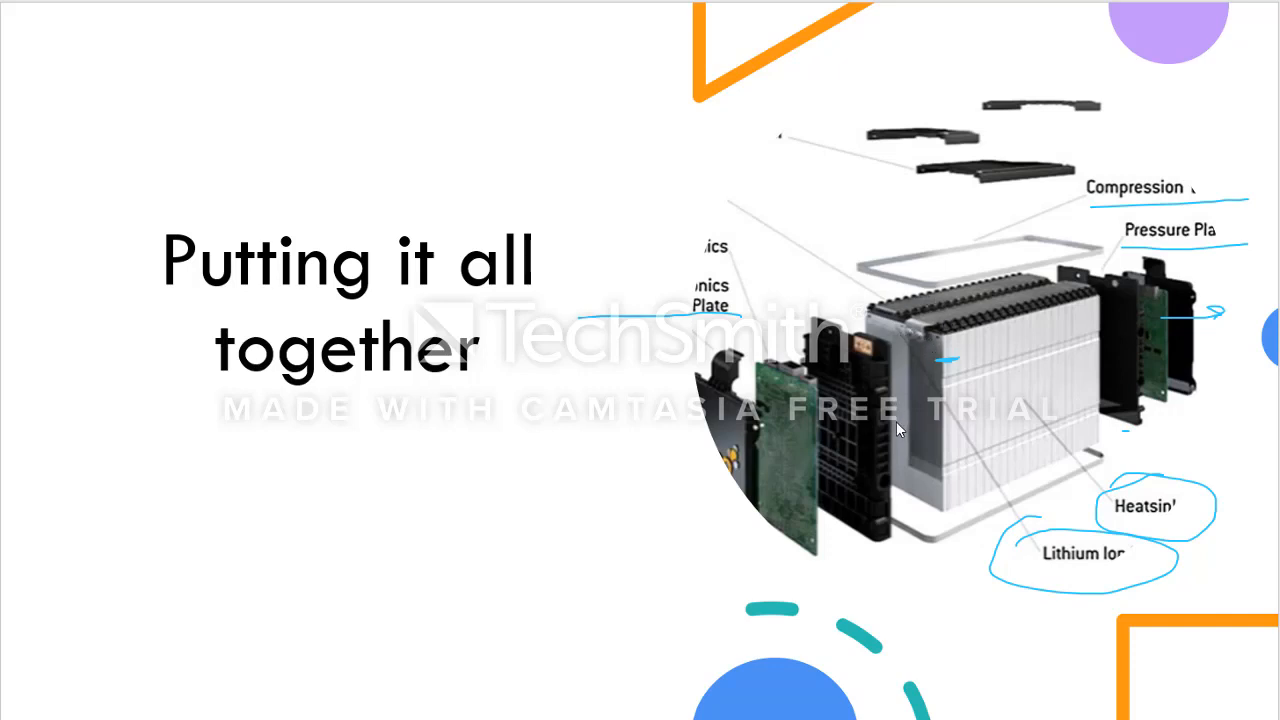
{"action": "mouse_move", "coordinate": [872, 388]}
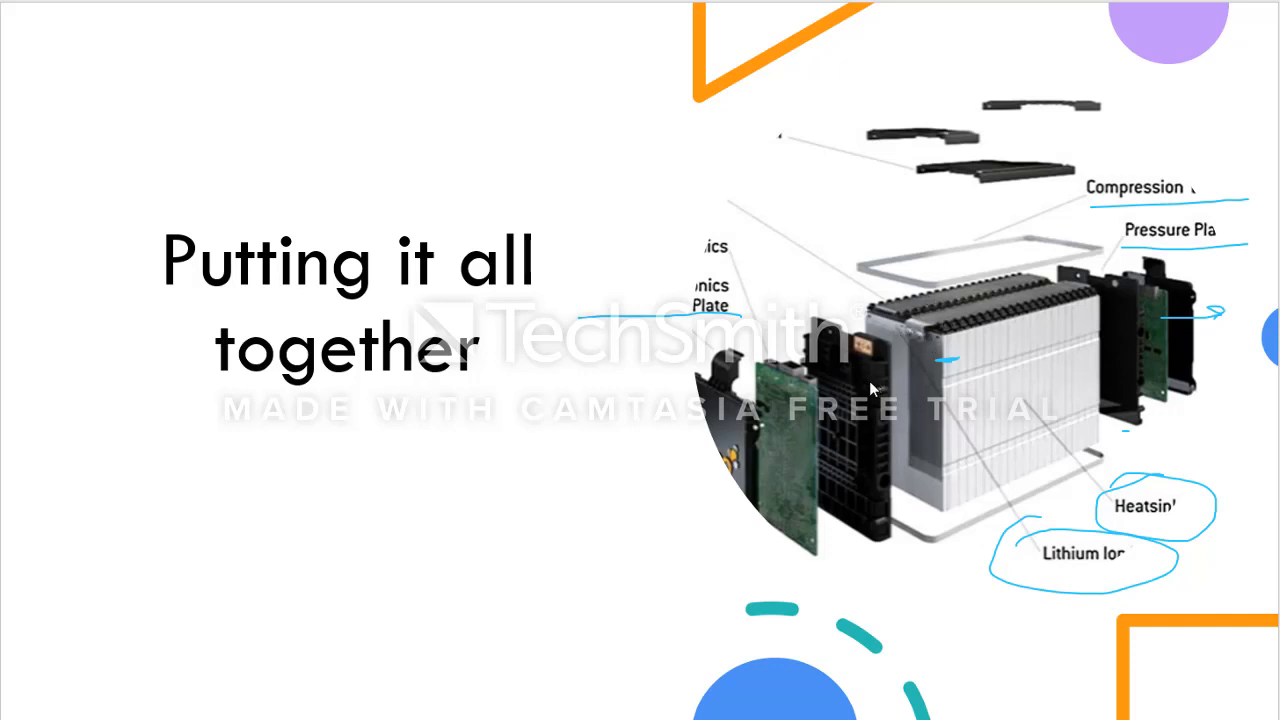
{"action": "mouse_move", "coordinate": [903, 390]}
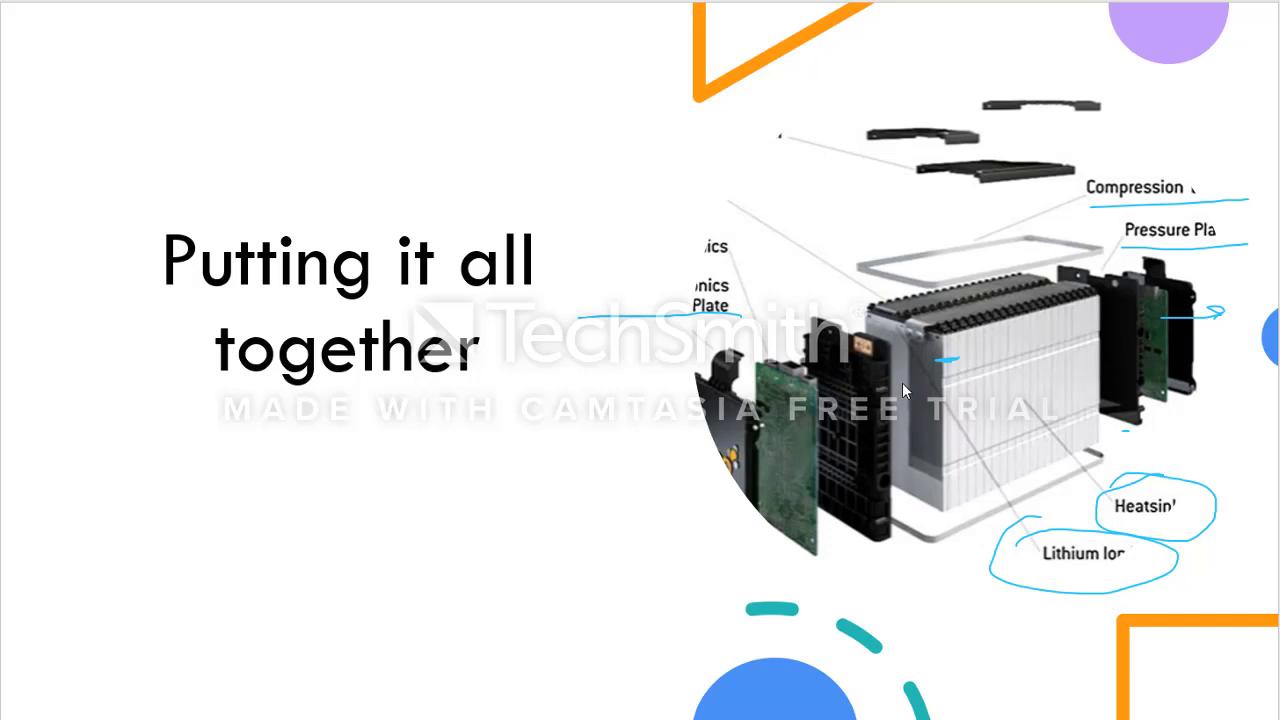
{"action": "mouse_move", "coordinate": [948, 370]}
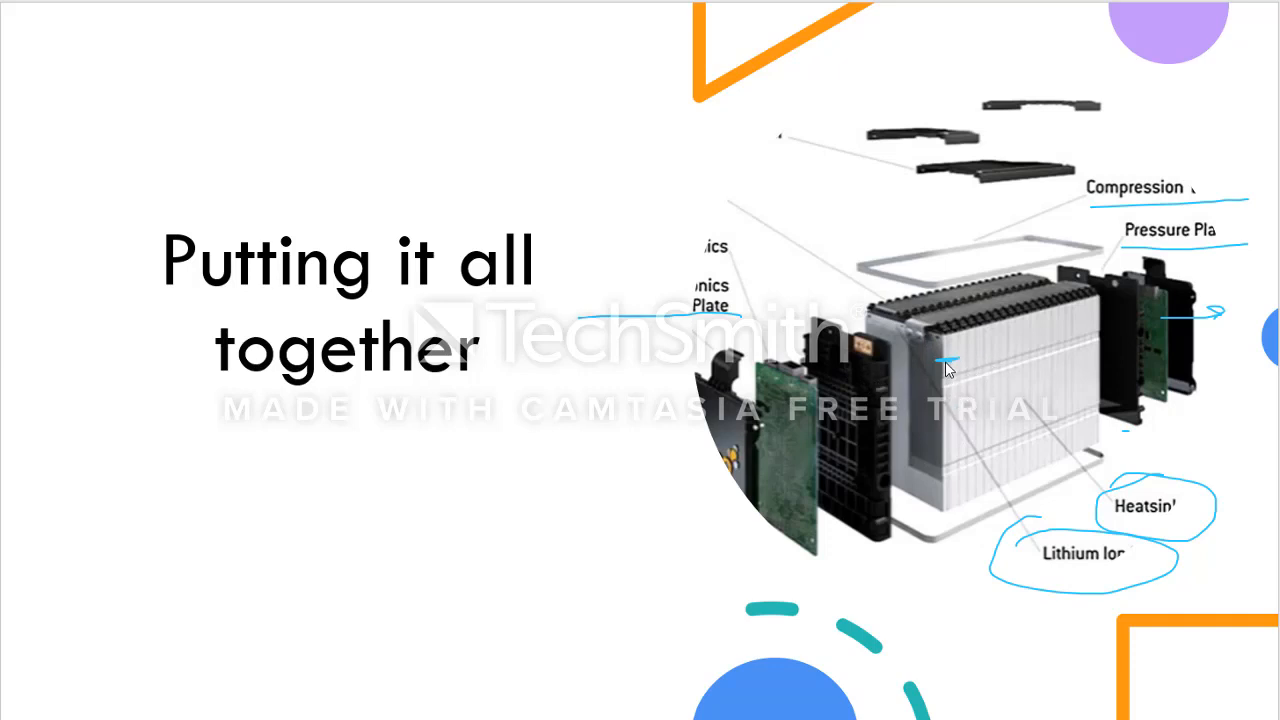
{"action": "mouse_move", "coordinate": [954, 365]}
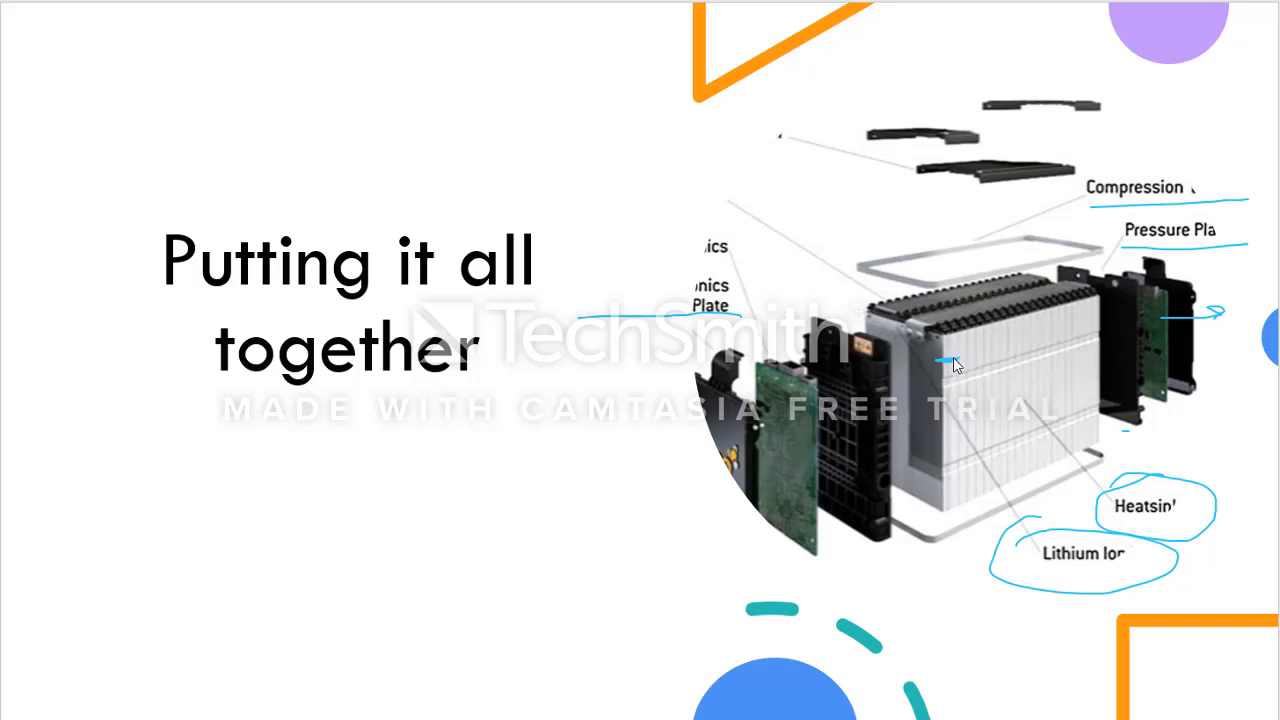
{"action": "mouse_move", "coordinate": [838, 405]}
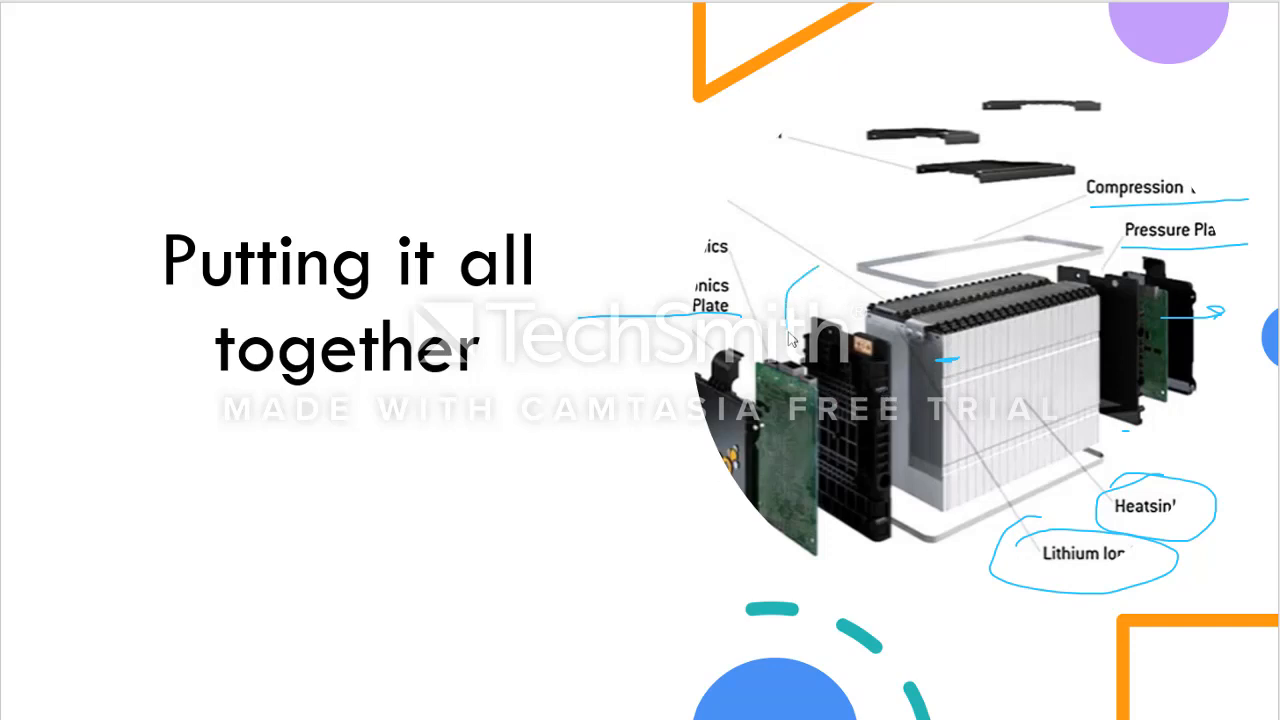
{"action": "mouse_move", "coordinate": [1117, 267]}
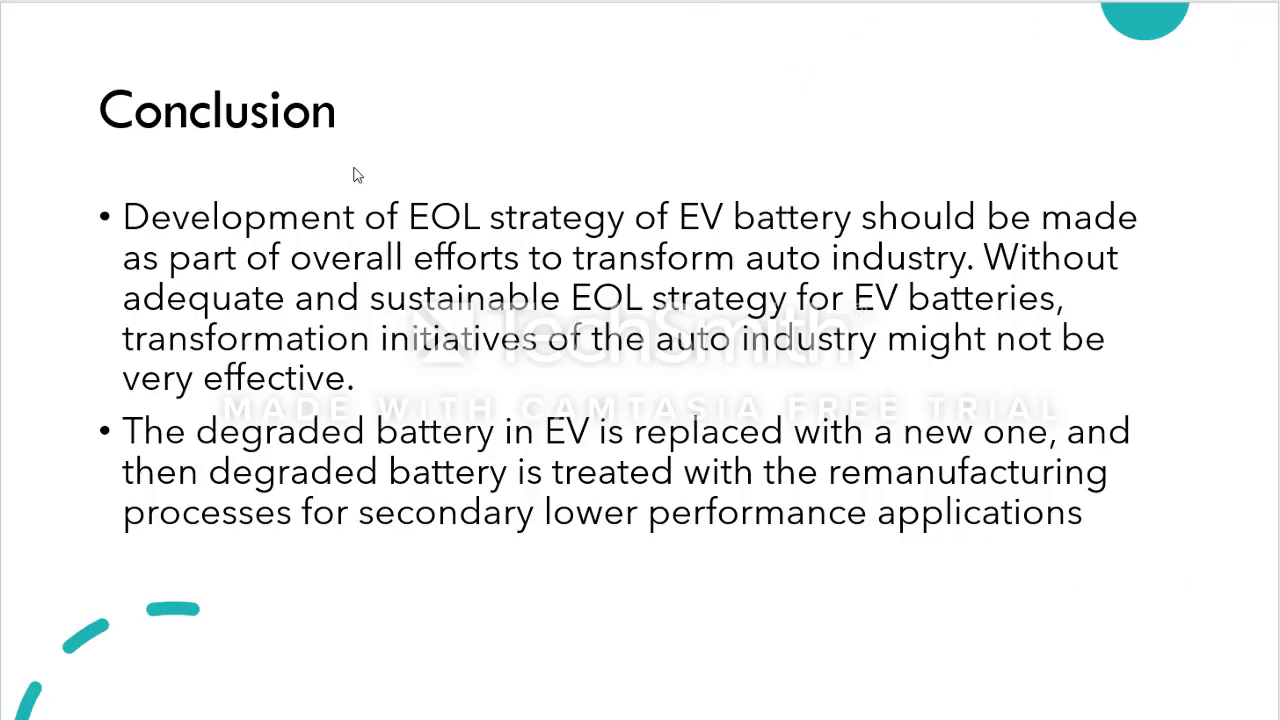
{"action": "mouse_move", "coordinate": [83, 213]}
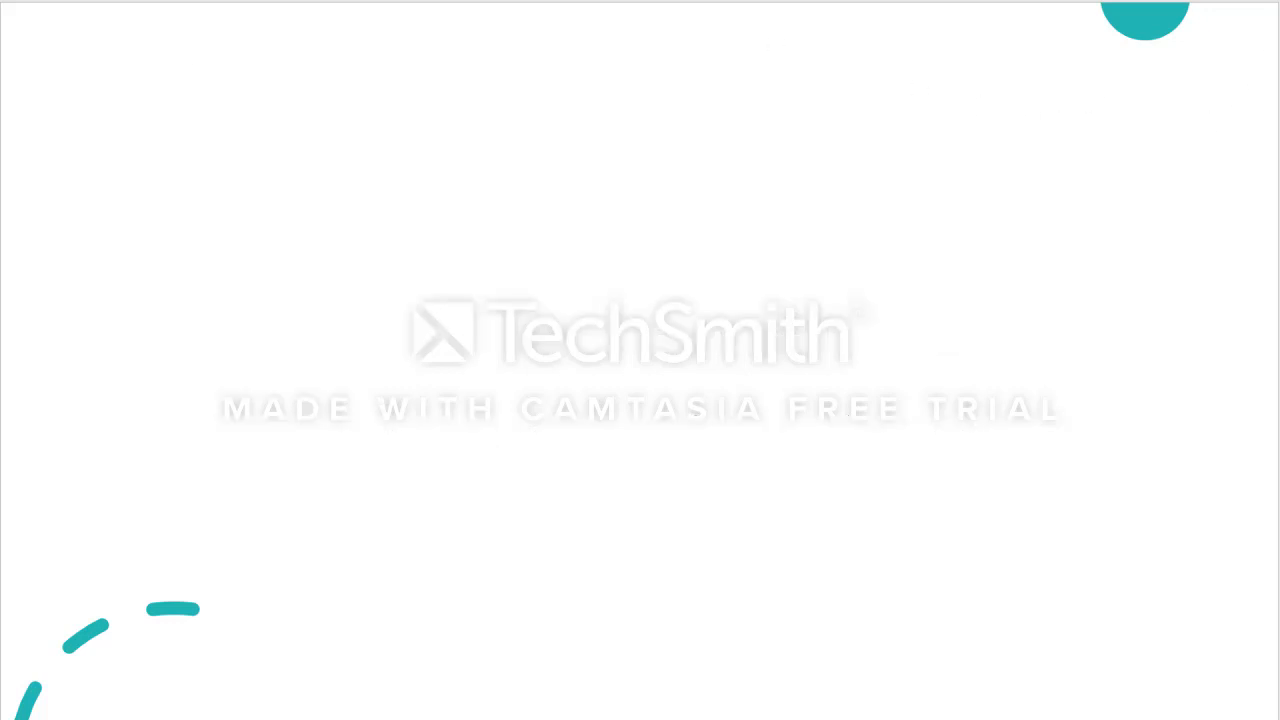
{"action": "mouse_move", "coordinate": [172, 219]}
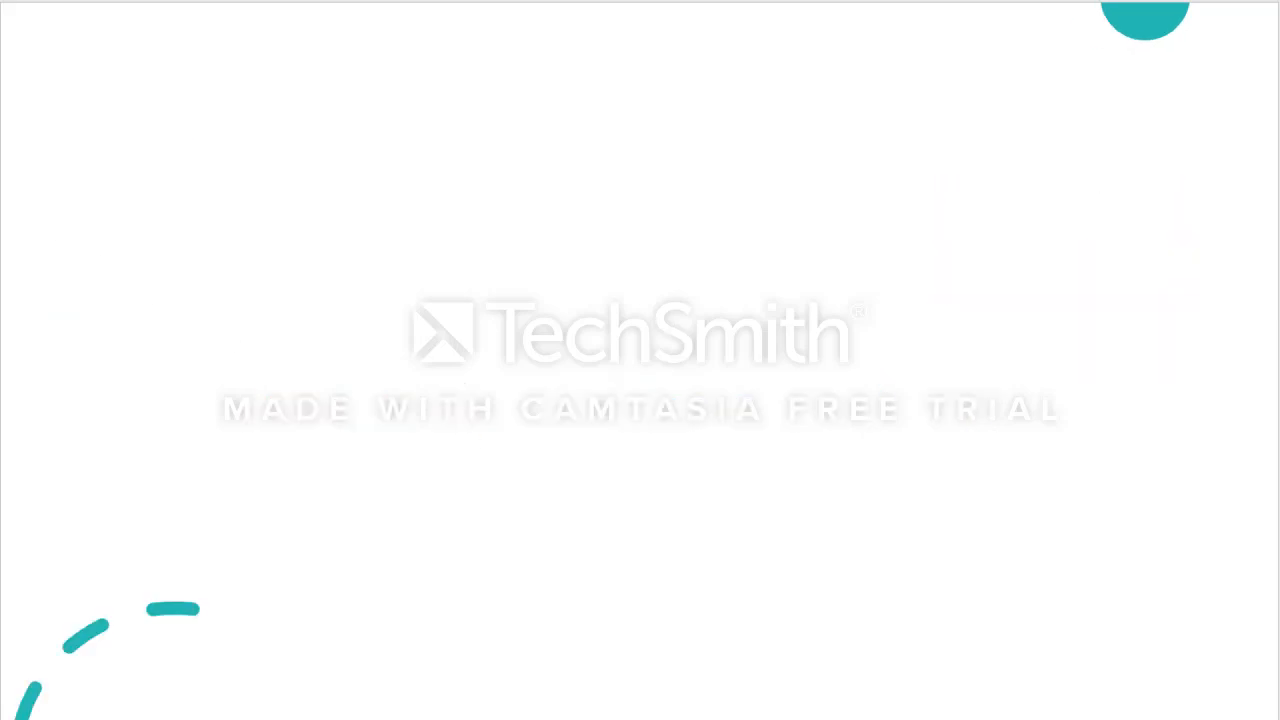
{"action": "mouse_move", "coordinate": [194, 138]}
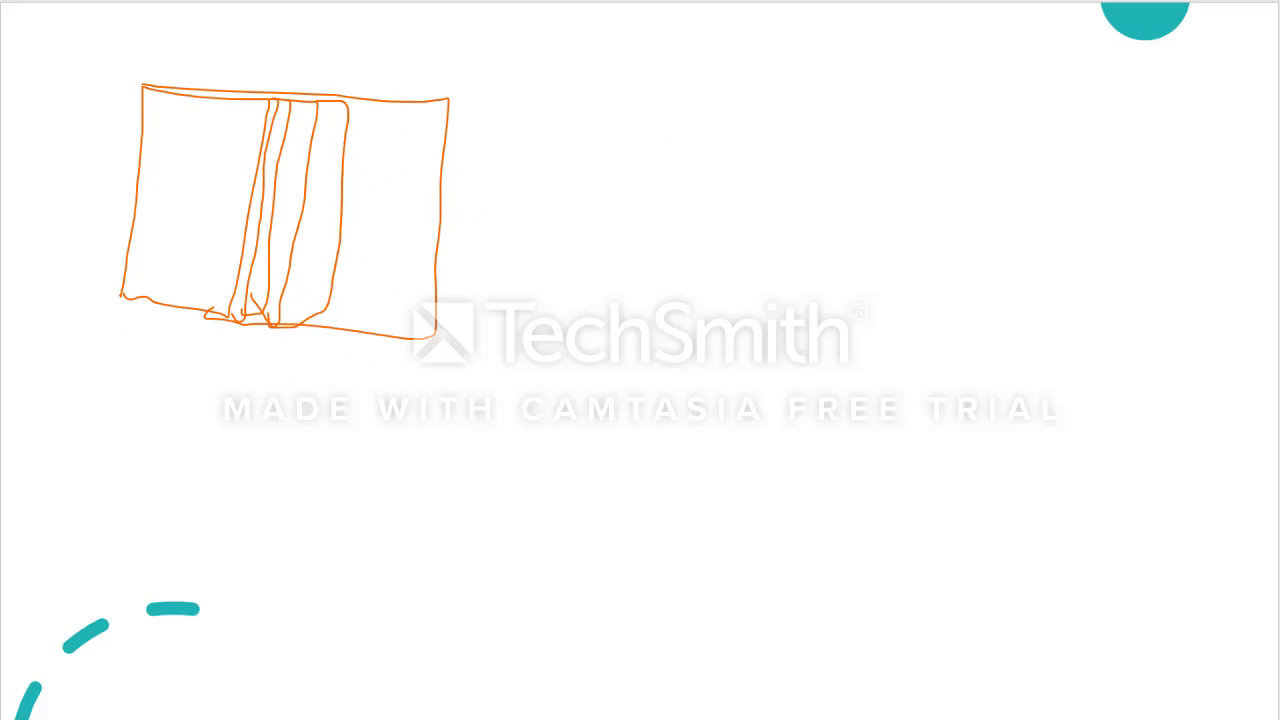
{"action": "mouse_move", "coordinate": [303, 337]}
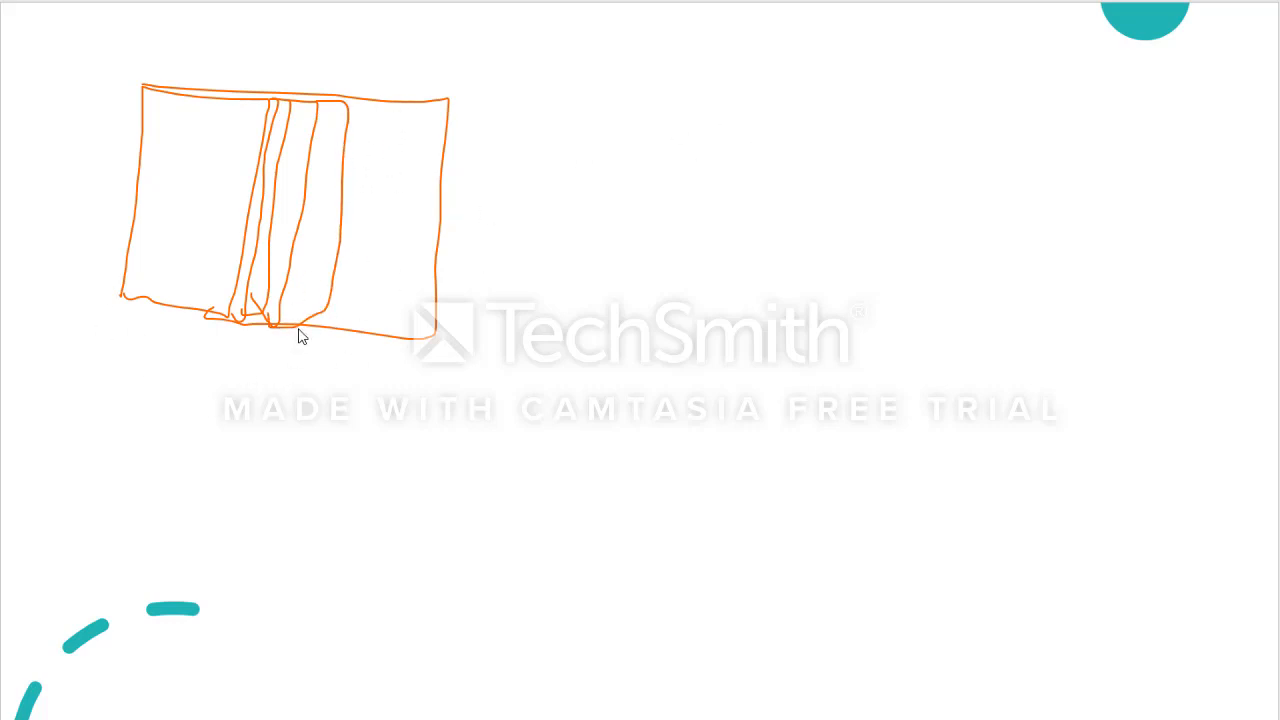
{"action": "mouse_move", "coordinate": [471, 160]}
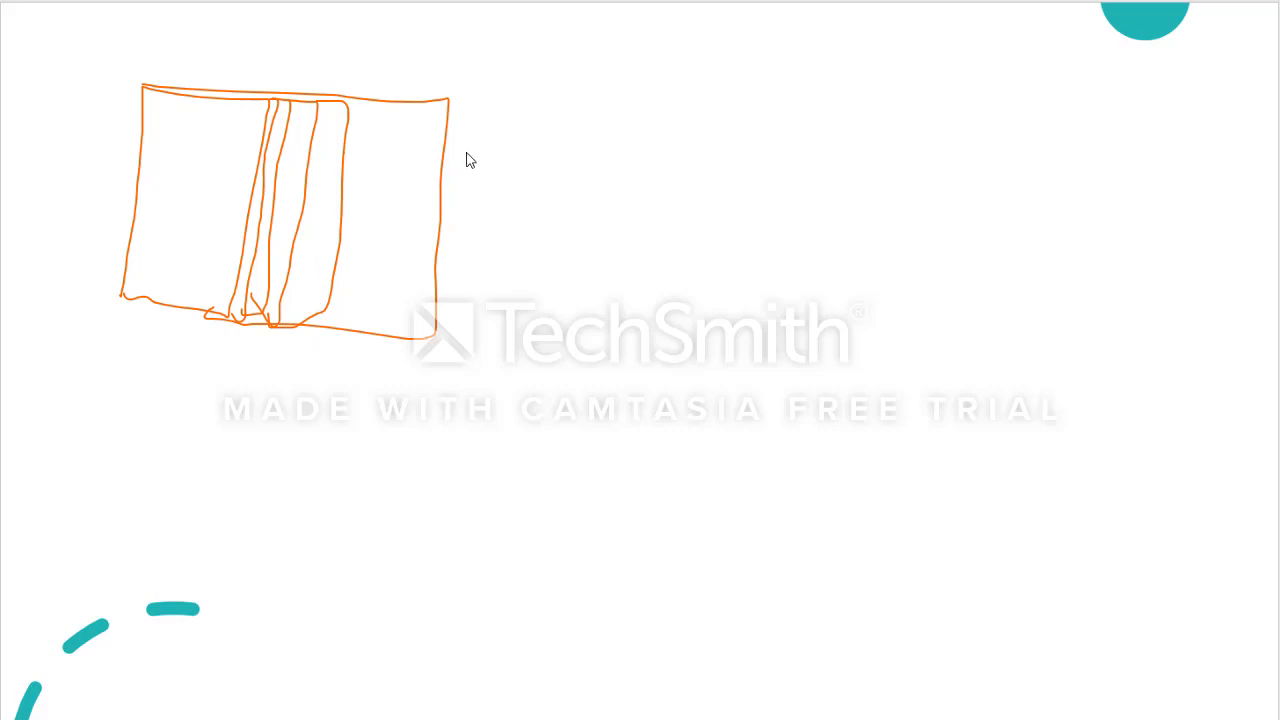
{"action": "mouse_move", "coordinate": [38, 177]}
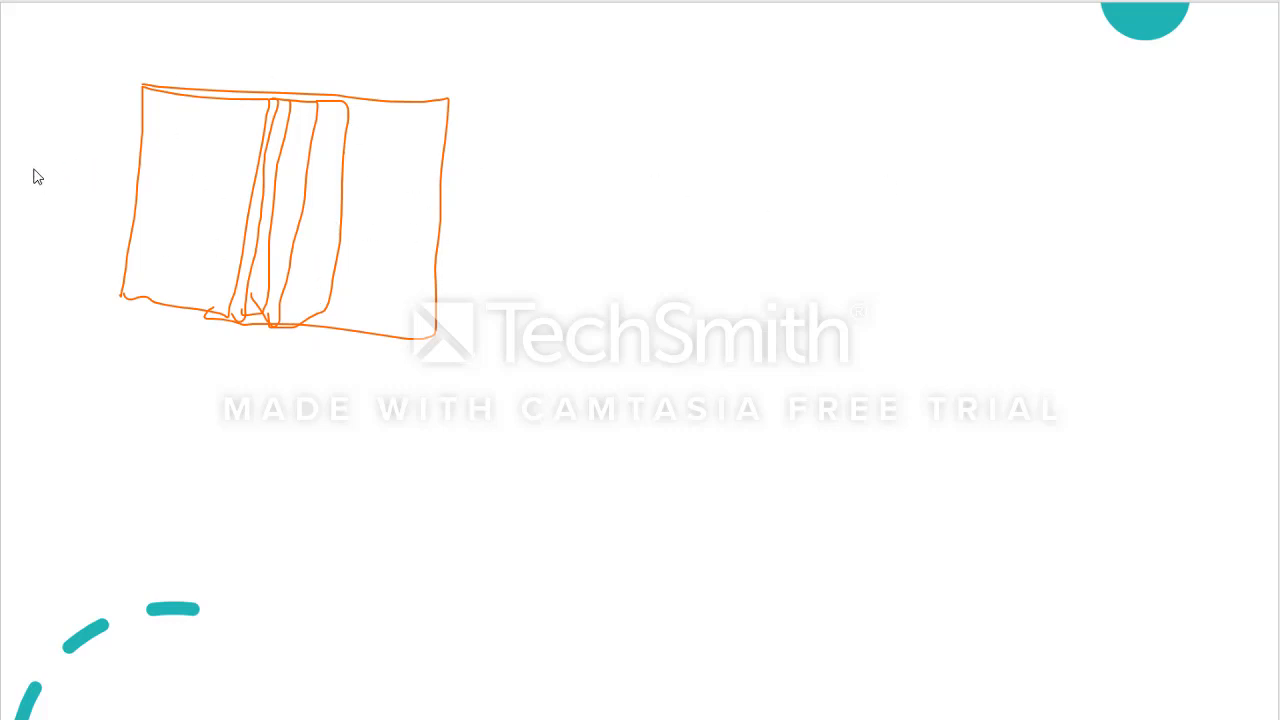
Draw a horizontal black pen stroke across the blank slide's lifecycle sketch.
{"action": "left_click_drag", "start_coordinate": [30, 172], "coordinate": [250, 178]}
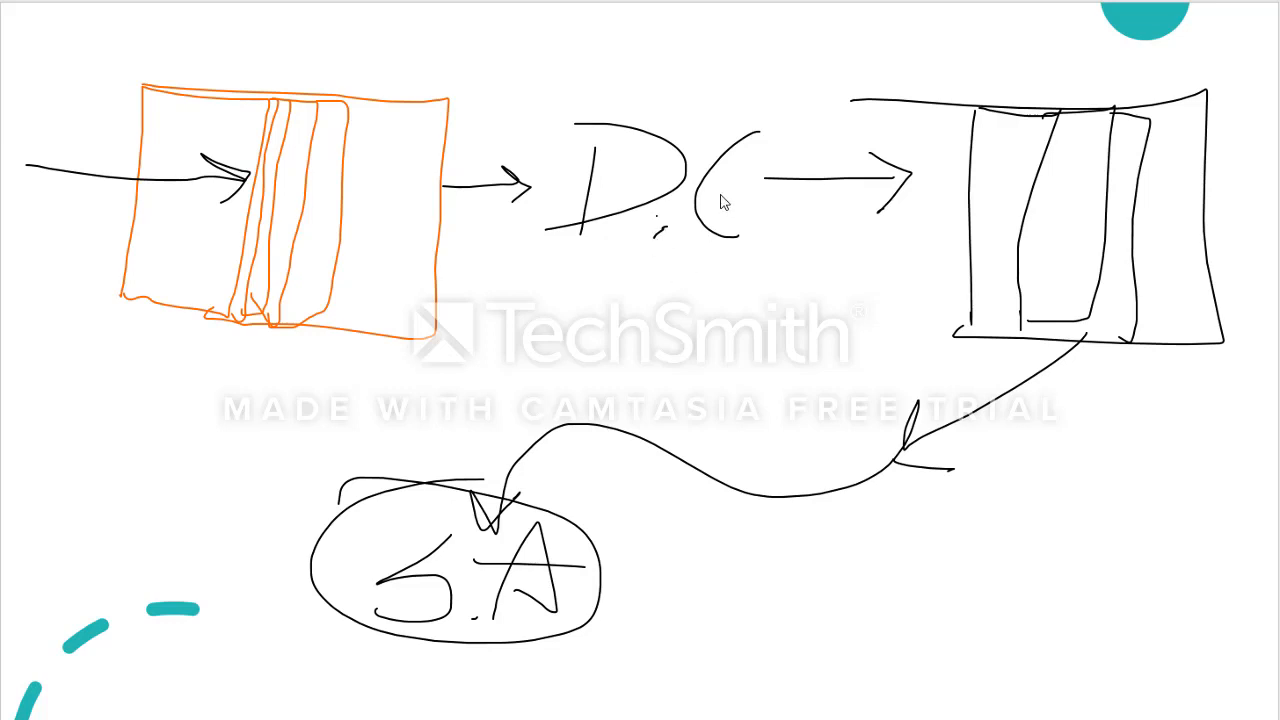
{"action": "mouse_move", "coordinate": [680, 270]}
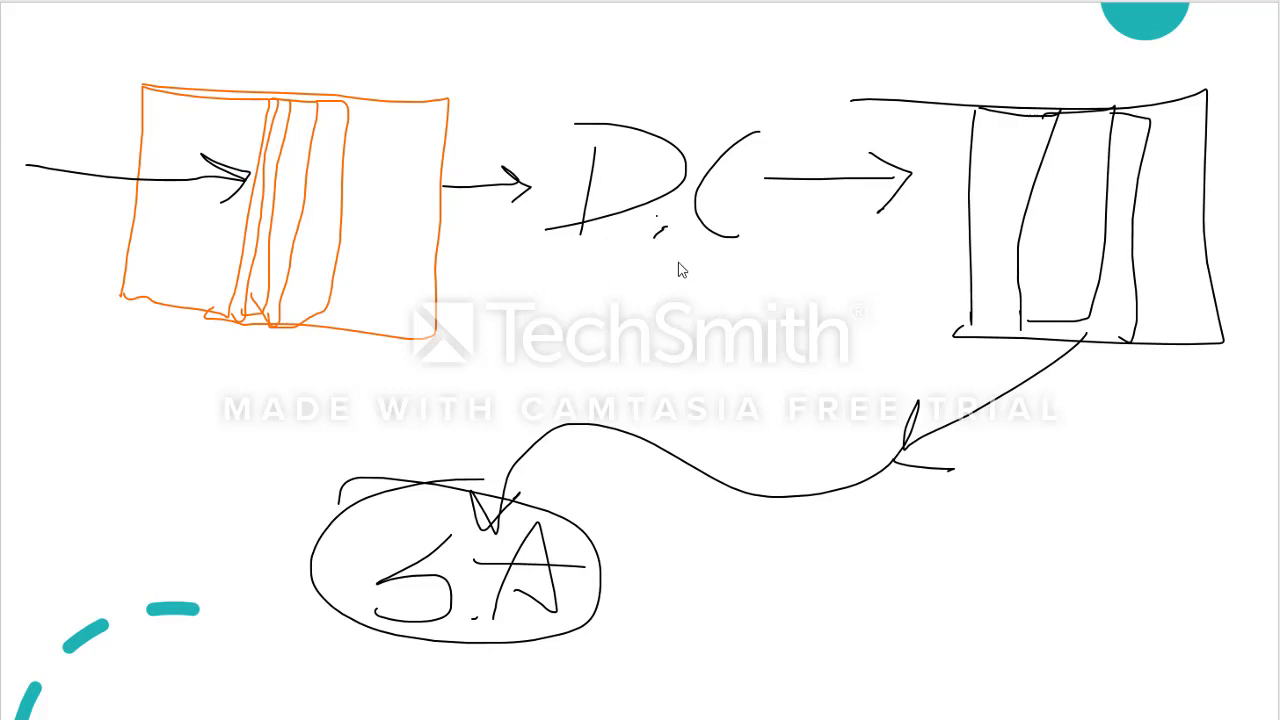
{"action": "mouse_move", "coordinate": [910, 245]}
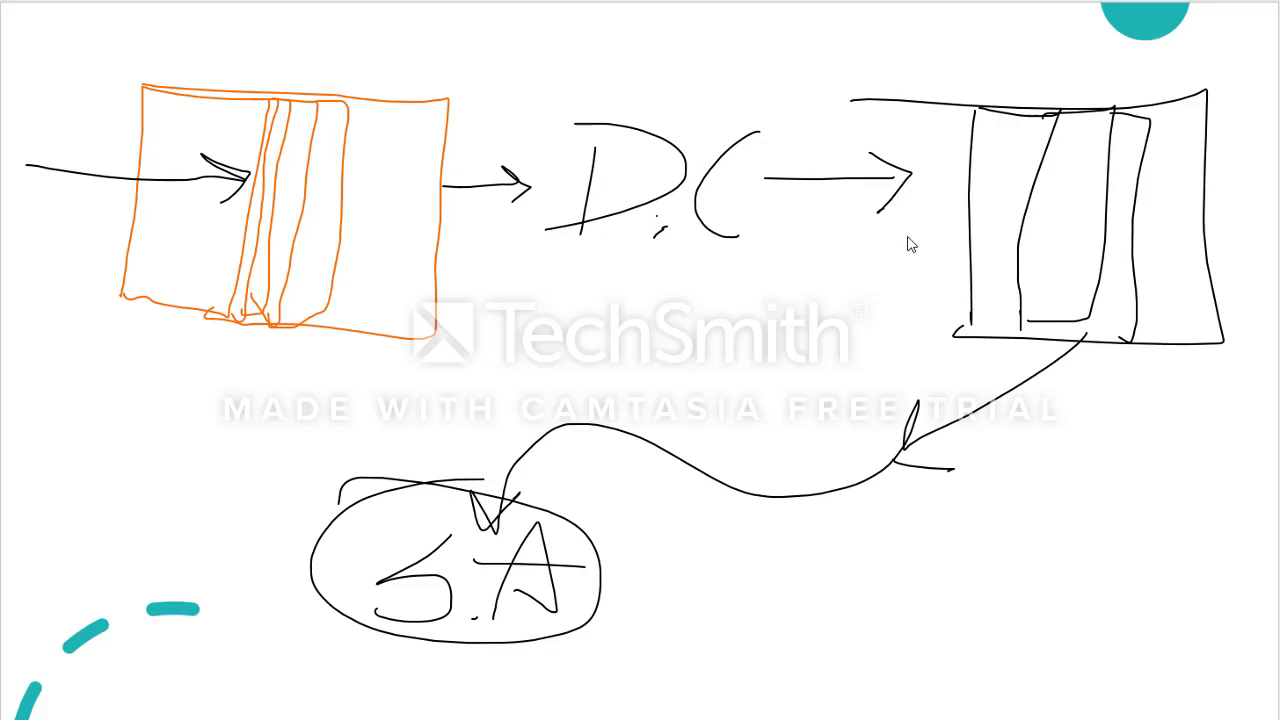
{"action": "mouse_move", "coordinate": [1015, 295]}
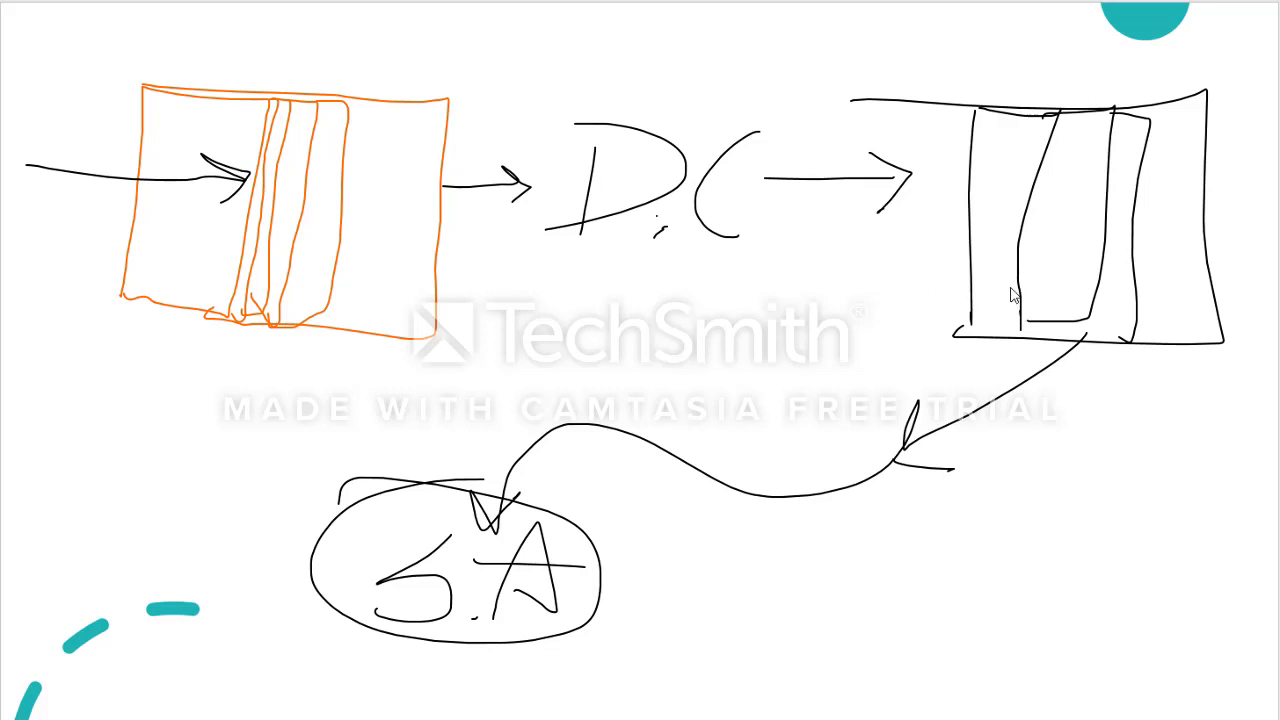
{"action": "mouse_move", "coordinate": [870, 238]}
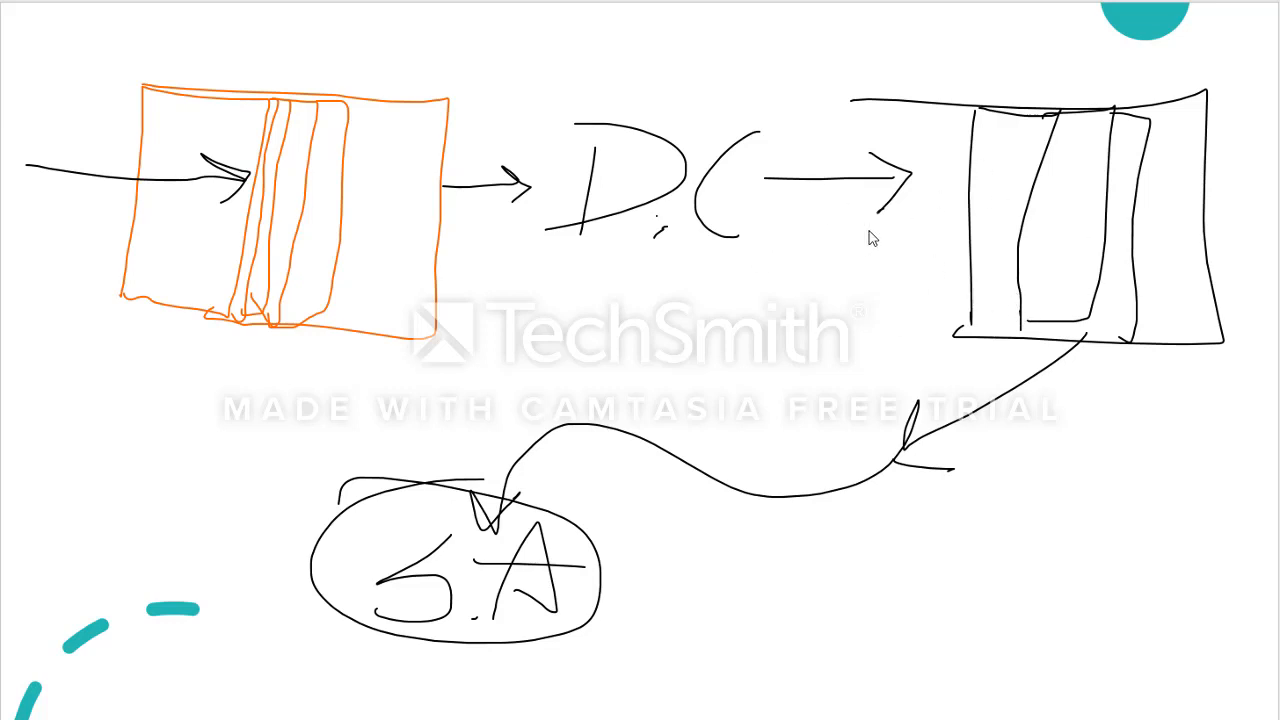
{"action": "mouse_move", "coordinate": [1120, 280]}
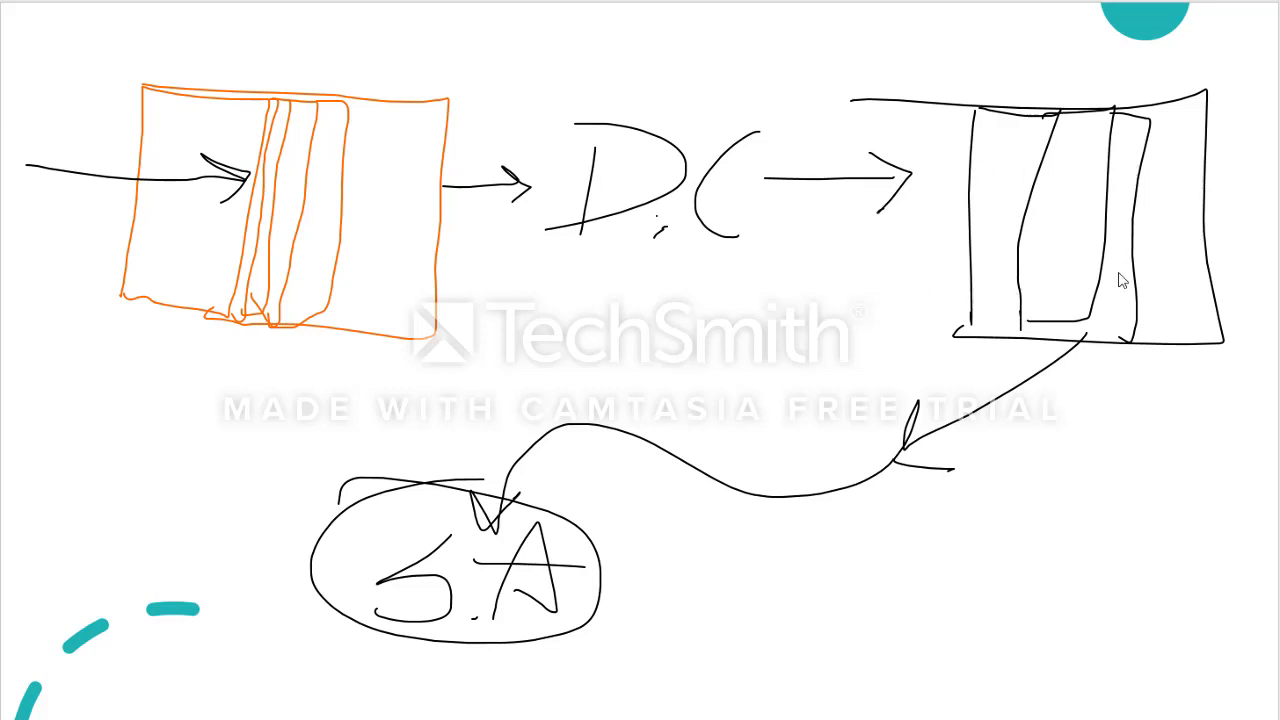
{"action": "mouse_move", "coordinate": [1060, 252]}
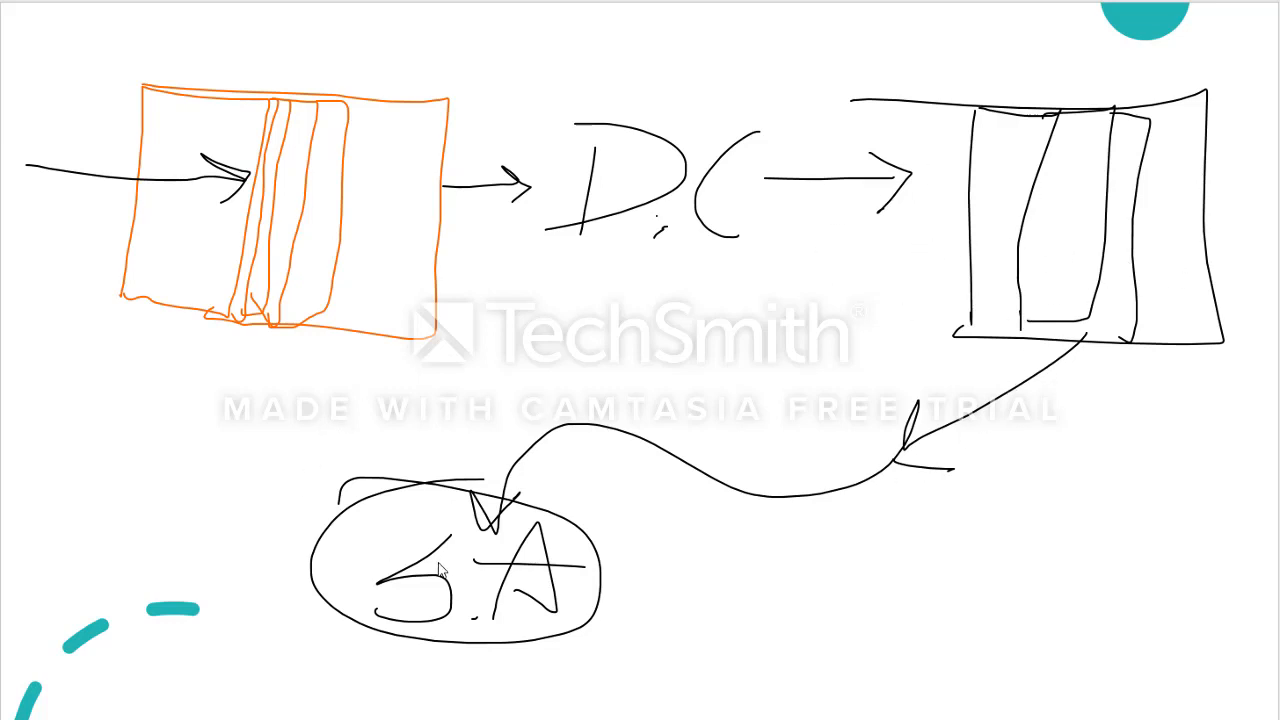
{"action": "mouse_move", "coordinate": [910, 418]}
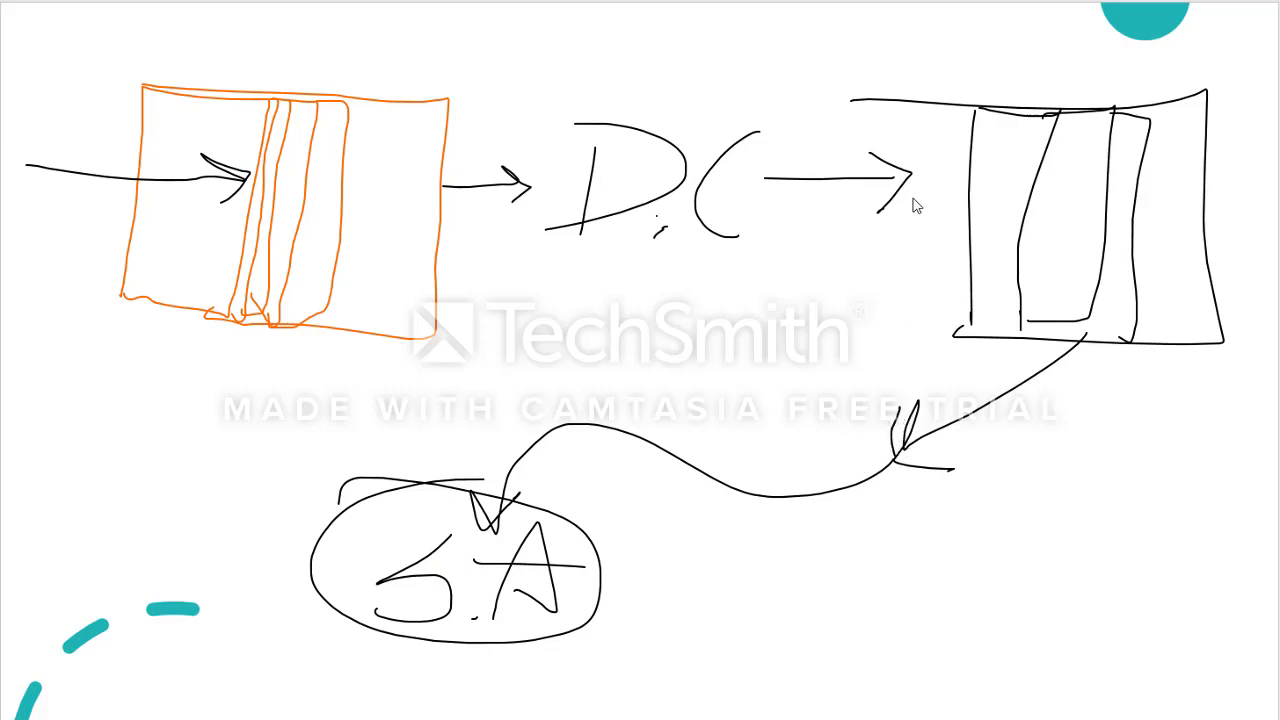
{"action": "mouse_move", "coordinate": [890, 251]}
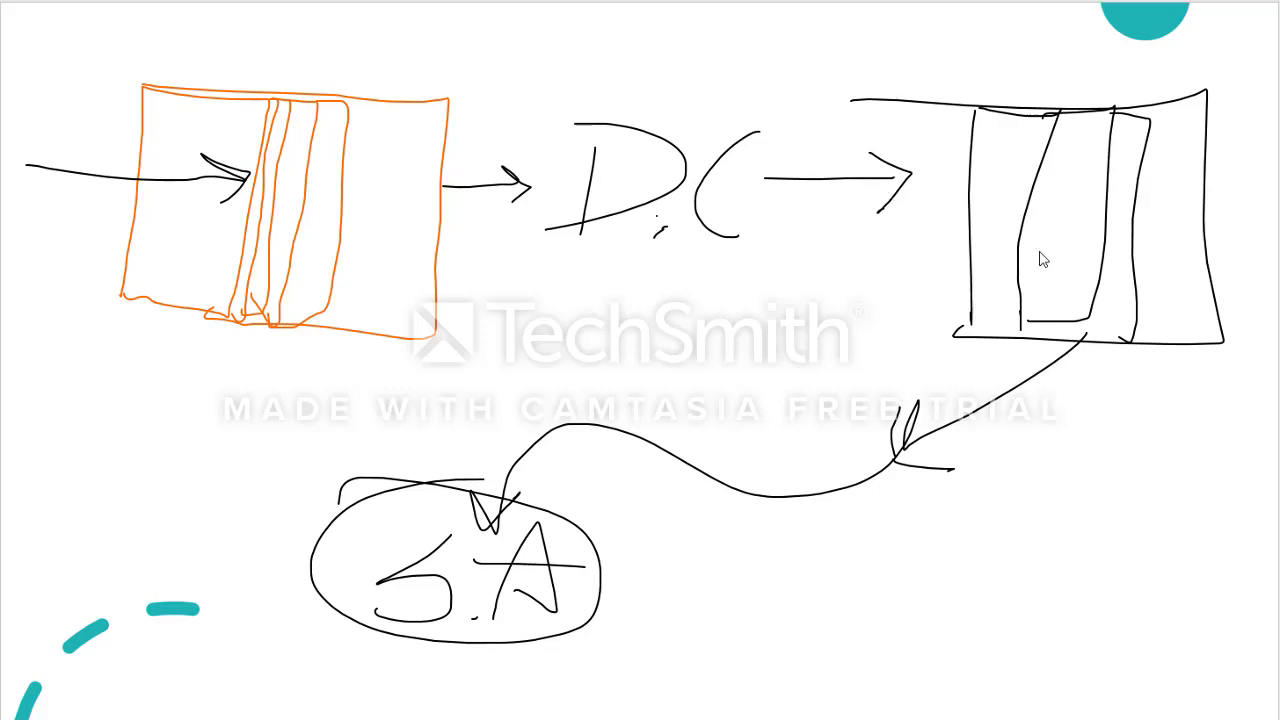
{"action": "mouse_move", "coordinate": [1068, 65]}
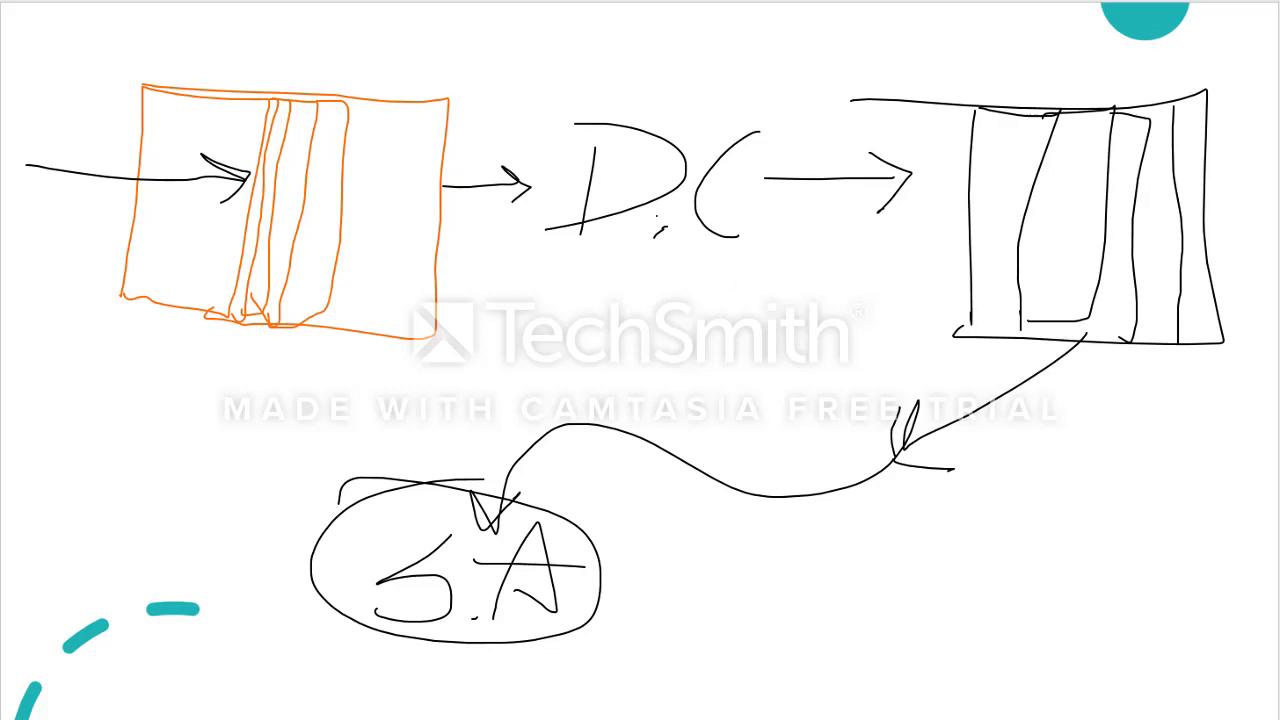
{"action": "mouse_move", "coordinate": [810, 256]}
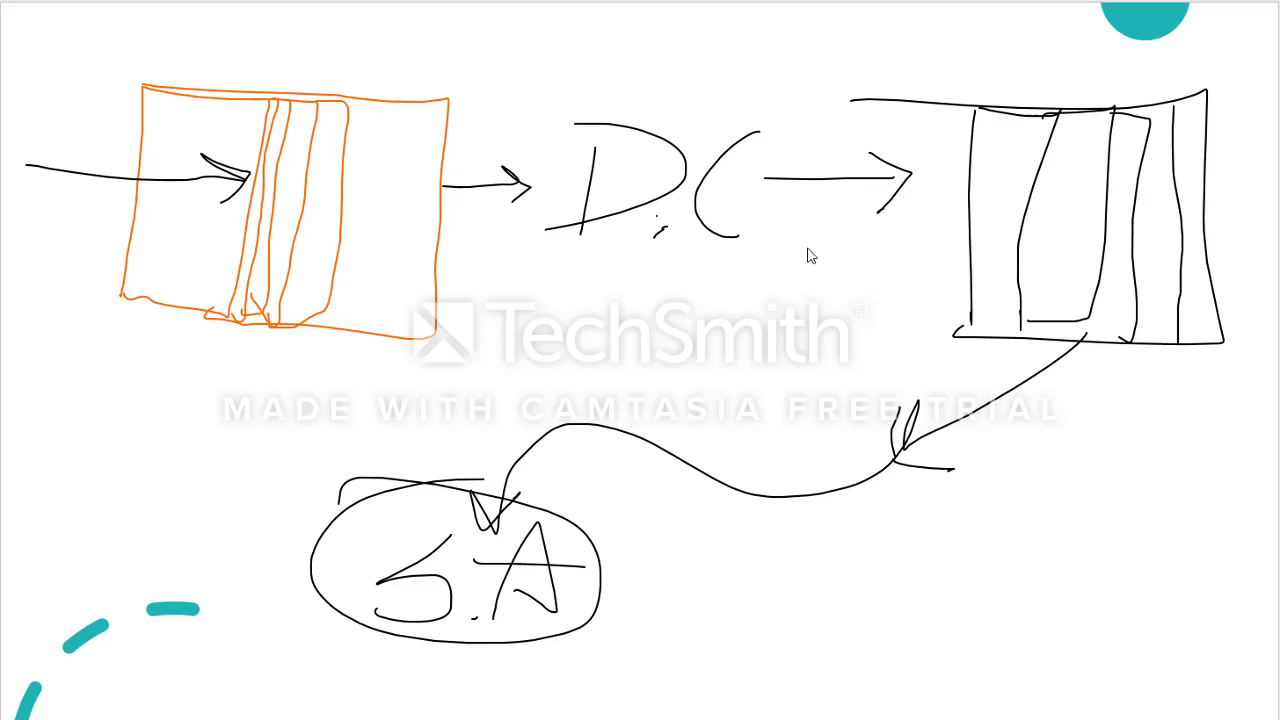
{"action": "mouse_move", "coordinate": [343, 273]}
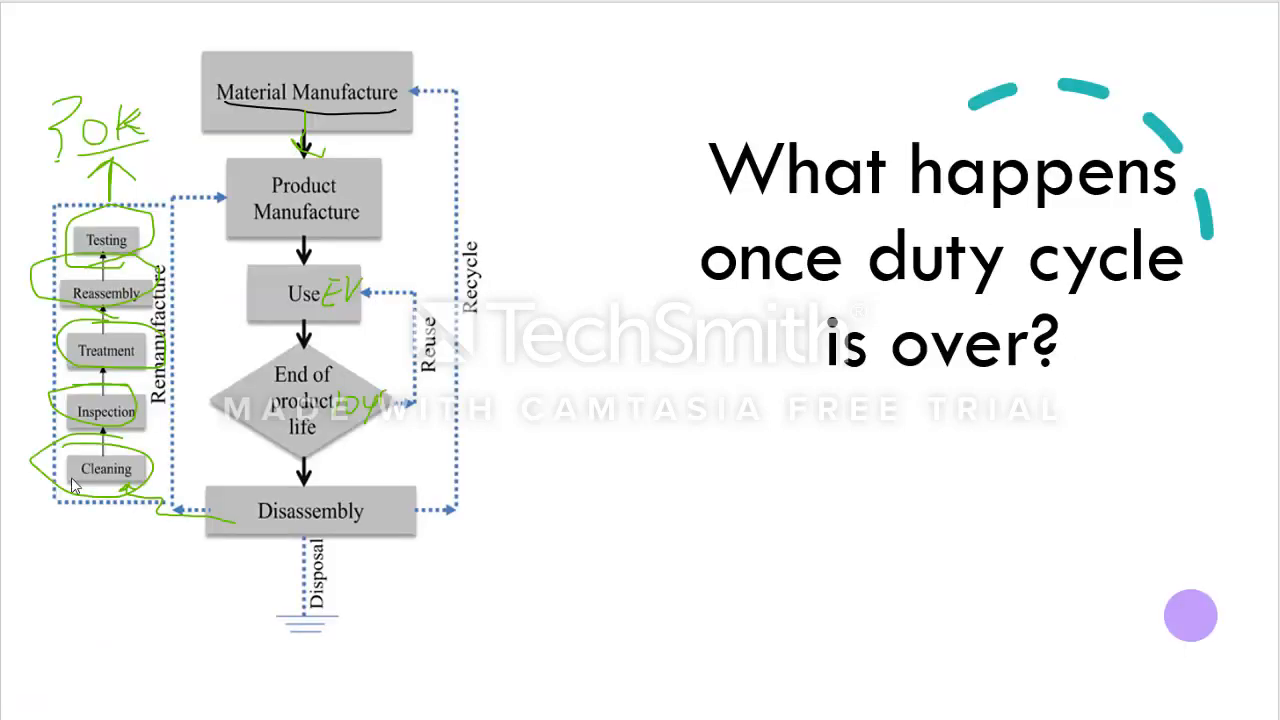
{"action": "mouse_move", "coordinate": [343, 126]}
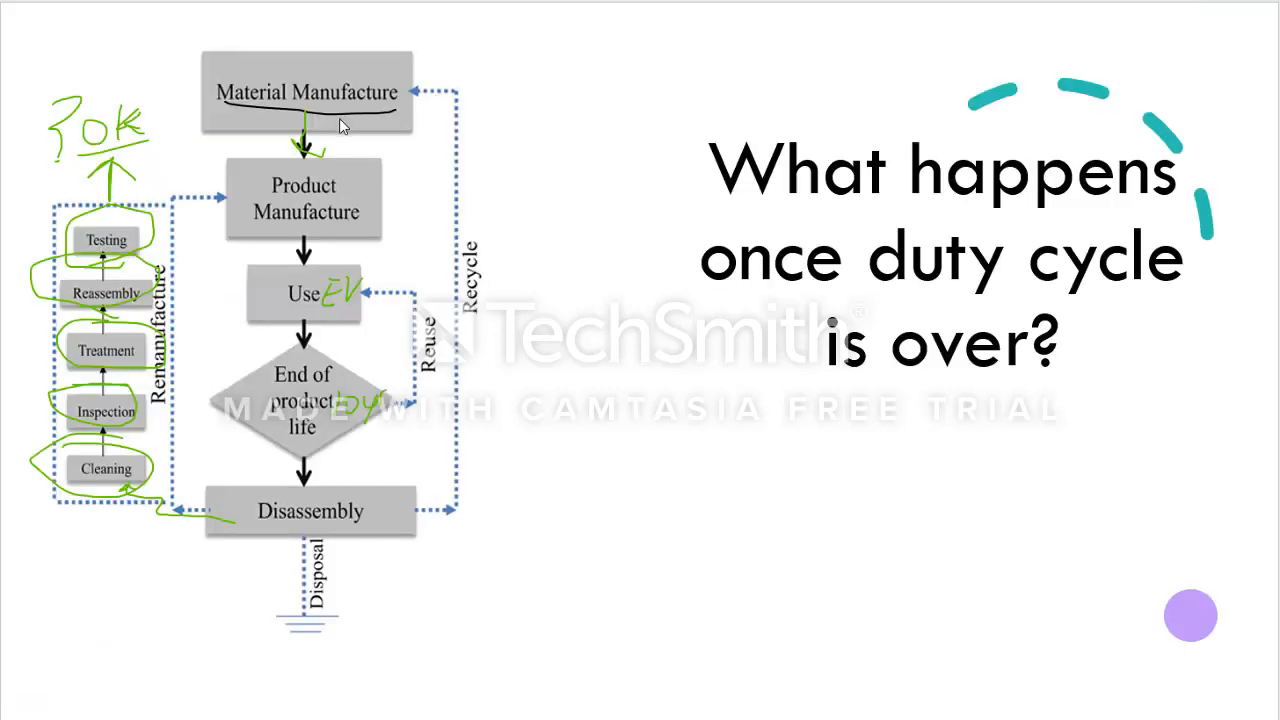